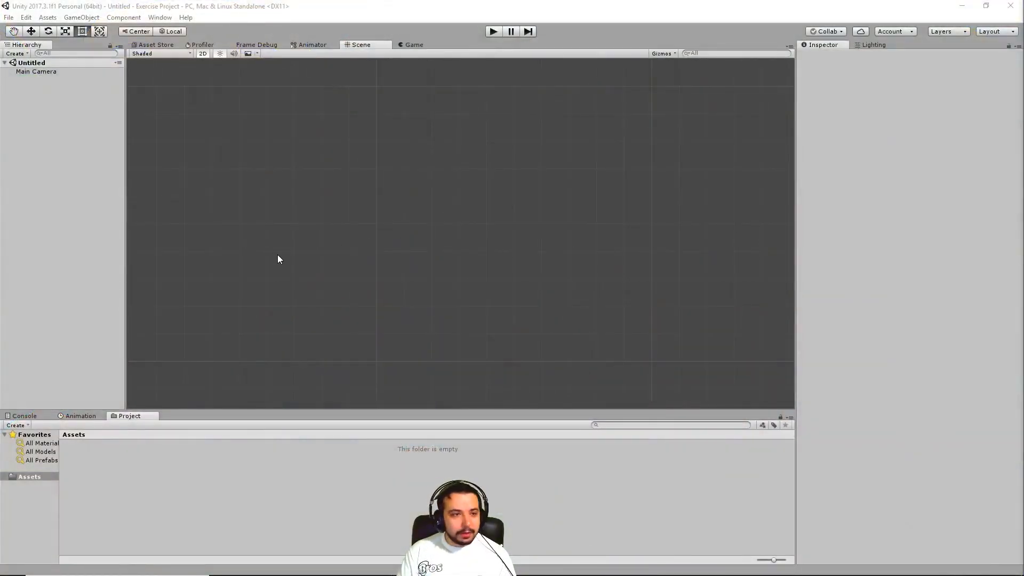
{"action": "mouse_move", "coordinate": [564, 431]}
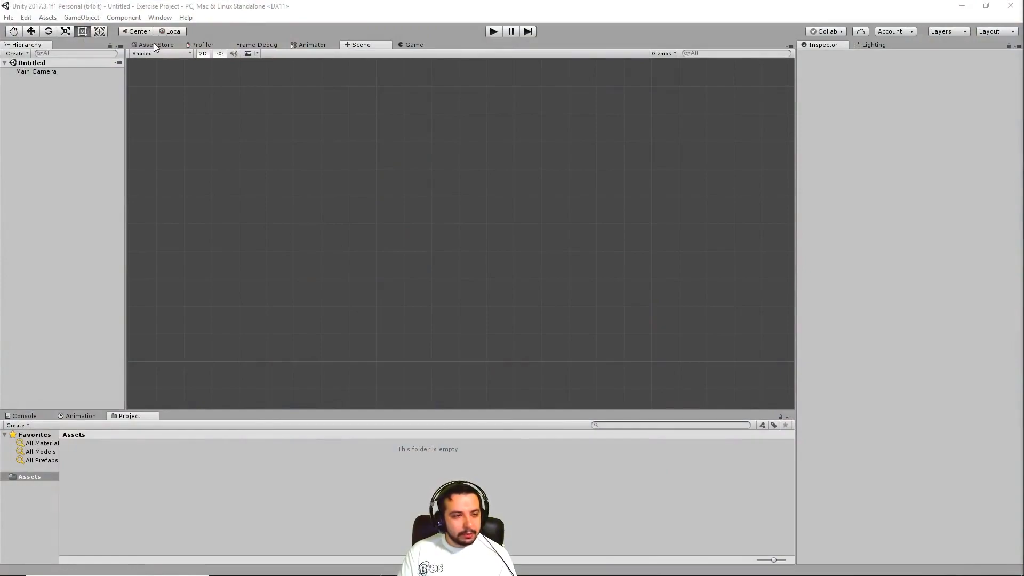
- Search the Asset Store for 'nature' and import the free Nature Starter Kit 2 package
{"action": "left_click", "coordinate": [155, 44]}
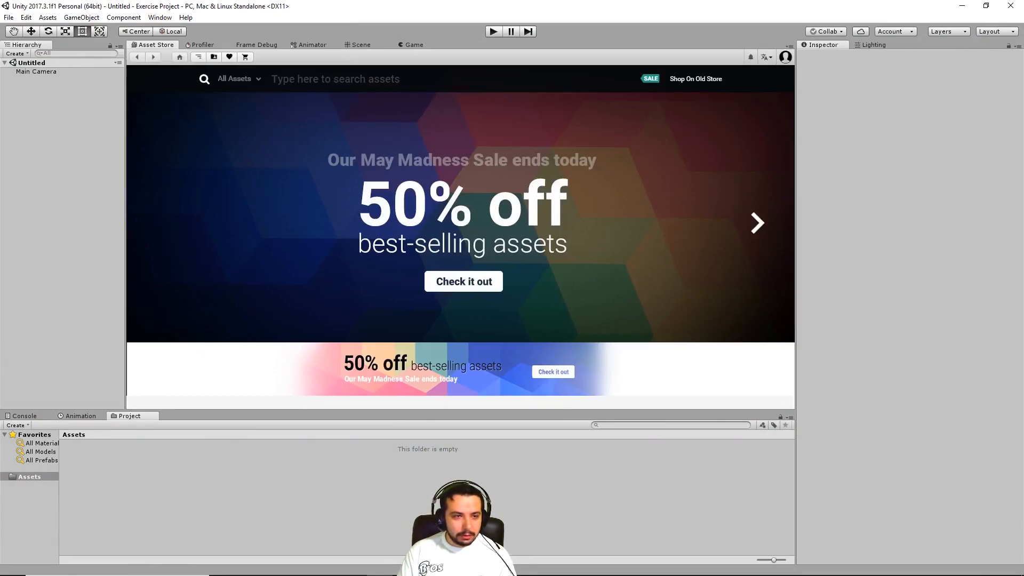
{"action": "type", "text": "nature star"}
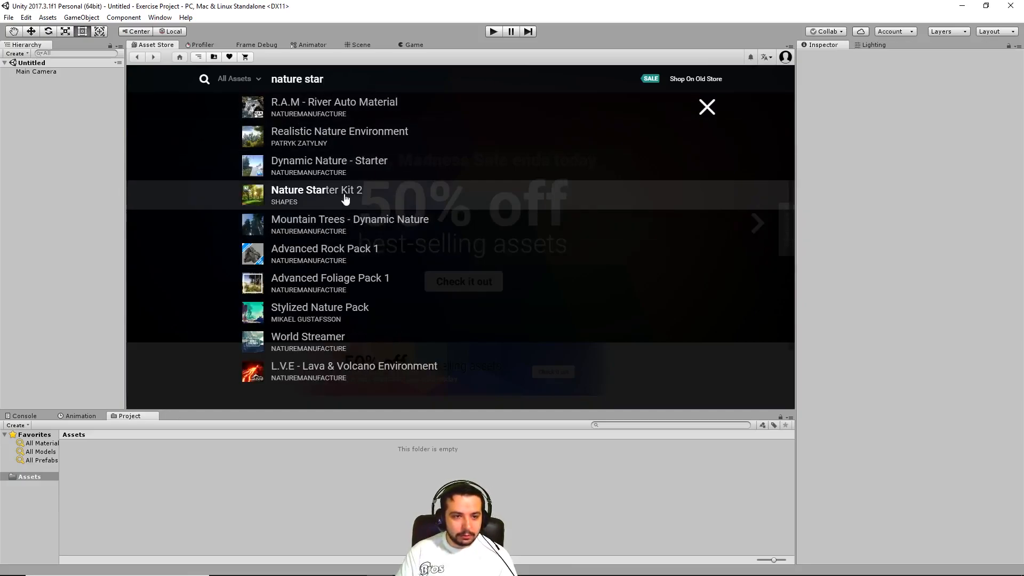
{"action": "left_click", "coordinate": [316, 189]}
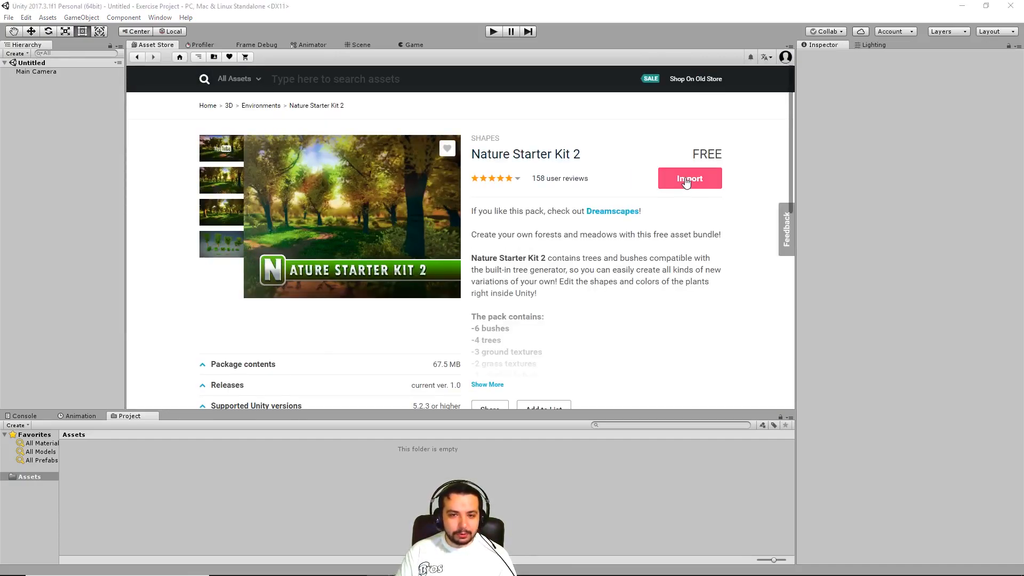
{"action": "left_click", "coordinate": [689, 178]}
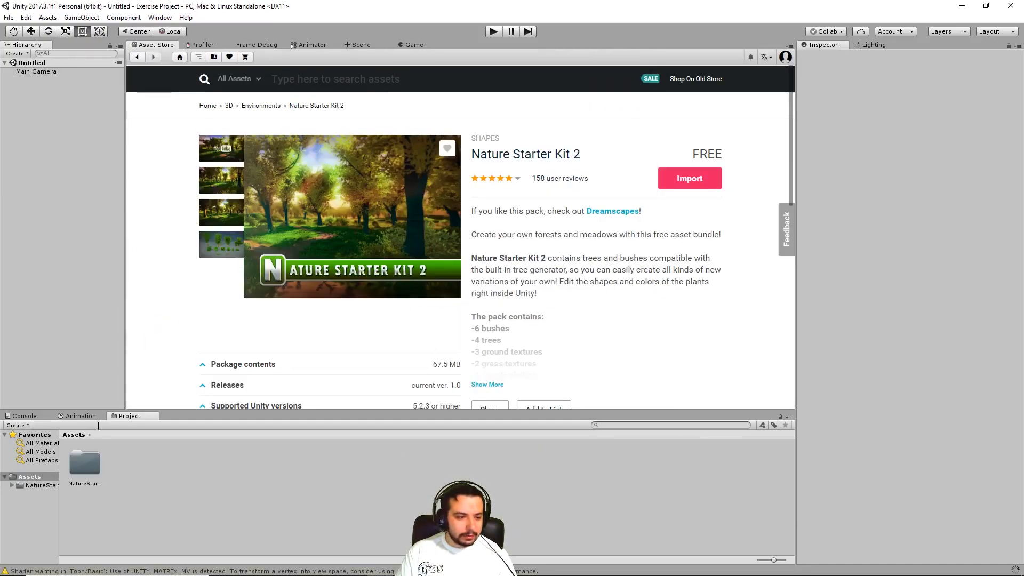
- Open the NatureStarterKit2 Demo scene, select Terrain, and preview the forest in the Game view
{"action": "left_click", "coordinate": [11, 485]}
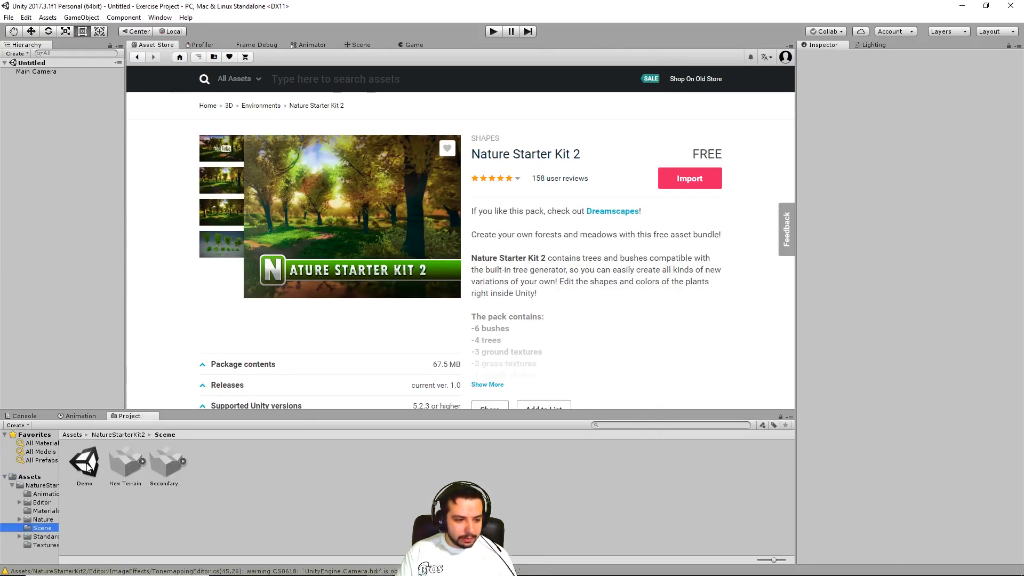
{"action": "double_click", "coordinate": [83, 460]}
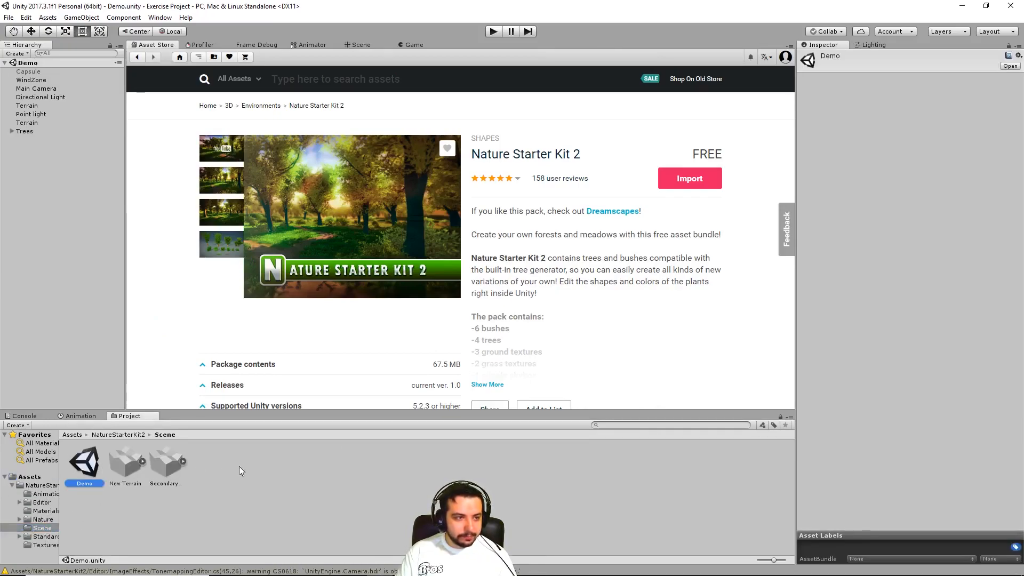
{"action": "left_click", "coordinate": [361, 45]}
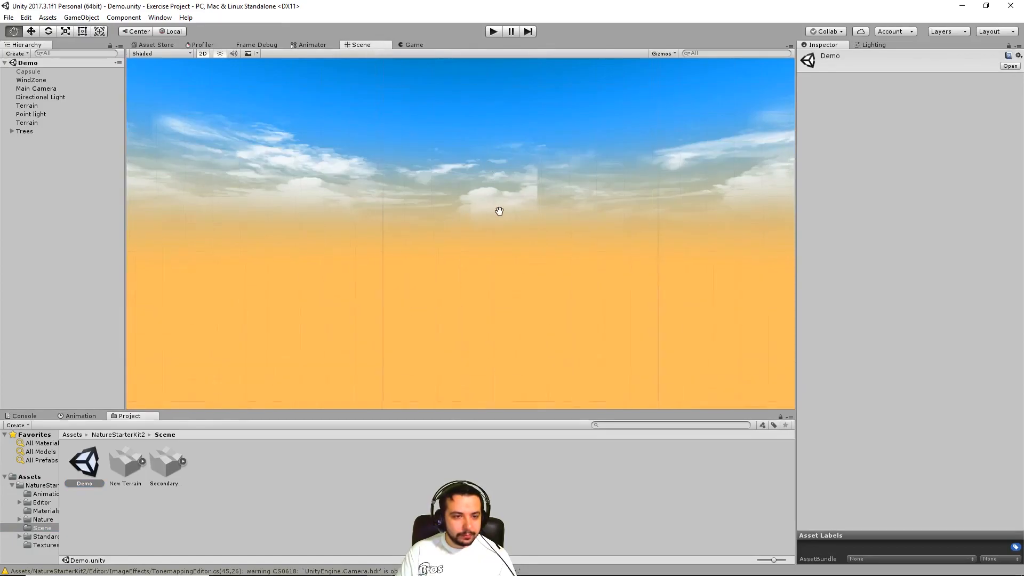
{"action": "left_click", "coordinate": [27, 123]}
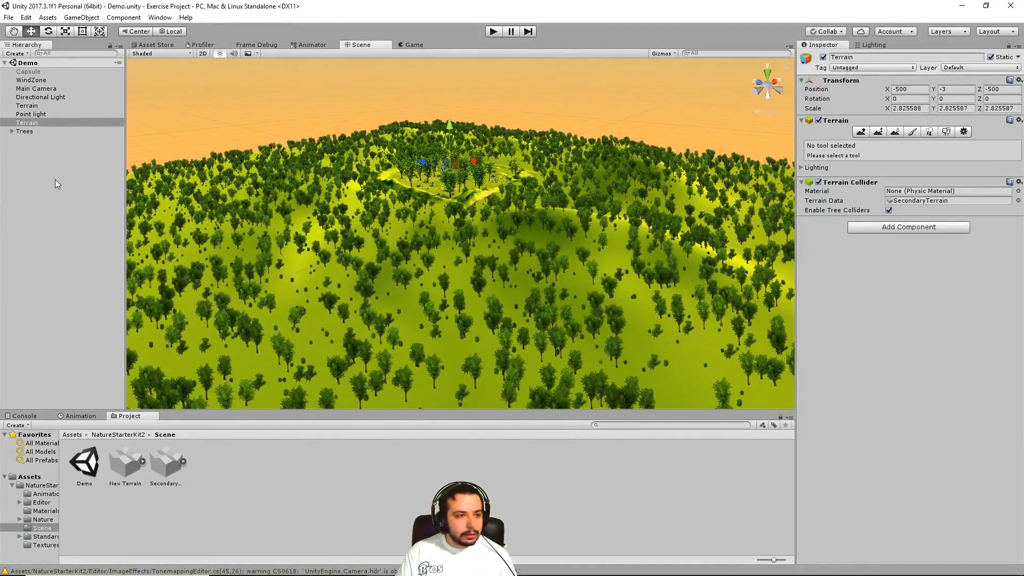
{"action": "right_click", "coordinate": [27, 122]}
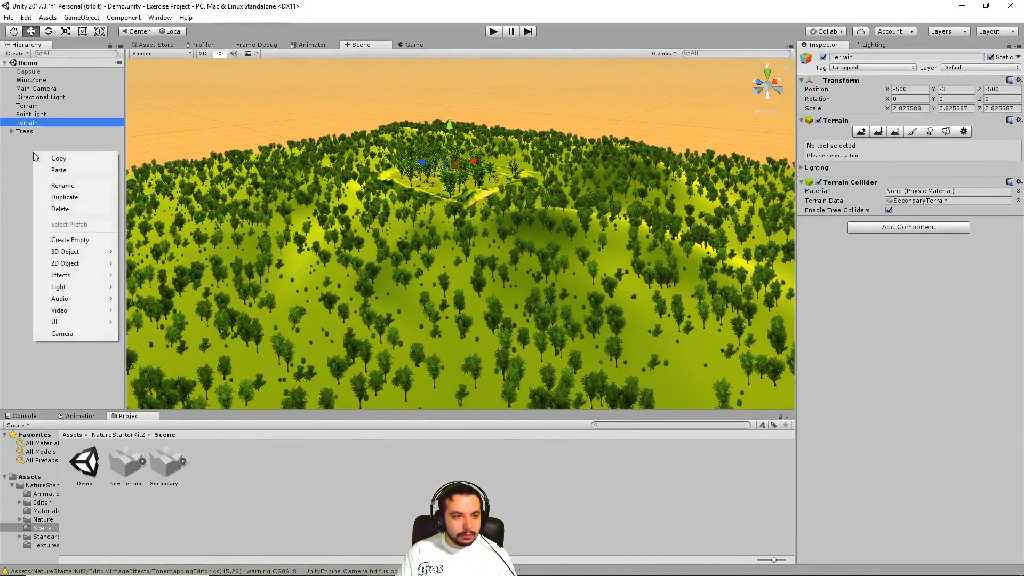
{"action": "mouse_move", "coordinate": [417, 19]}
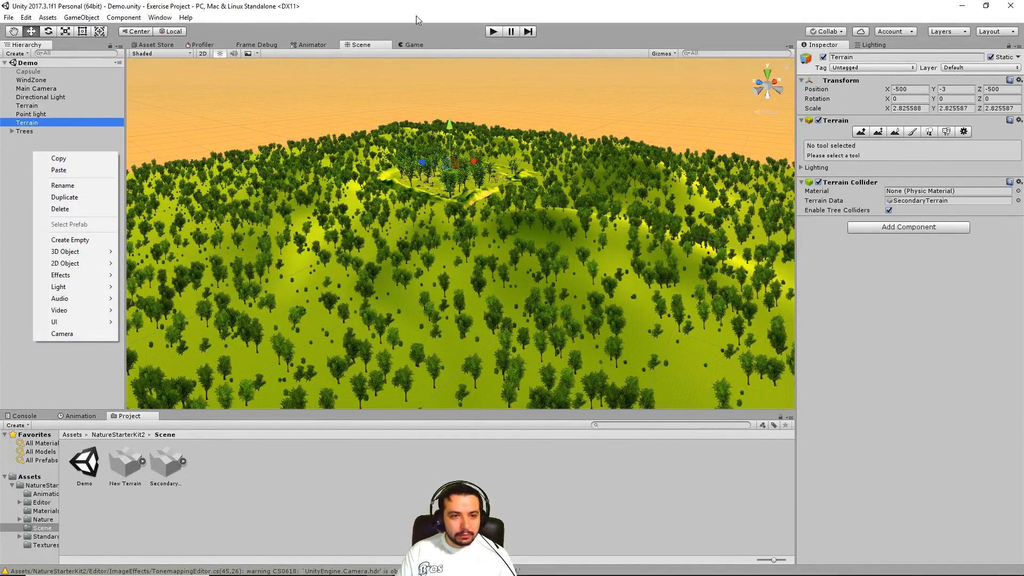
{"action": "left_click", "coordinate": [413, 44]}
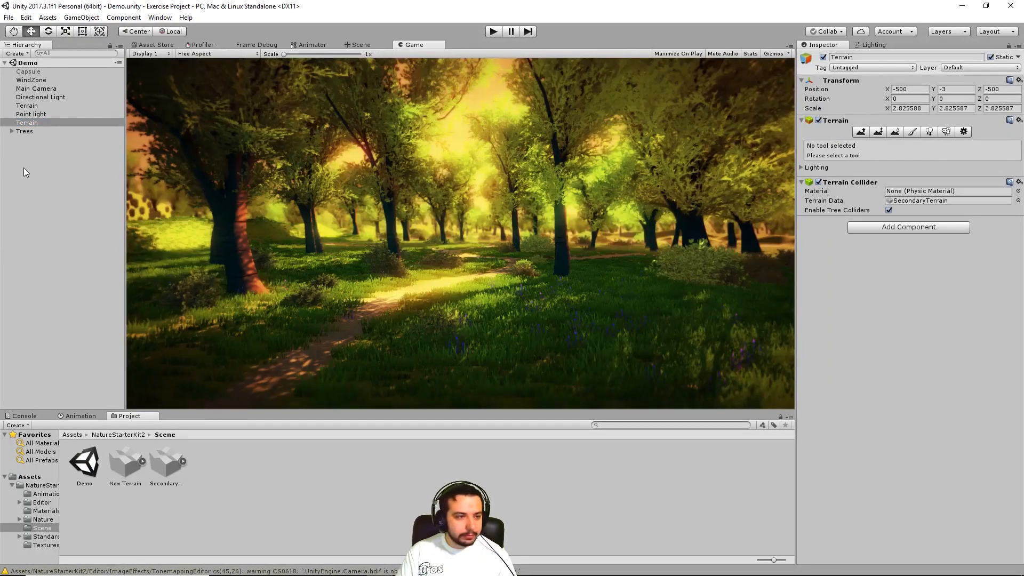
- Add a UI Panel to the Demo scene and check it in the Game view
{"action": "left_click", "coordinate": [360, 44]}
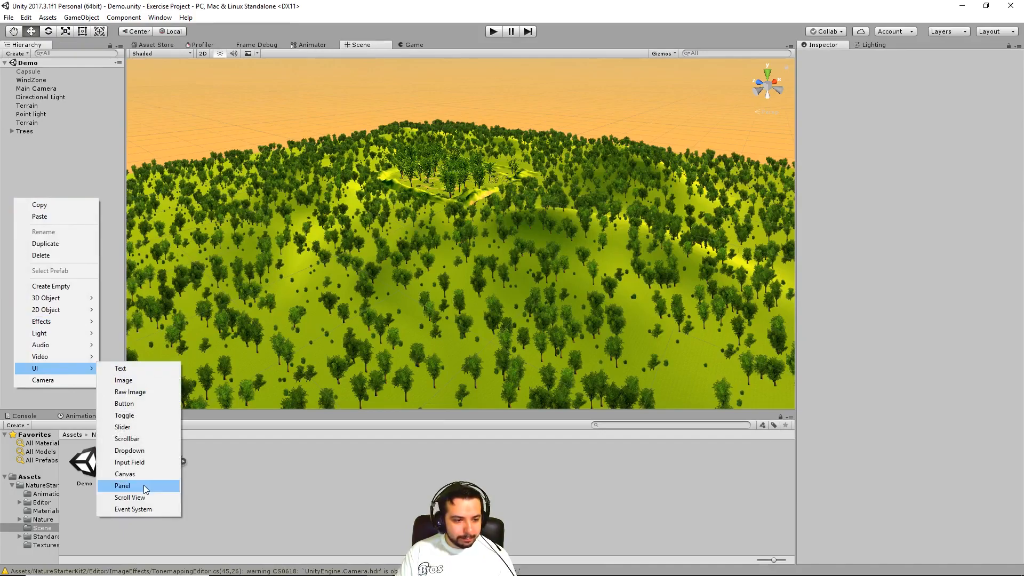
{"action": "left_click", "coordinate": [122, 485]}
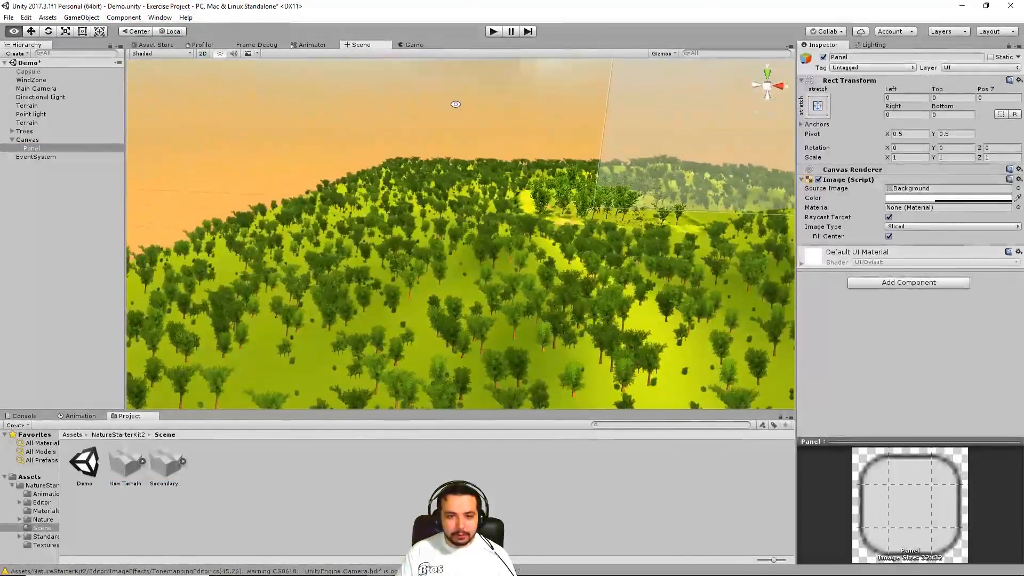
{"action": "left_click", "coordinate": [413, 44]}
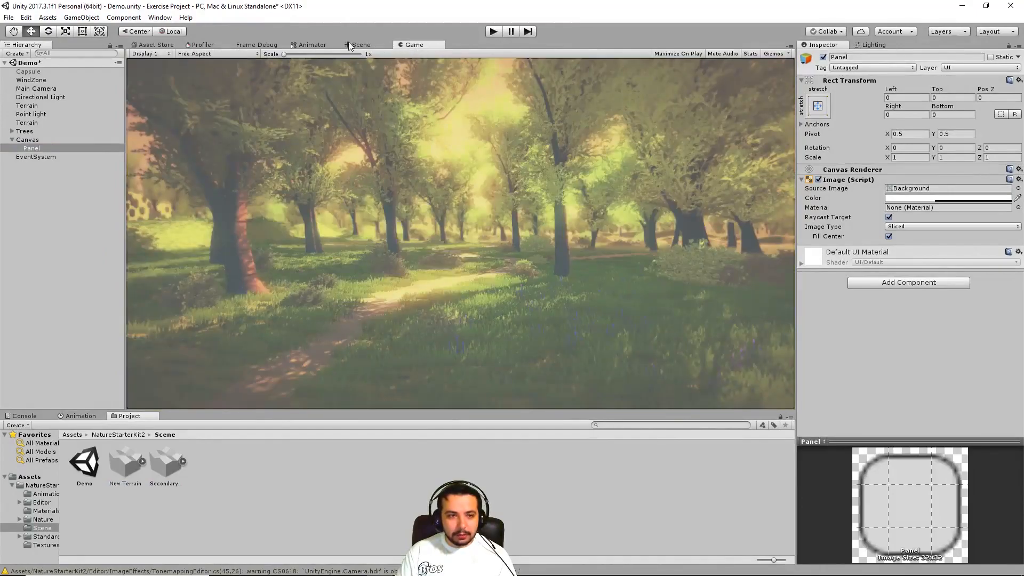
{"action": "left_click", "coordinate": [361, 44]}
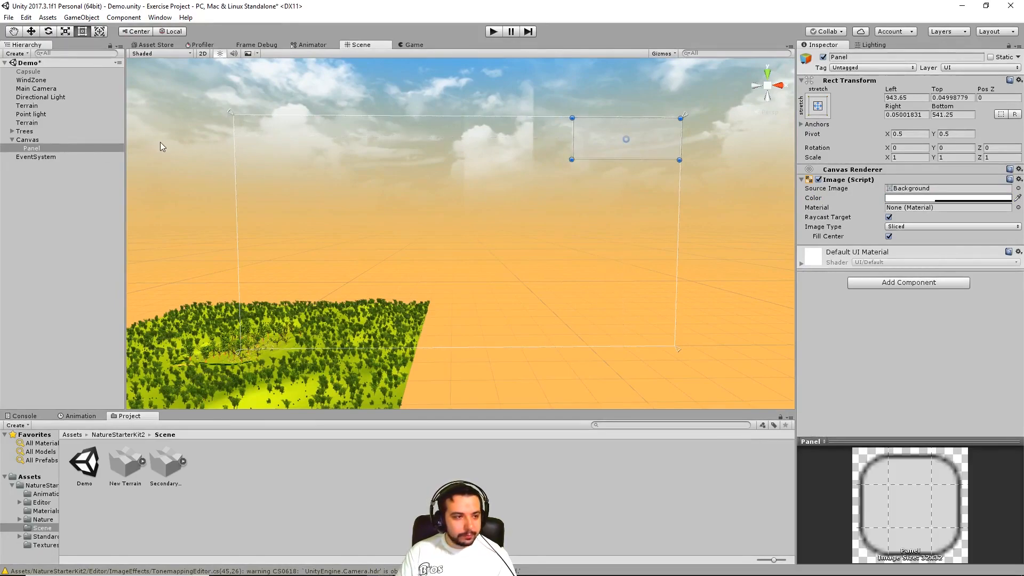
- Add a child New Text element to the panel and adjust its font size
{"action": "right_click", "coordinate": [30, 148]}
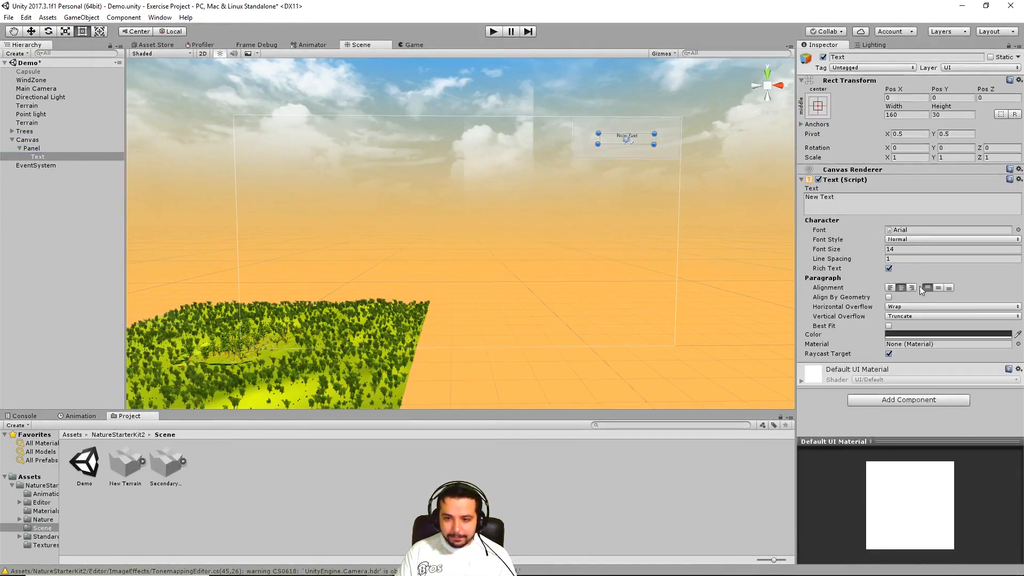
{"action": "left_click", "coordinate": [950, 249]}
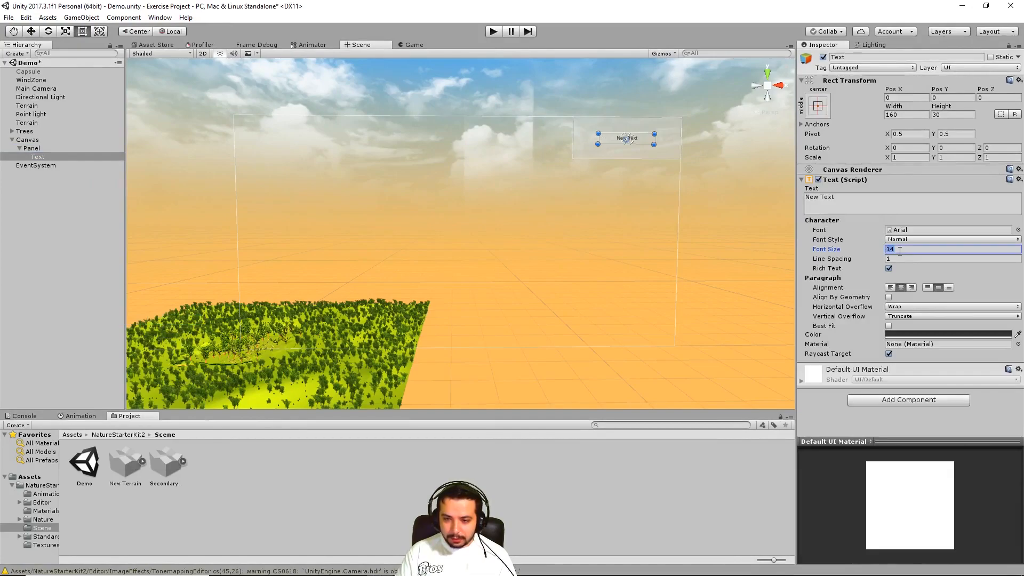
{"action": "left_click", "coordinate": [412, 44]}
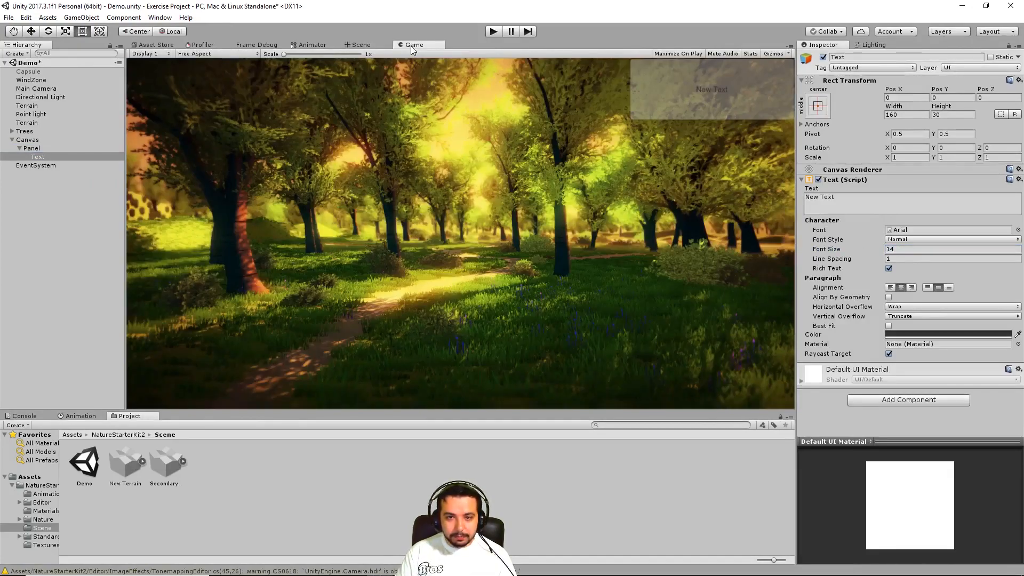
{"action": "left_click", "coordinate": [358, 44]}
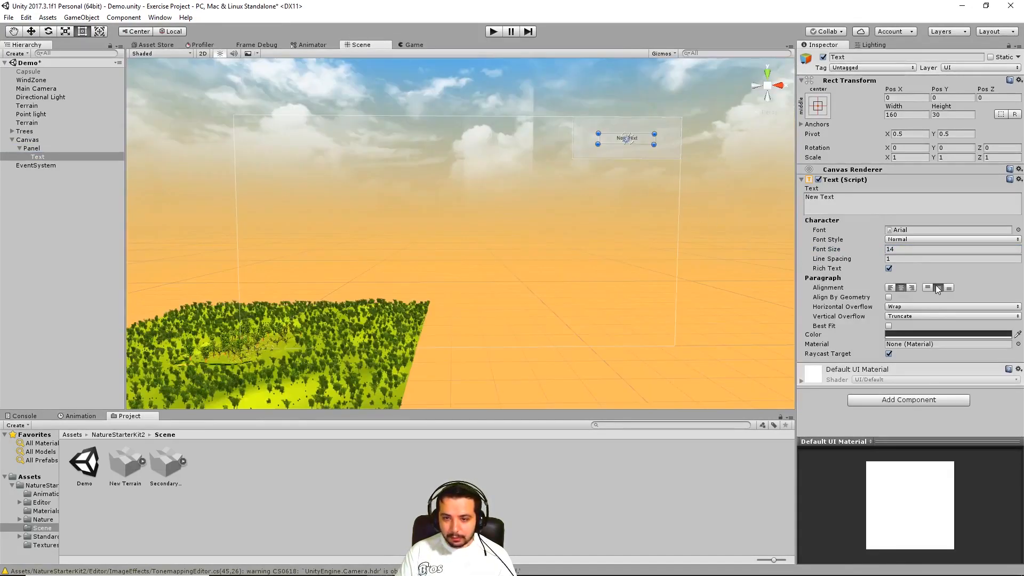
- Set the panel's colour alpha to 0 so its background is transparent
{"action": "left_click", "coordinate": [32, 147]}
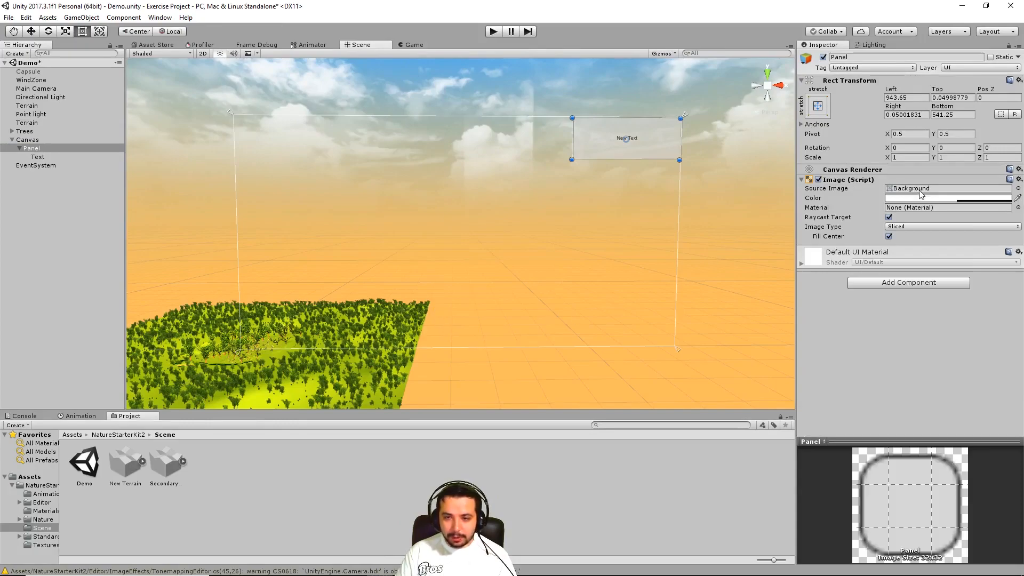
{"action": "left_click", "coordinate": [947, 198]}
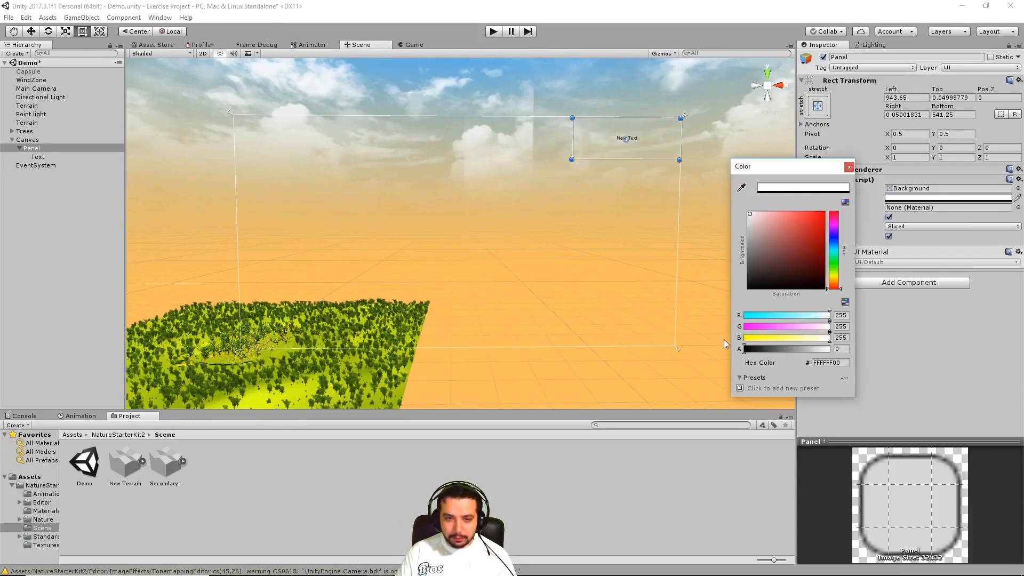
{"action": "left_click", "coordinate": [849, 166]}
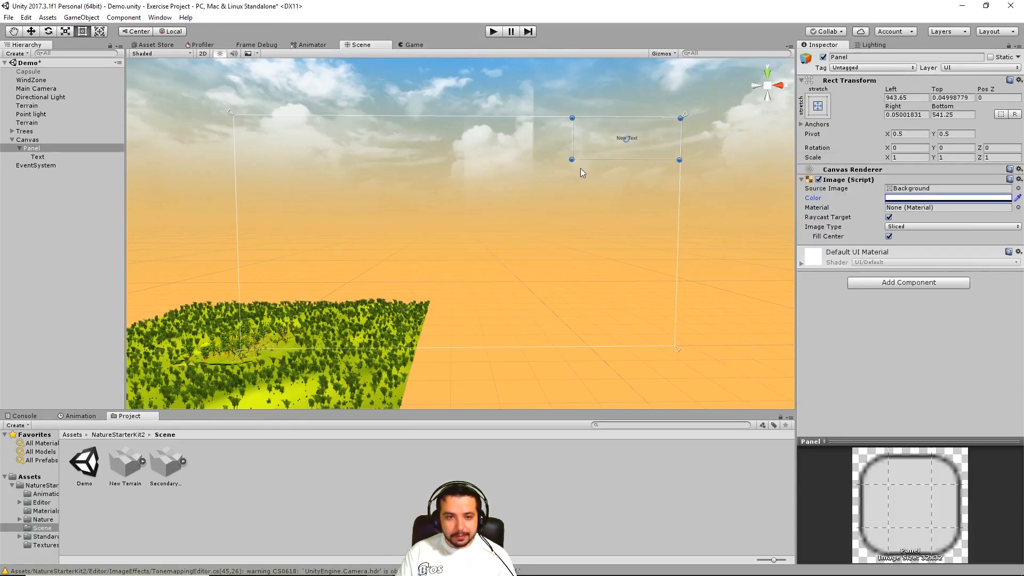
{"action": "left_click", "coordinate": [38, 157]}
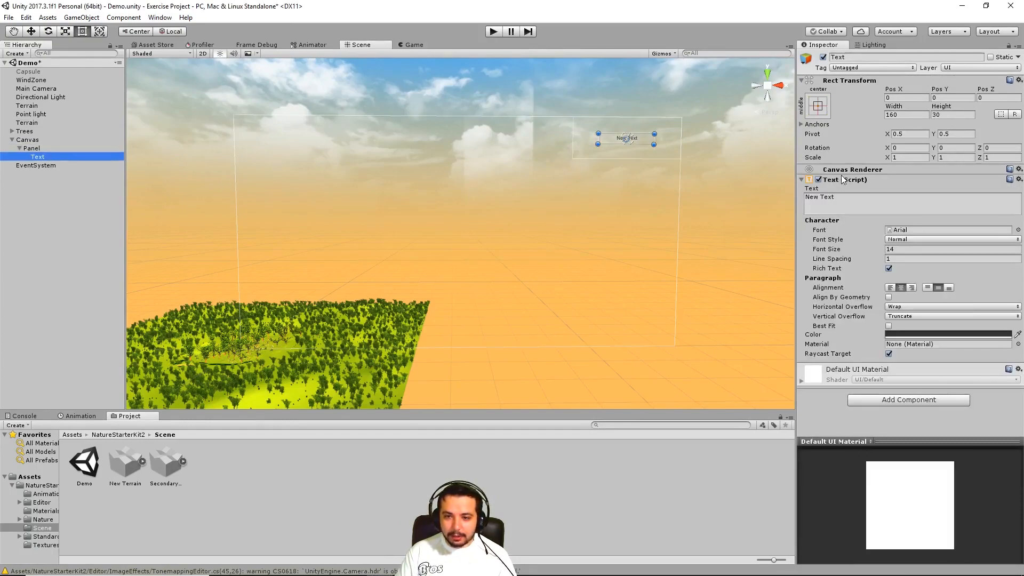
- Make the label text white, change it to 'Framerate:' and set font size 30
{"action": "left_click", "coordinate": [411, 44]}
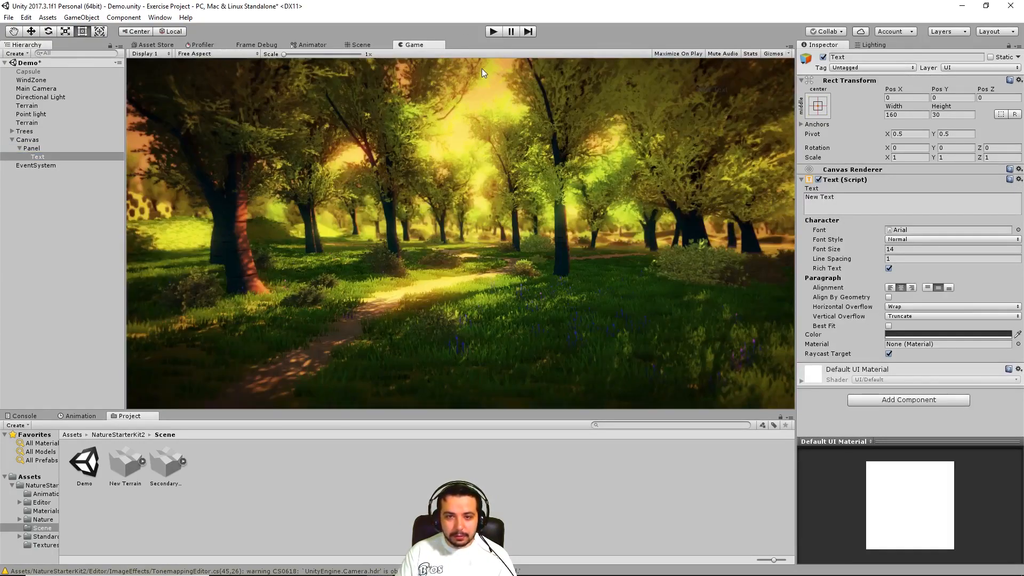
{"action": "left_click", "coordinate": [38, 156]}
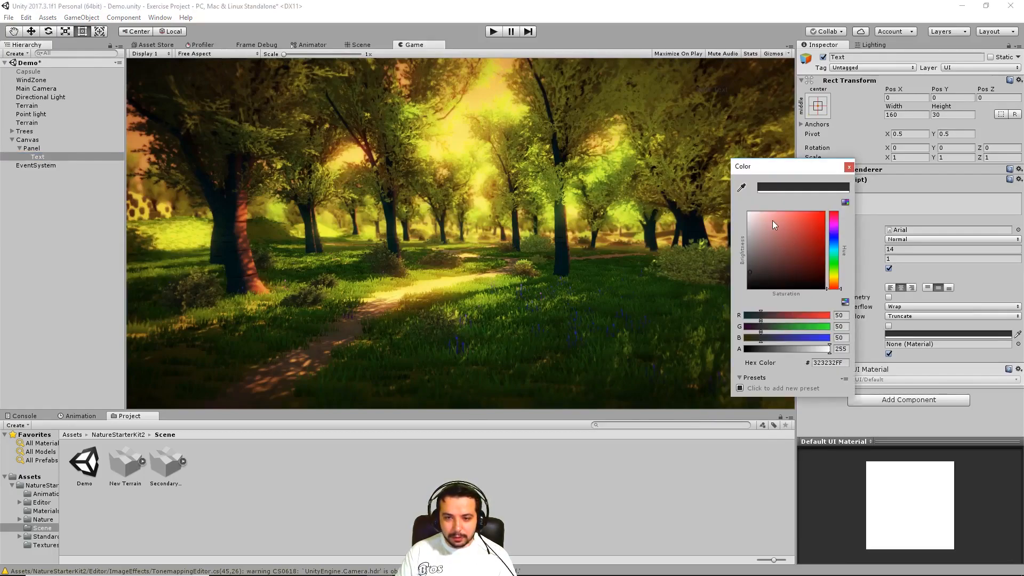
{"action": "left_click", "coordinate": [849, 166]}
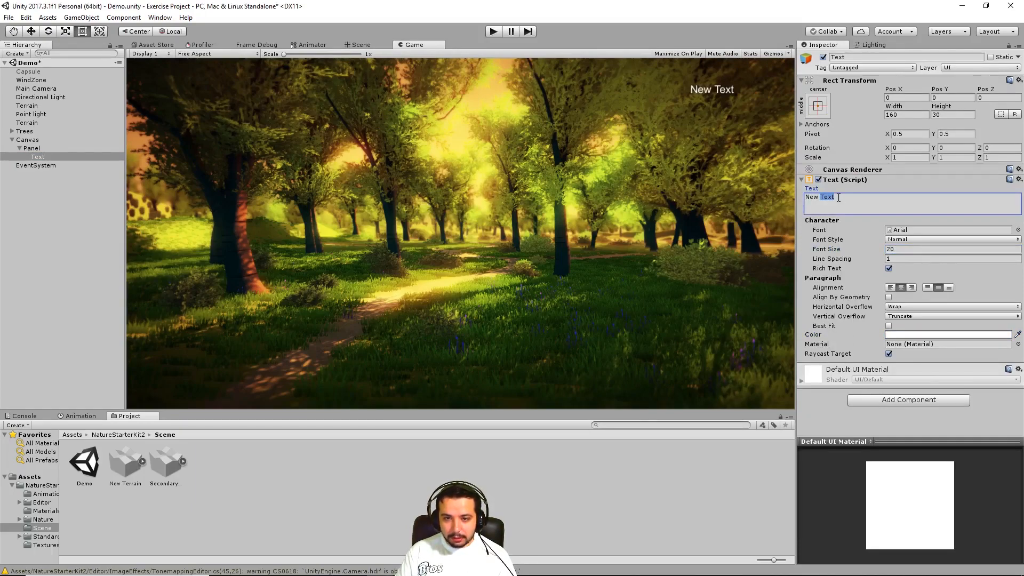
{"action": "type", "text": "Framerate"}
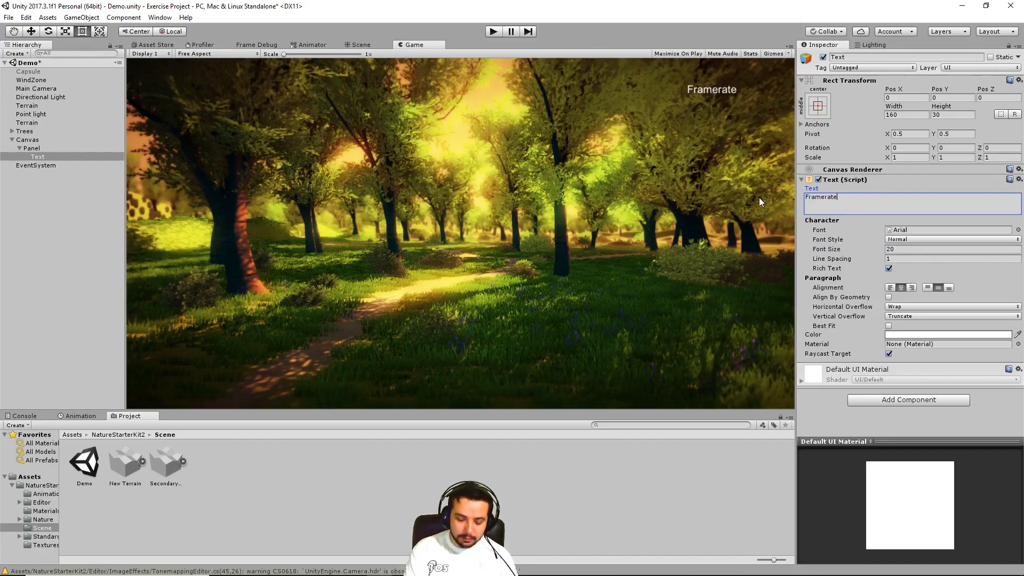
{"action": "type", "text": ":"}
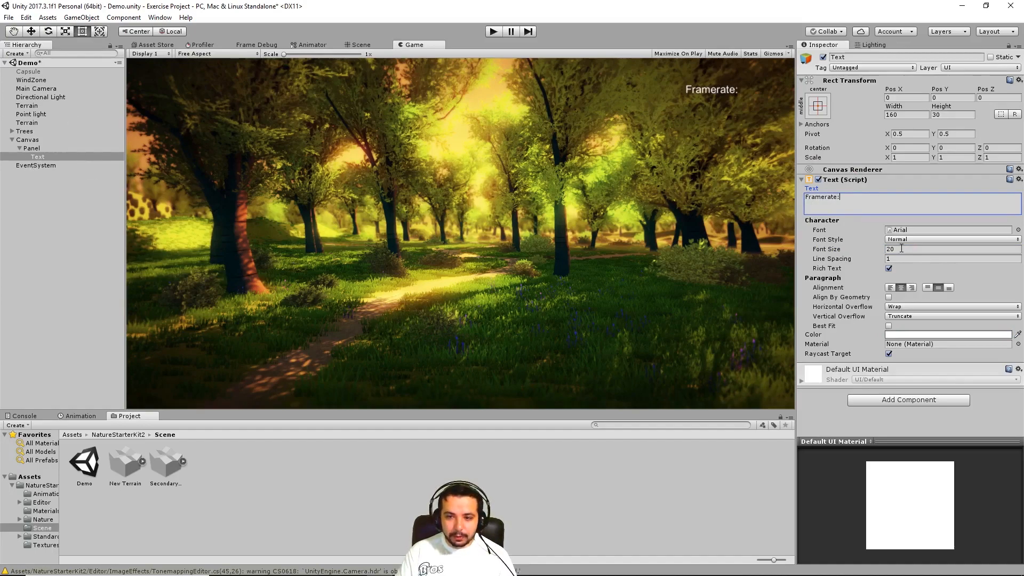
{"action": "type", "text": "30"}
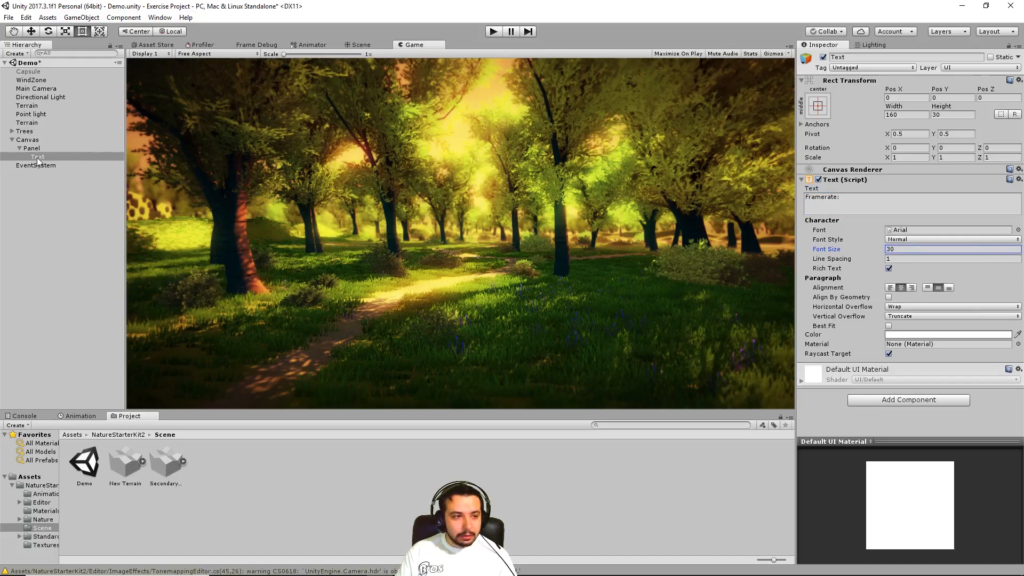
- Resize the Framerate: label box to 167.3 by 45 and move it toward the panel's top right
{"action": "left_click", "coordinate": [32, 148]}
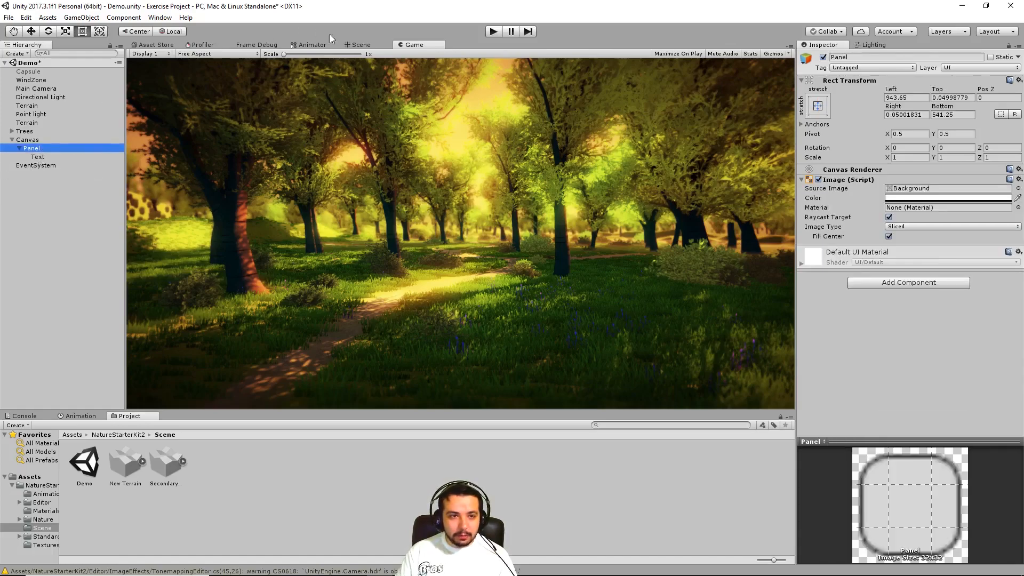
{"action": "left_click", "coordinate": [359, 44]}
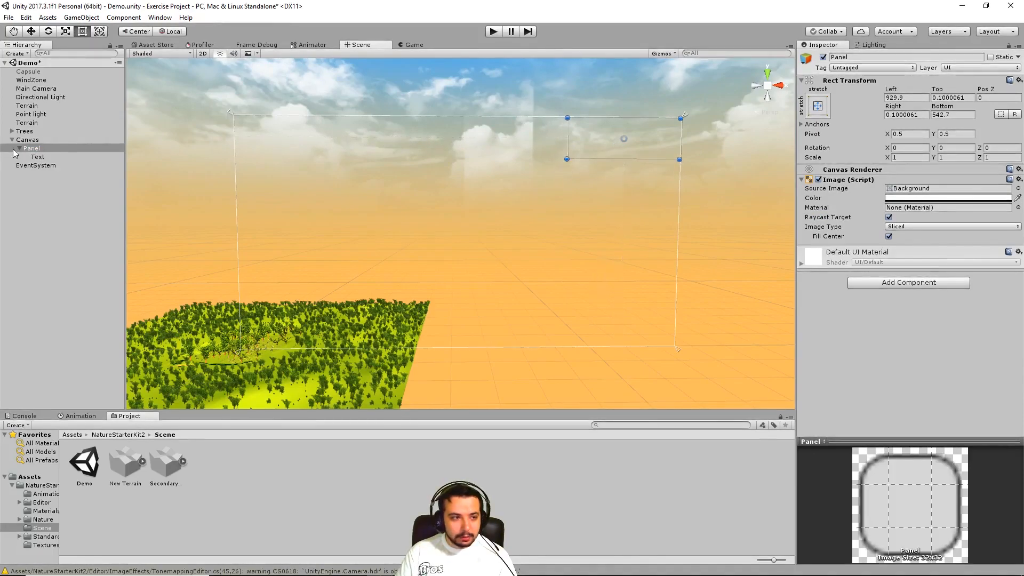
{"action": "left_click", "coordinate": [37, 156]}
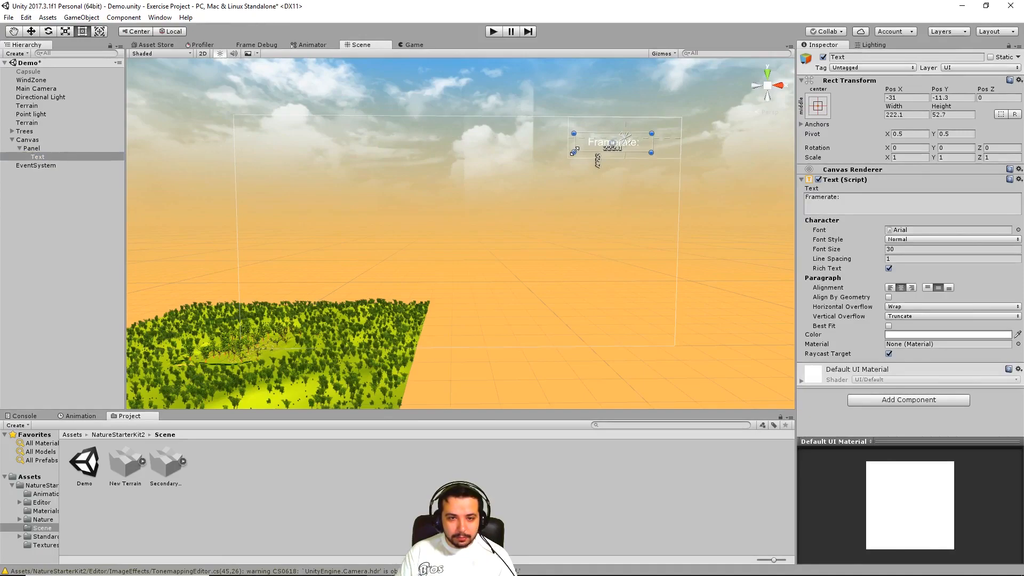
{"action": "left_click_drag", "start_coordinate": [574, 151], "coordinate": [592, 148]}
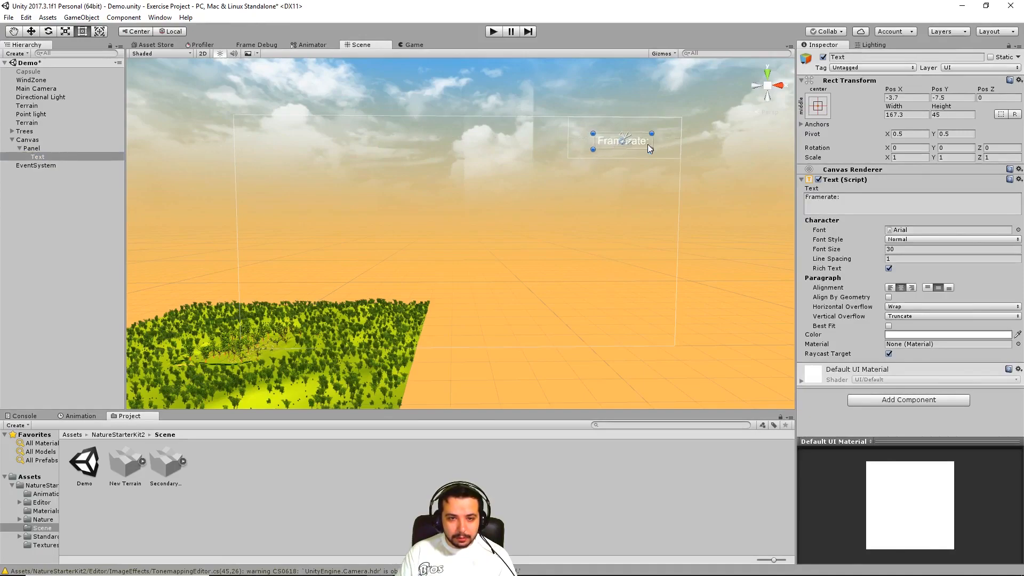
{"action": "left_click_drag", "start_coordinate": [622, 140], "coordinate": [596, 125]}
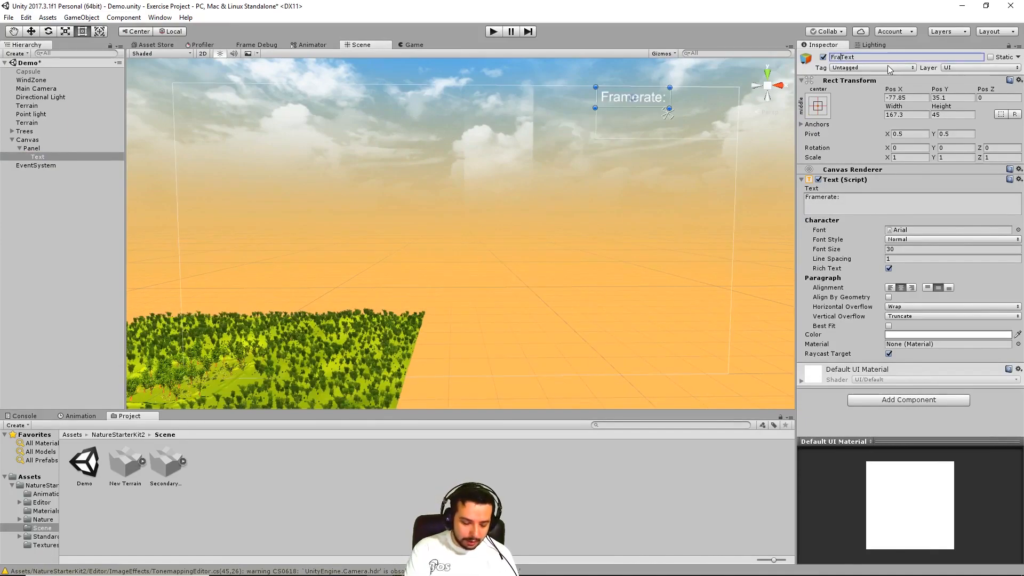
- Rename the label FramerateText and place an empty-text Framerate copy to its right
{"action": "type", "text": "FramerateText"}
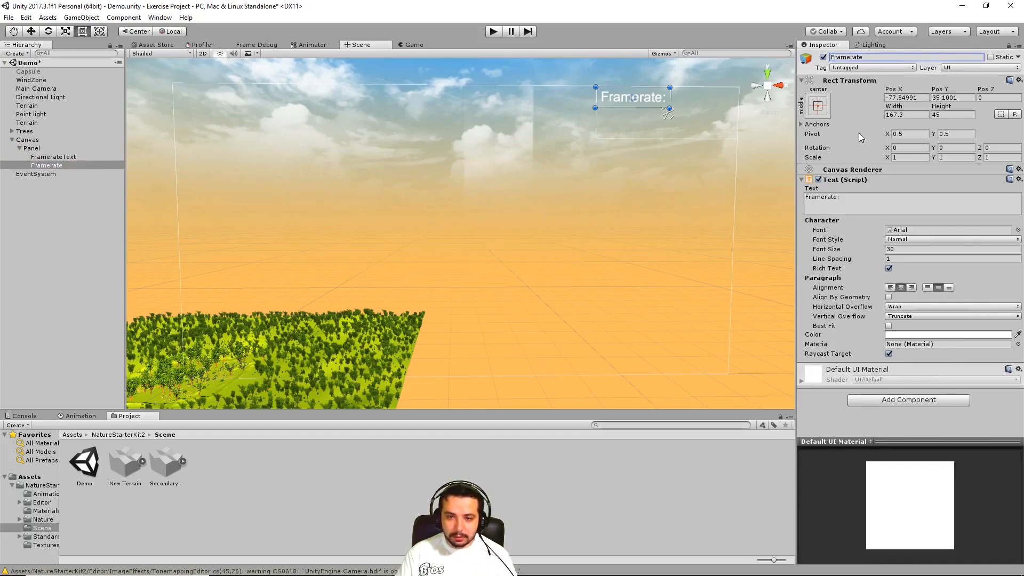
{"action": "left_click", "coordinate": [850, 198]}
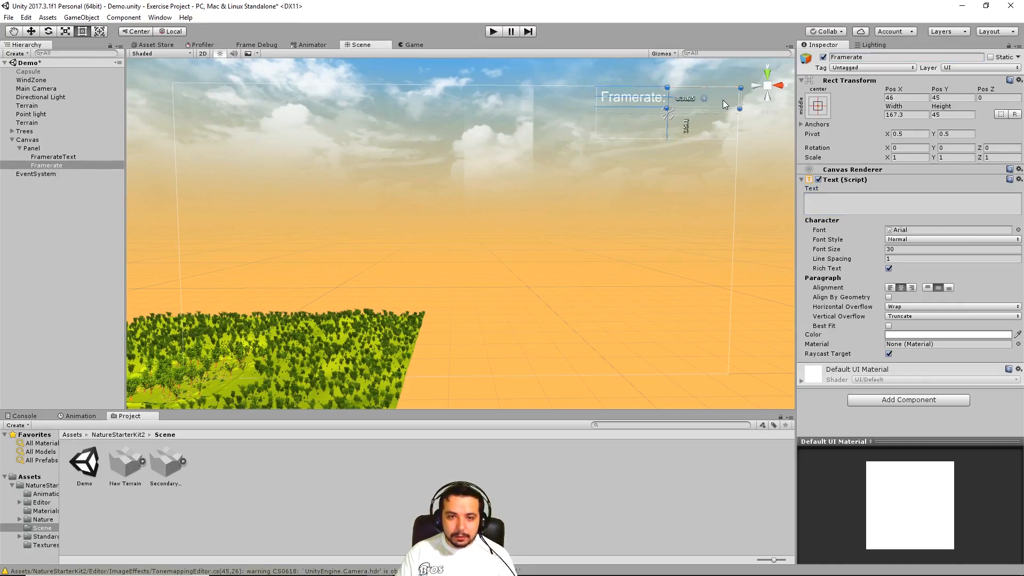
{"action": "left_click_drag", "start_coordinate": [724, 104], "coordinate": [745, 91]}
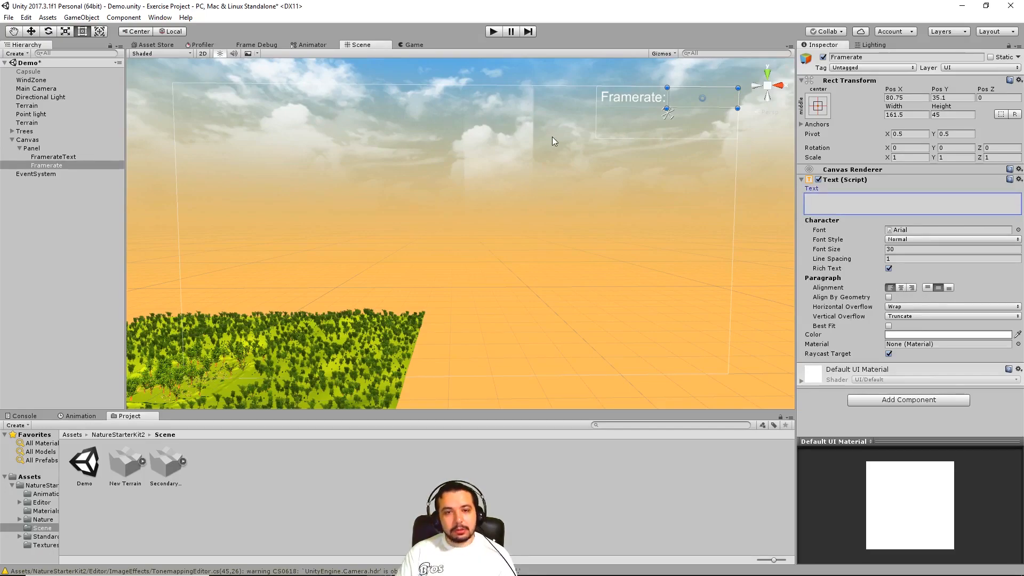
{"action": "mouse_move", "coordinate": [881, 325]}
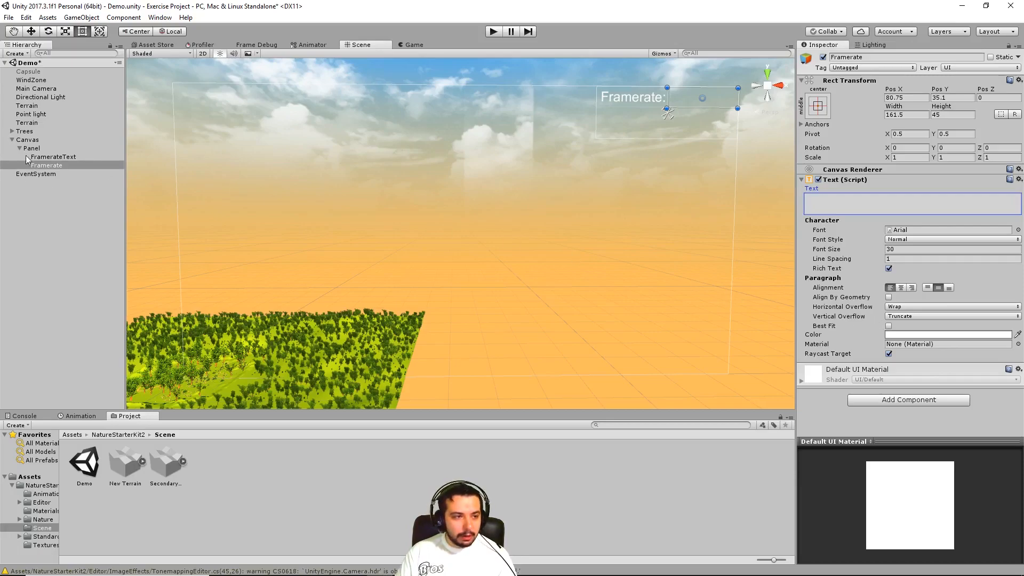
- Create the FramerateCounter C# script in Assets and open it in Visual Studio
{"action": "left_click", "coordinate": [29, 476]}
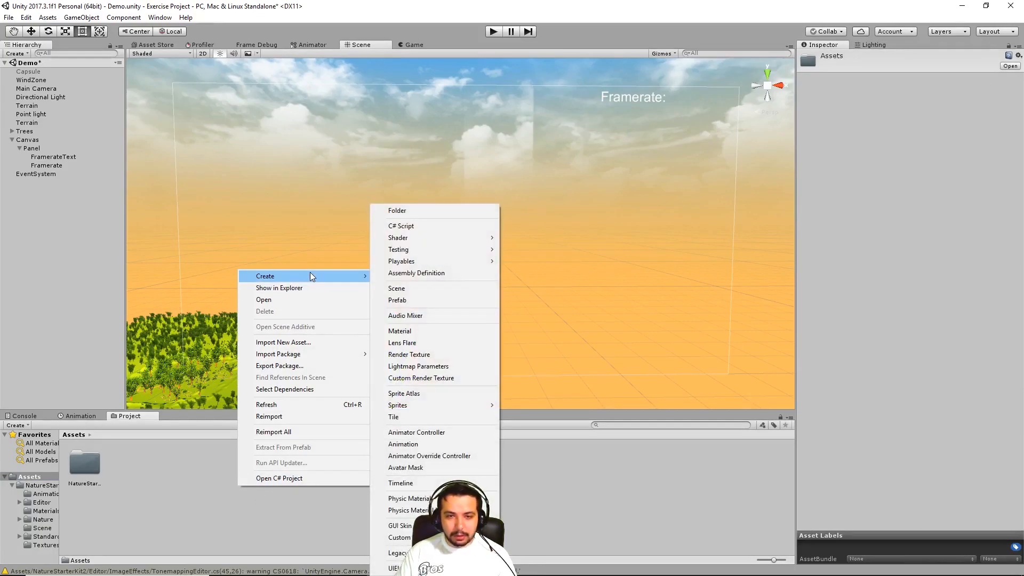
{"action": "mouse_move", "coordinate": [434, 226]}
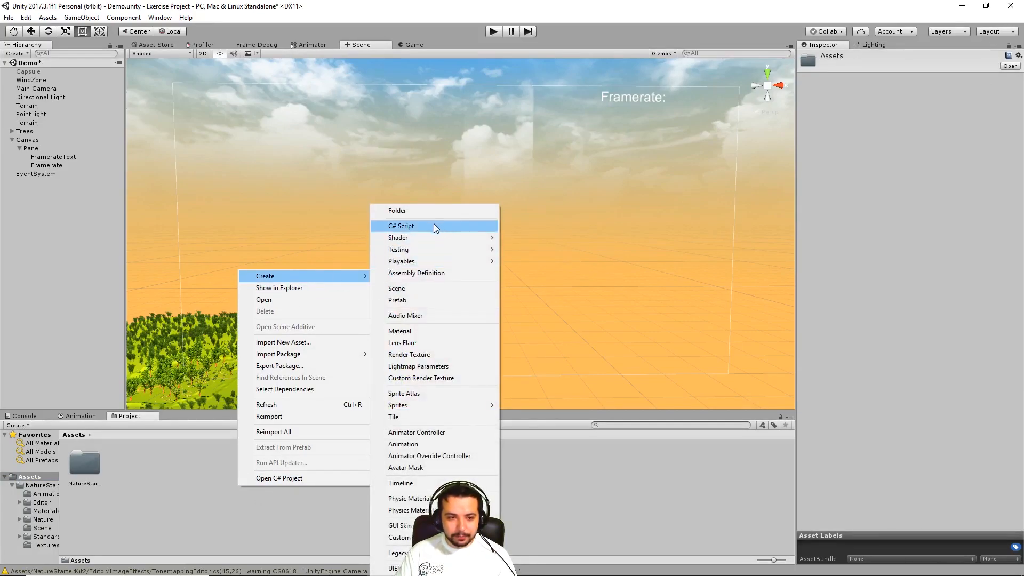
{"action": "left_click", "coordinate": [401, 225]}
{"action": "type", "text": "FramerateCo"}
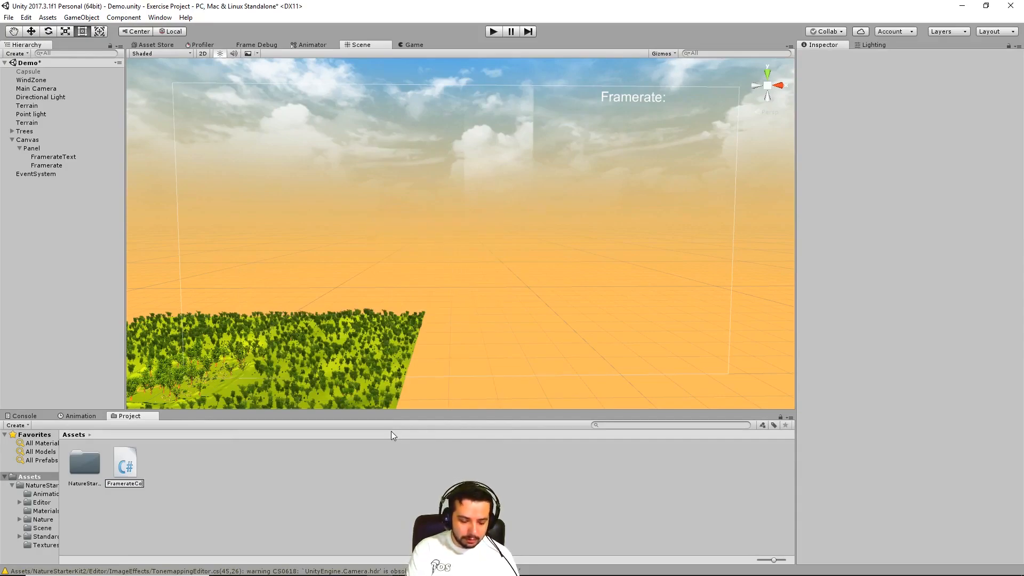
{"action": "double_click", "coordinate": [124, 462]}
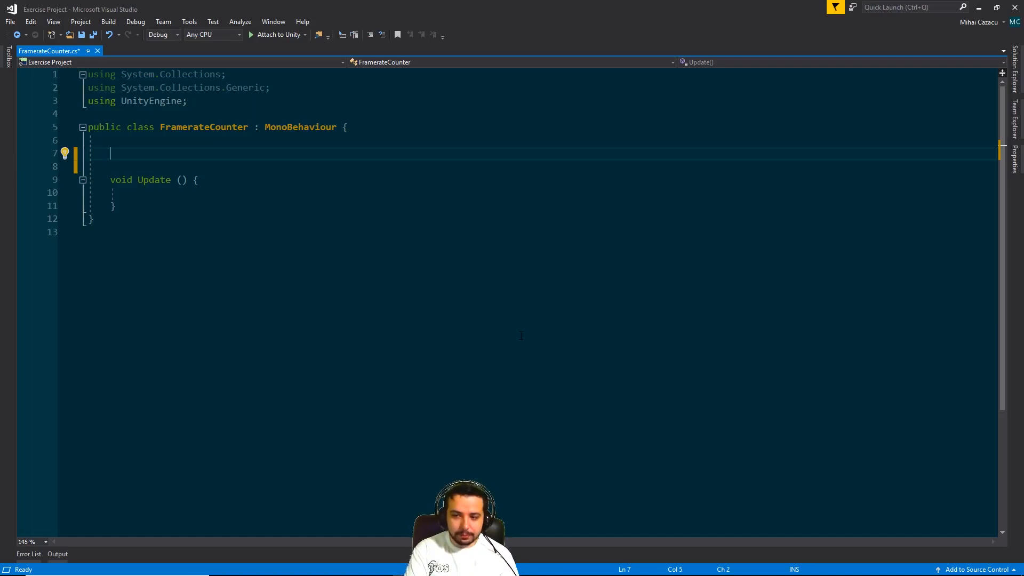
- Declare a private int frameCounter field initialised to 0 above Update()
{"action": "type", "text": "int f"}
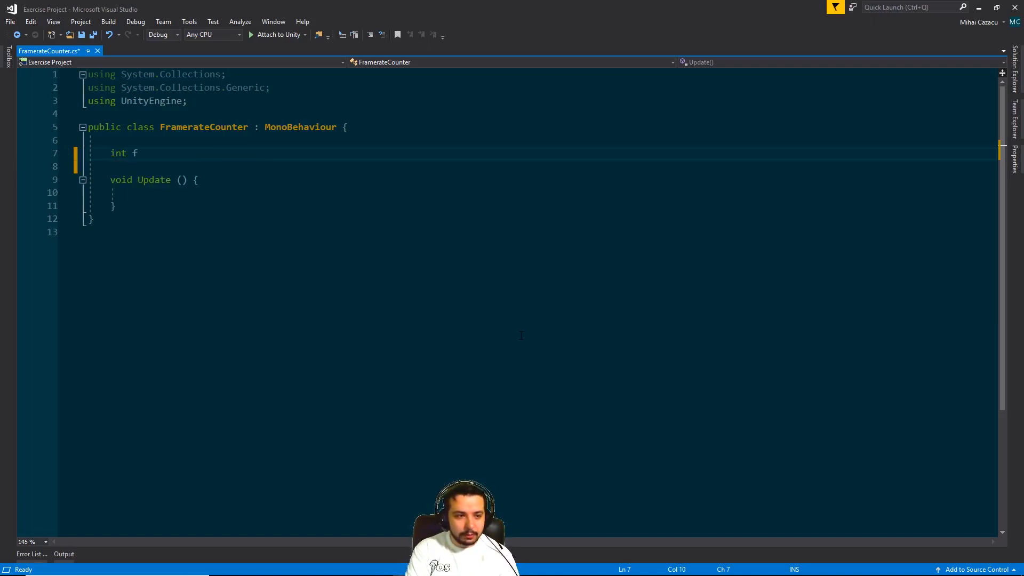
{"action": "type", "text": "rameCounter"}
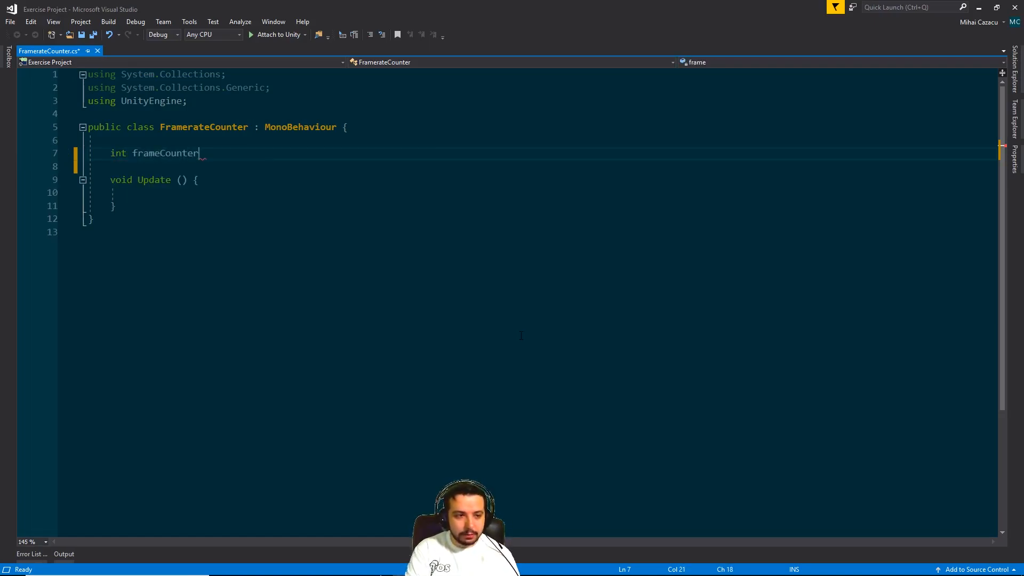
{"action": "type", "text": "= 0;"}
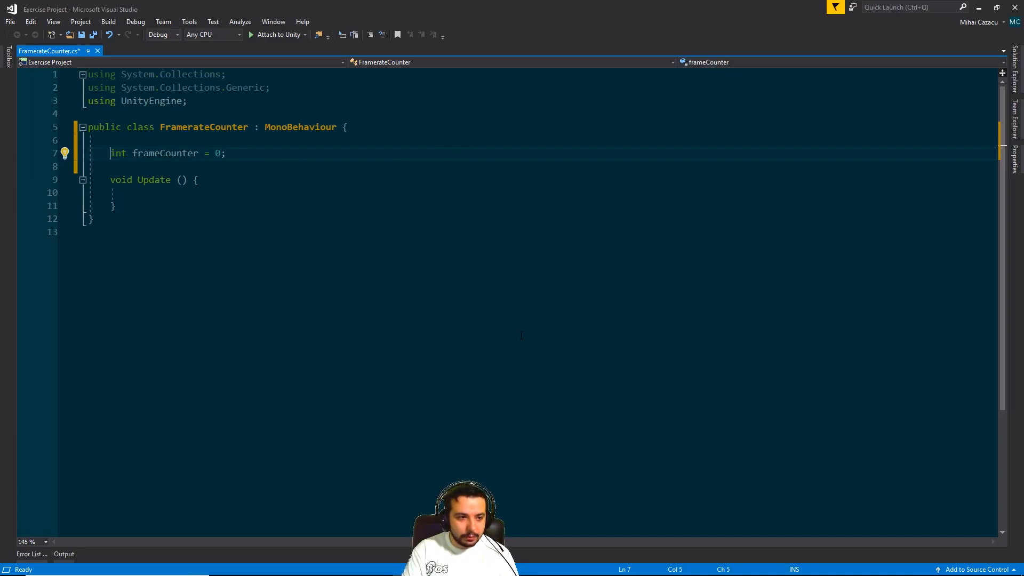
{"action": "type", "text": "private"}
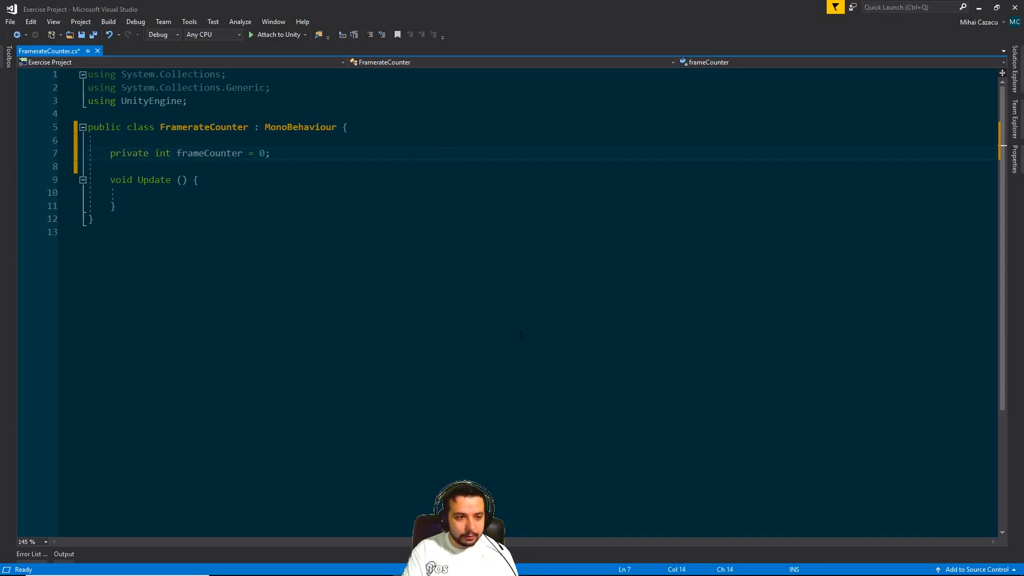
- Add a private float timeCounter field initialised to 0.0f on the next line
{"action": "key", "text": "Enter"}
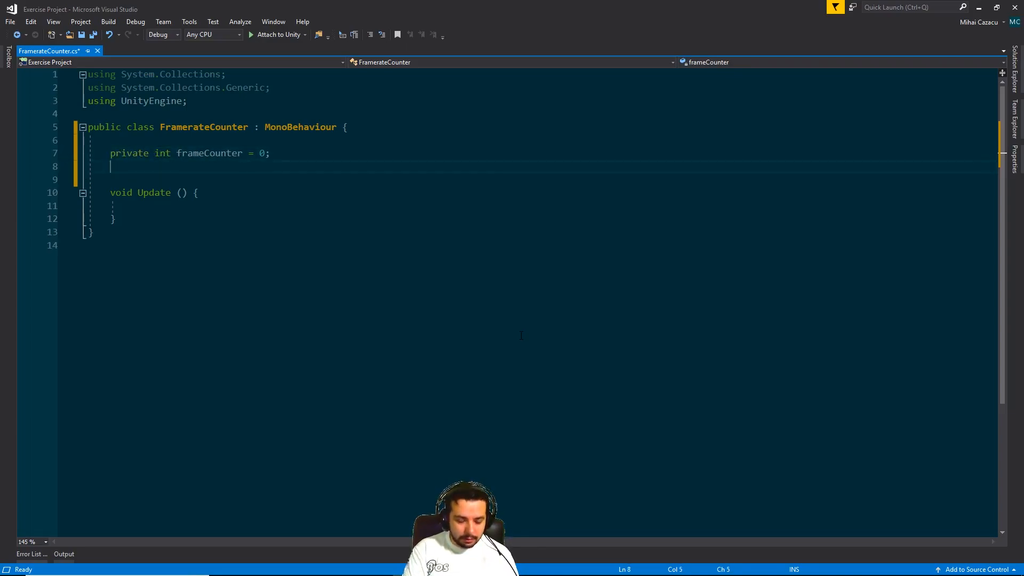
{"action": "type", "text": "private"}
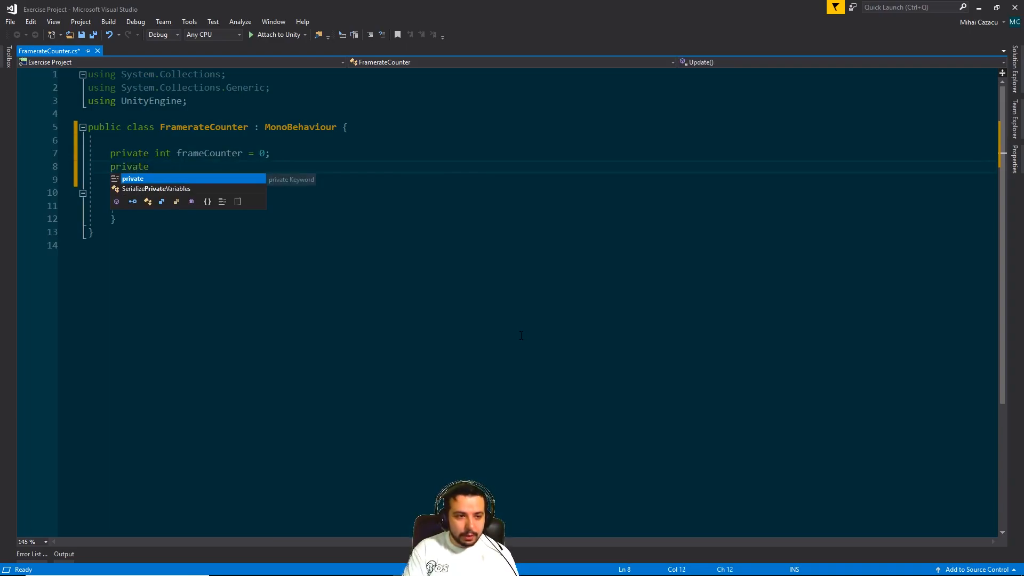
{"action": "type", "text": "float timeC"}
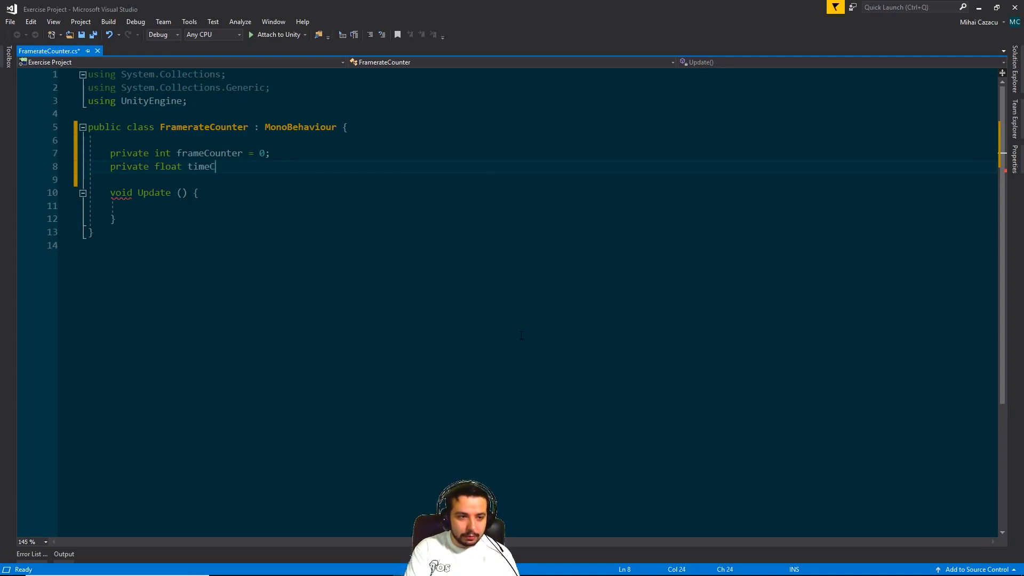
{"action": "type", "text": "ounter"}
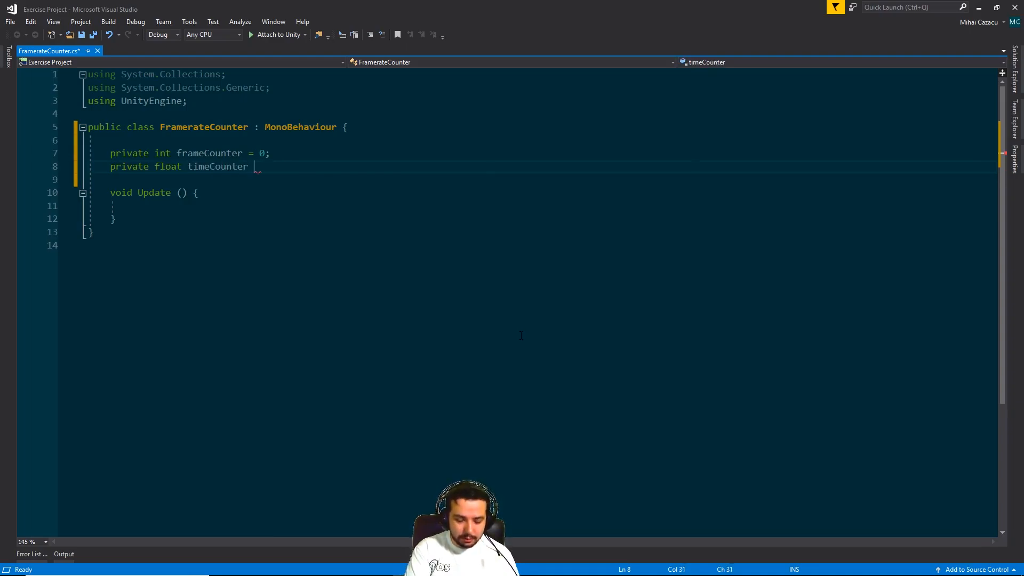
{"action": "type", "text": "=0.0"}
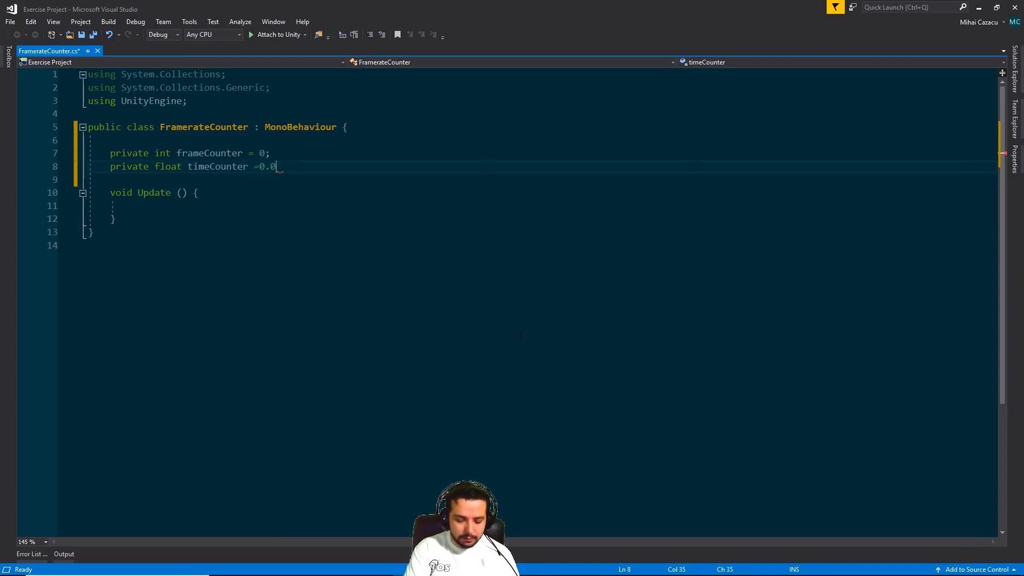
{"action": "type", "text": "f;"}
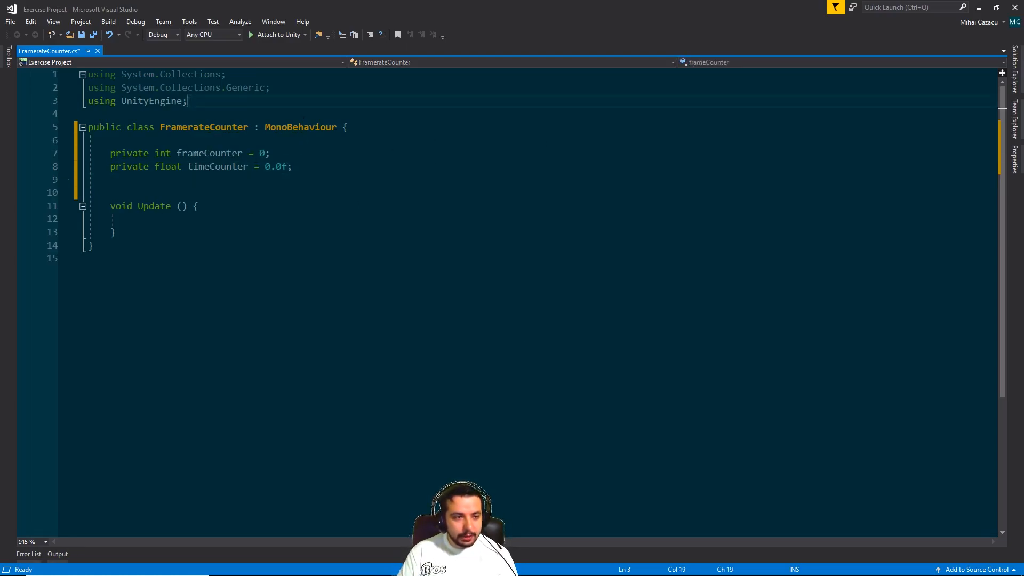
- Add a using UnityEngine.UI directive below the existing using statements
{"action": "key", "text": "enter"}
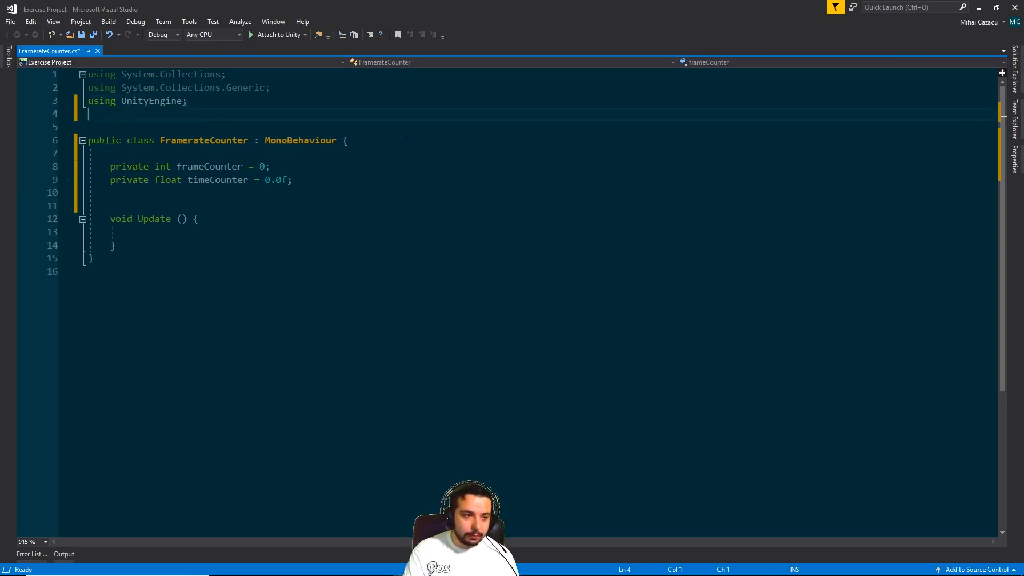
{"action": "type", "text": "using u"}
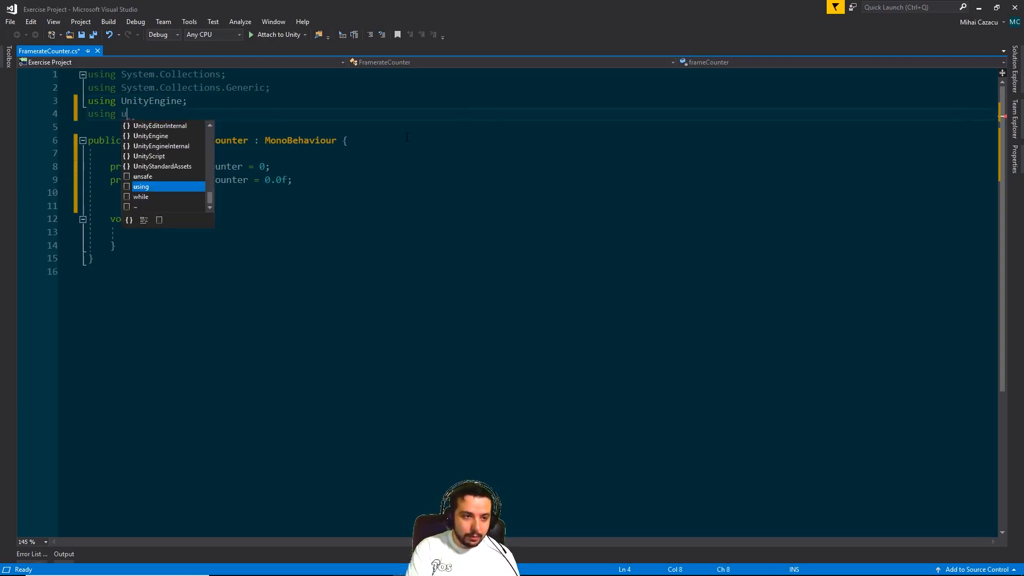
{"action": "type", "text": "nityEngine.UI;"}
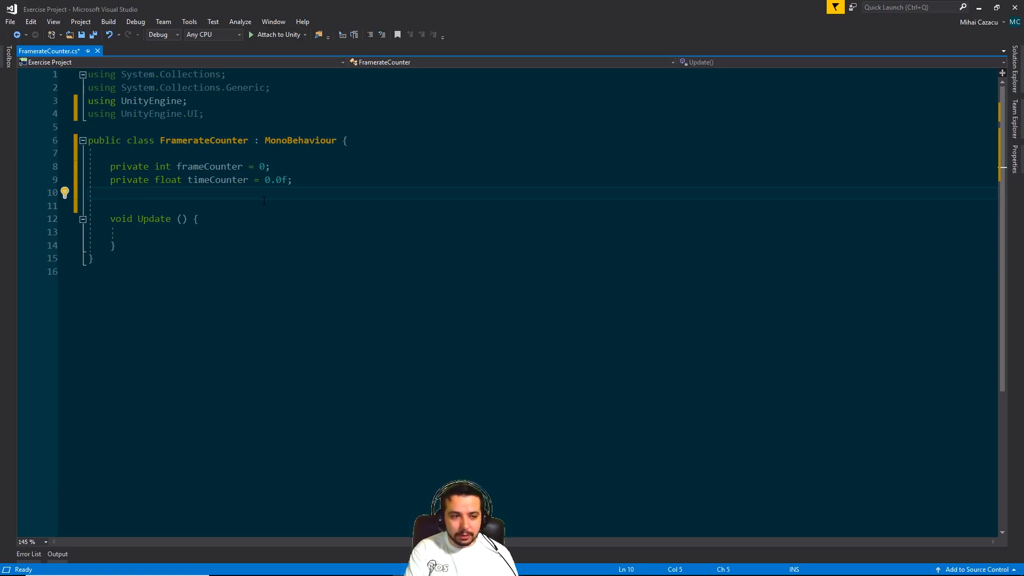
- Add a [SerializeField] private Text framrateText field to the FramerateCounter class
{"action": "type", "text": "["}
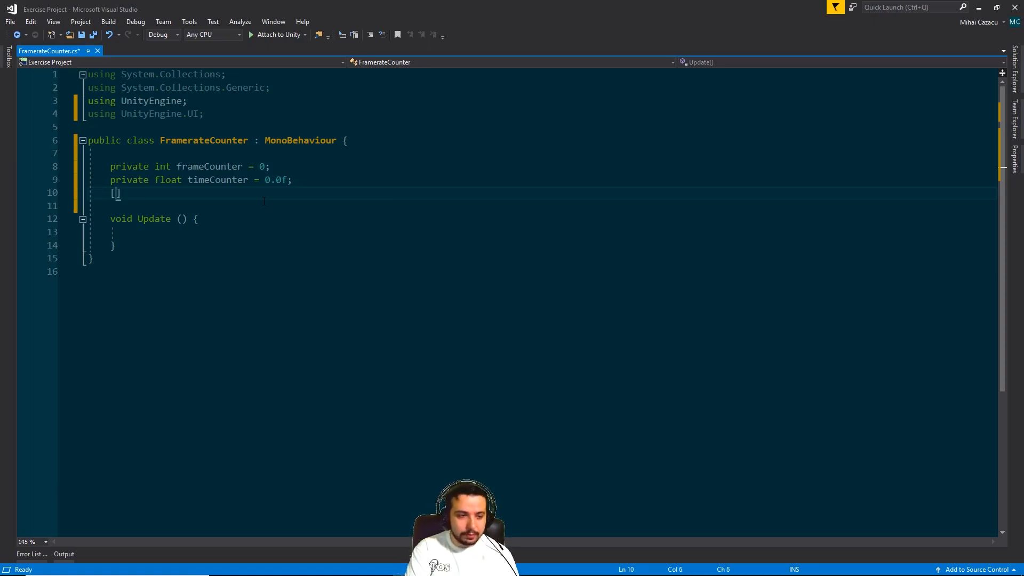
{"action": "type", "text": "s"}
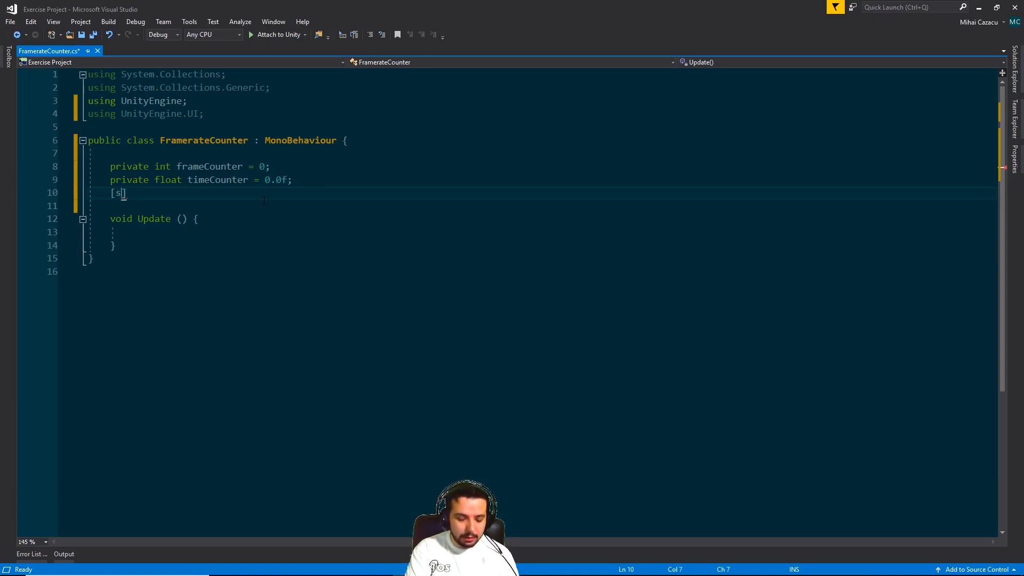
{"action": "type", "text": "erializeField"}
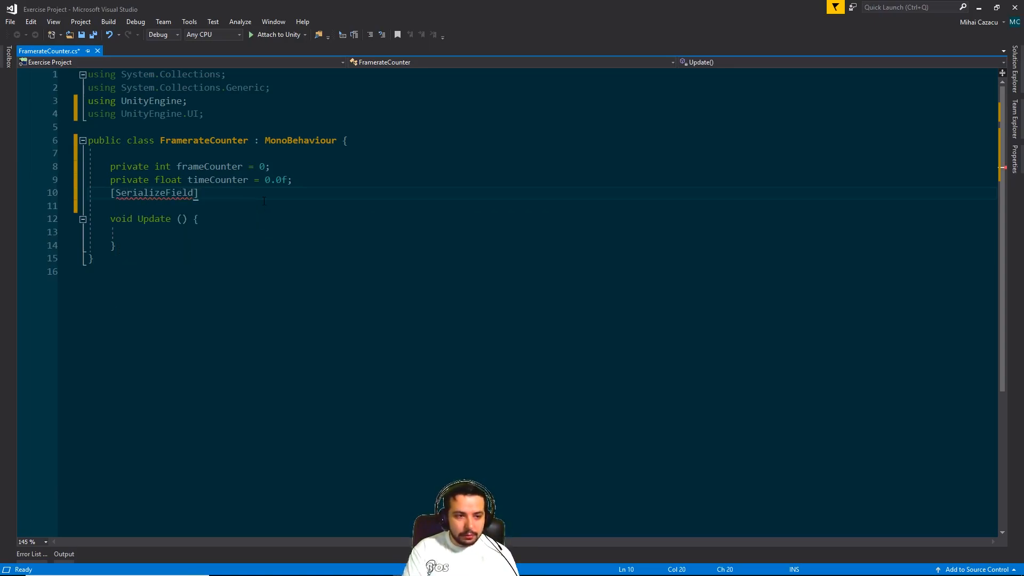
{"action": "type", "text": "pr"}
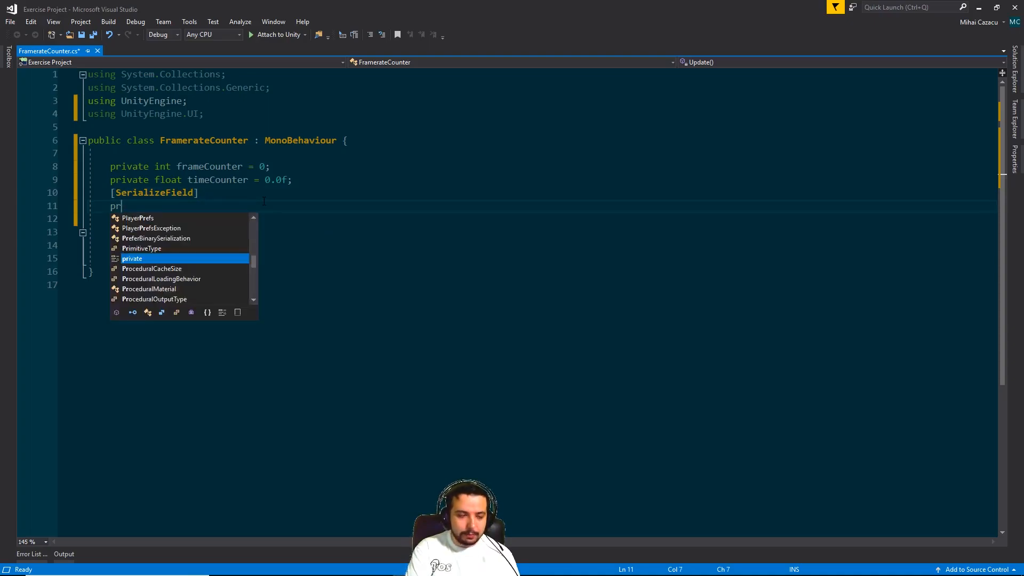
{"action": "type", "text": "ivate fl"}
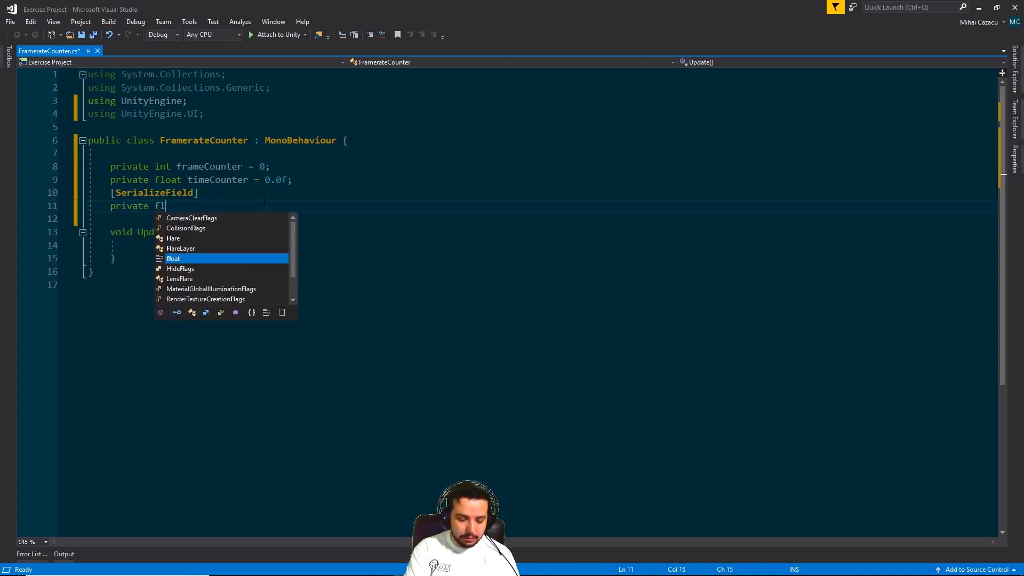
{"action": "type", "text": "RT"}
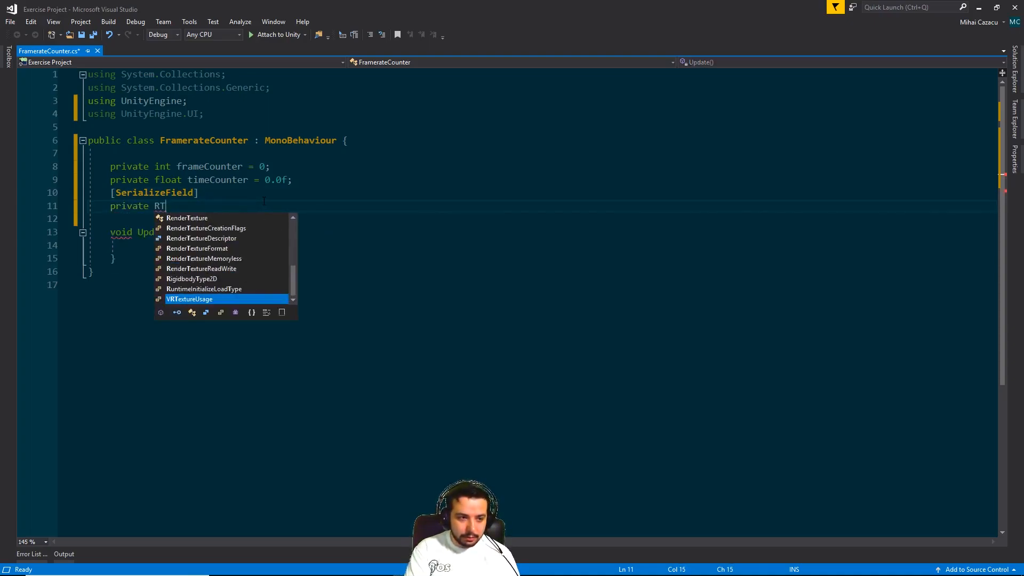
{"action": "type", "text": "Text"}
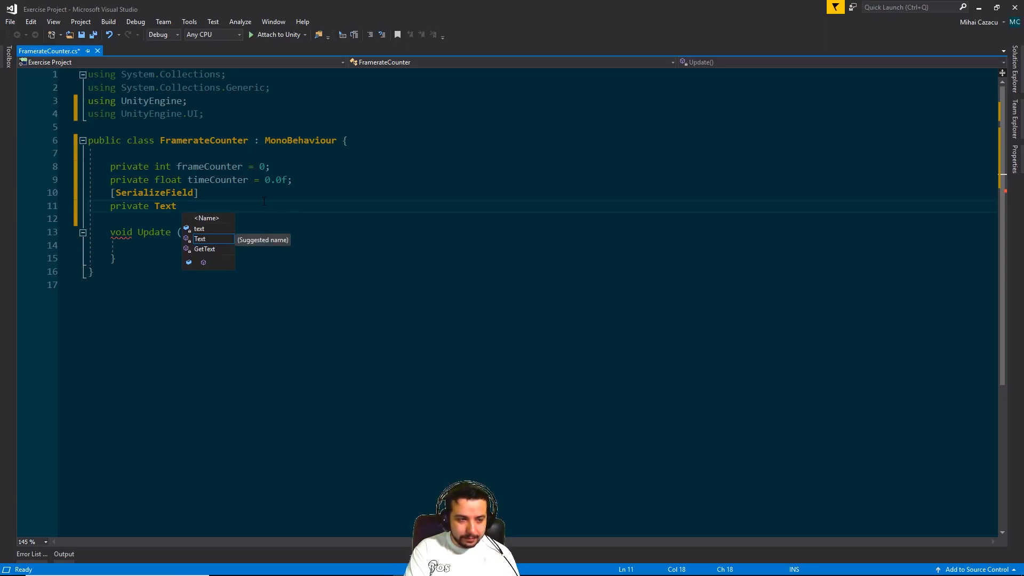
{"action": "type", "text": "framte"}
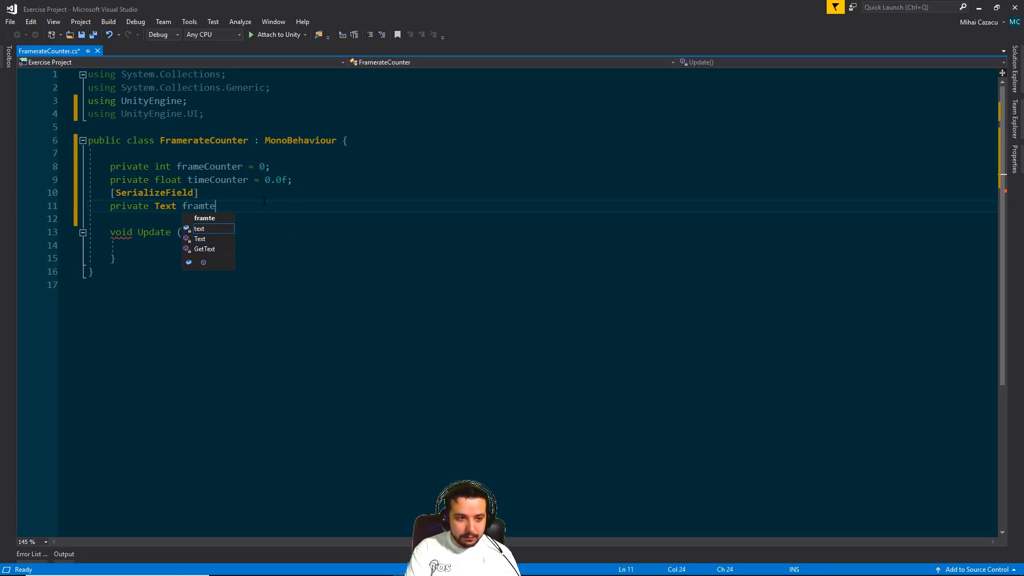
{"action": "type", "text": "ra"}
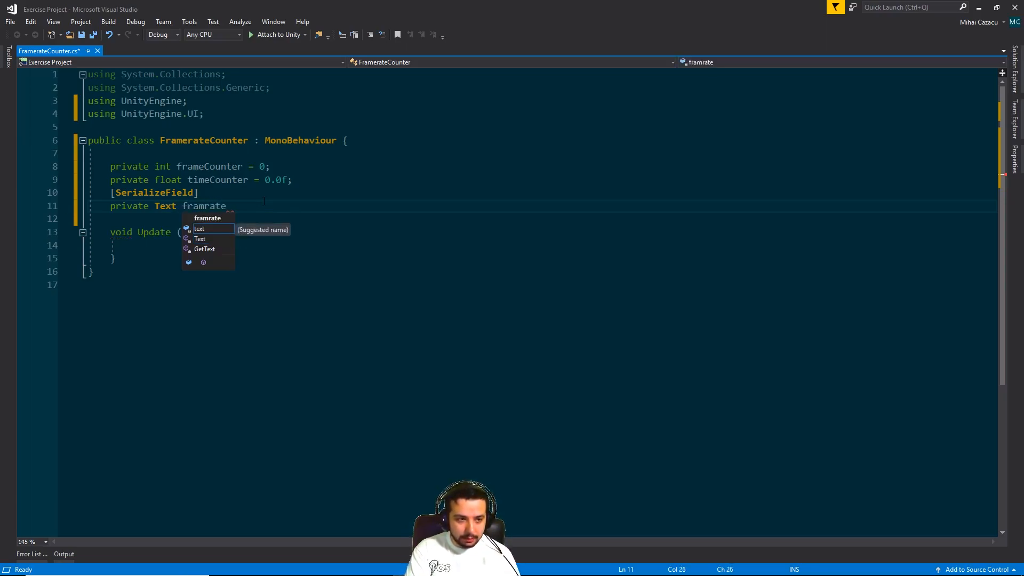
{"action": "type", "text": "Text;"}
{"action": "type", "text": "private"}
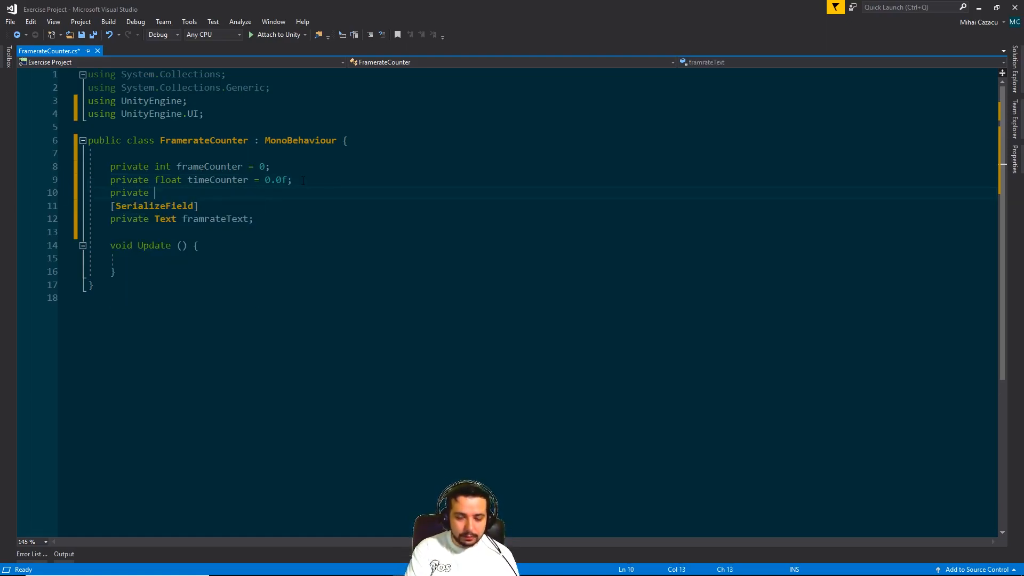
- Declare private float refreshTime = 0.1f among the FramerateCounter fields
{"action": "type", "text": "floa"}
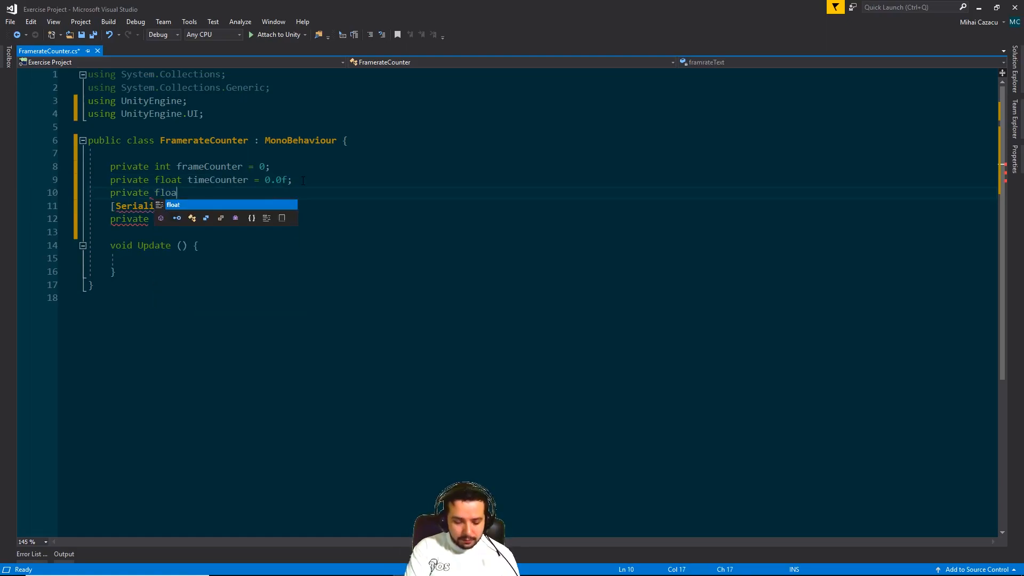
{"action": "type", "text": "refreshTime"}
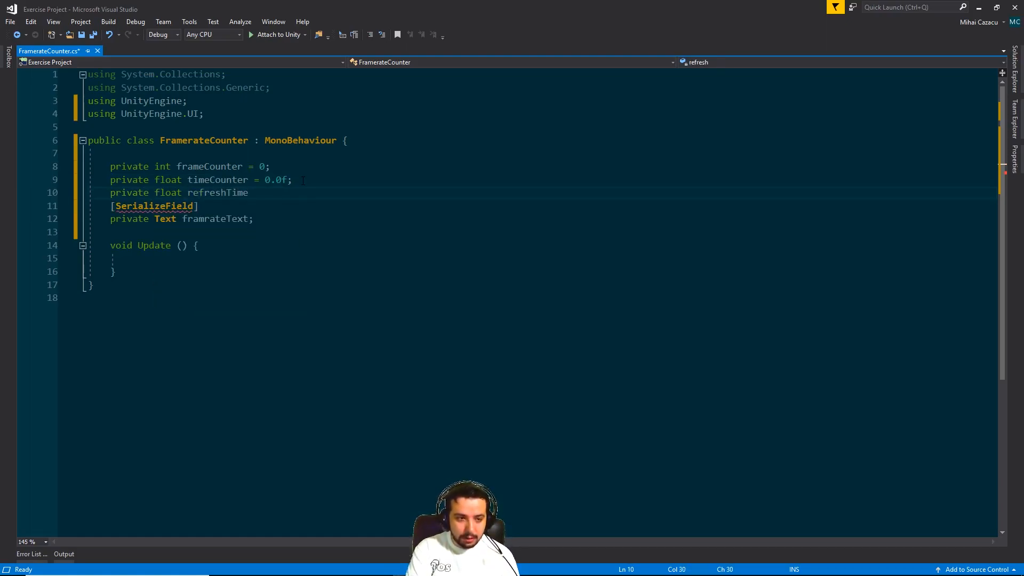
{"action": "type", "text": "="}
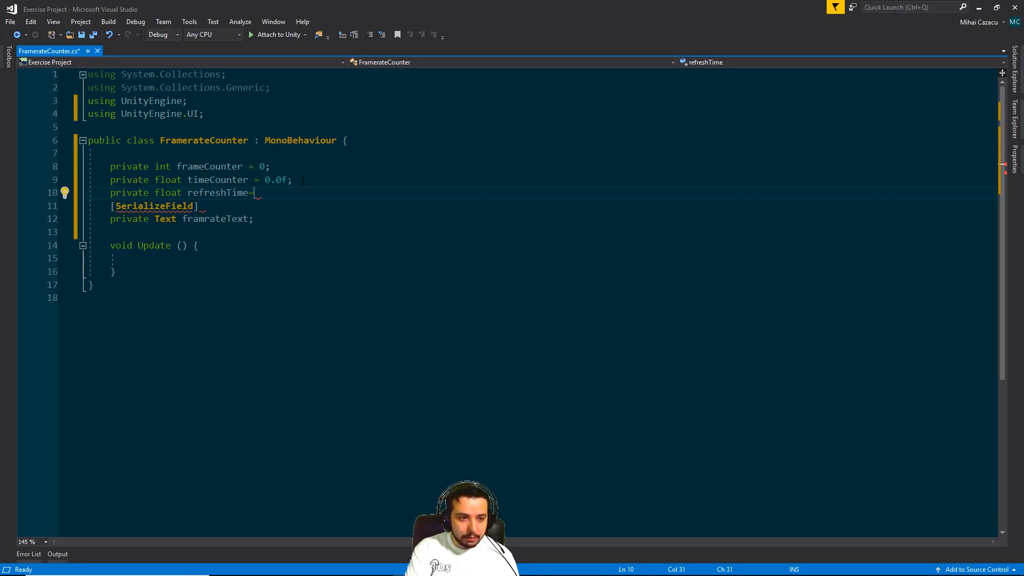
{"action": "type", "text": "0.1f;"}
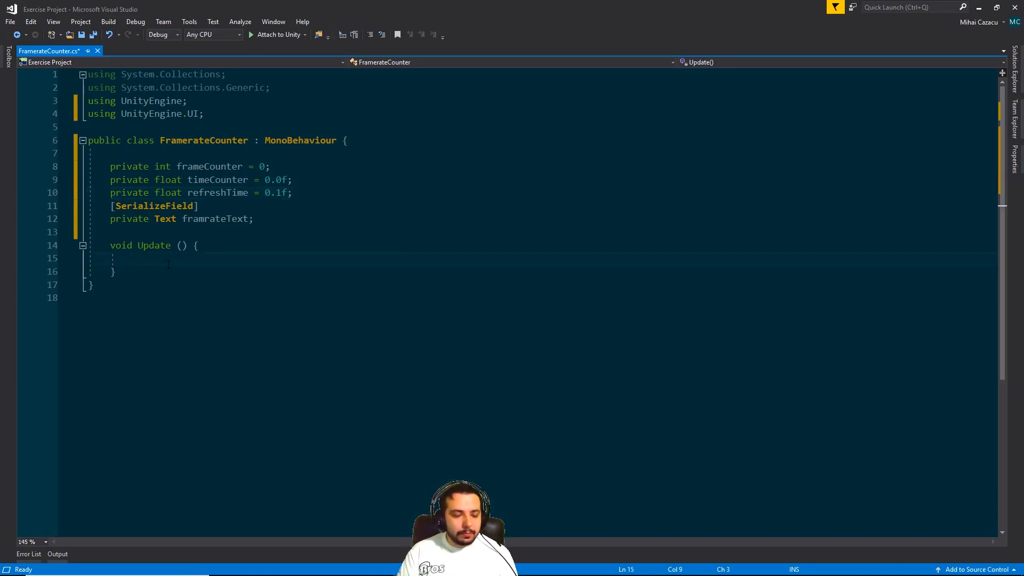
- In Update, write if (timeCounter < refreshTime) adding Time.deltaTime to timeCounter
{"action": "type", "text": "i"}
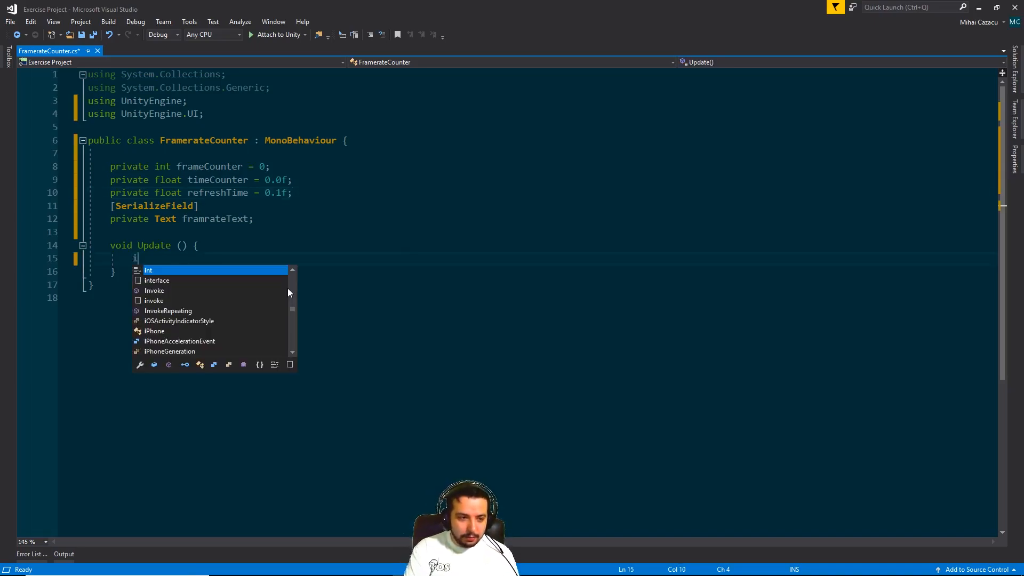
{"action": "type", "text": "f()"}
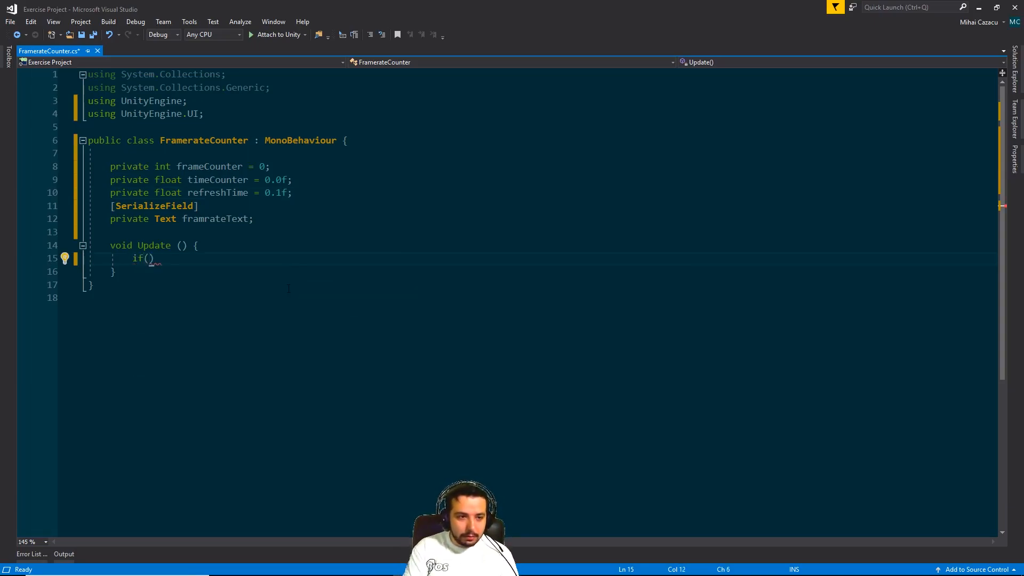
{"action": "type", "text": "timeCounter<"}
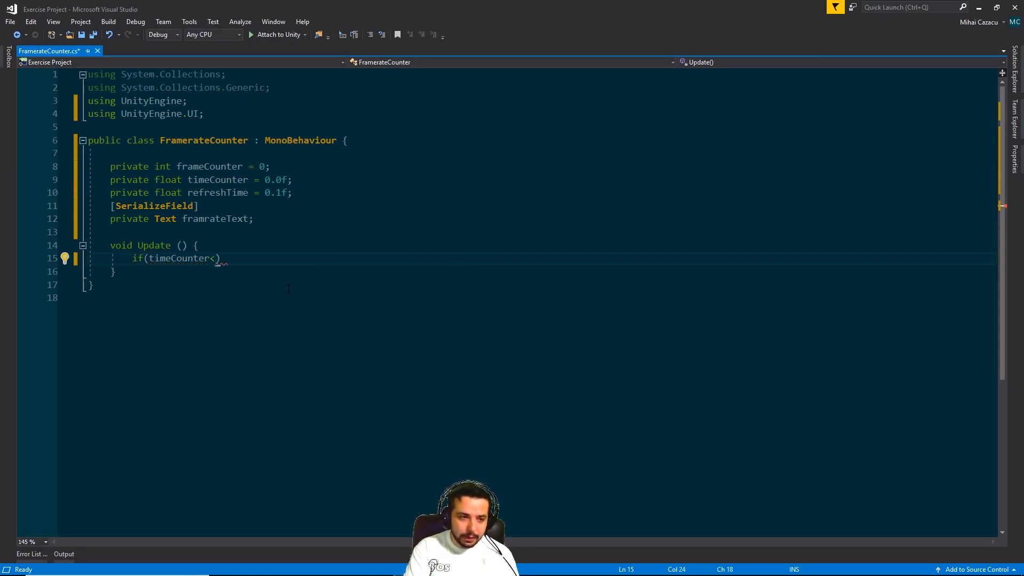
{"action": "type", "text": "refreshTime"}
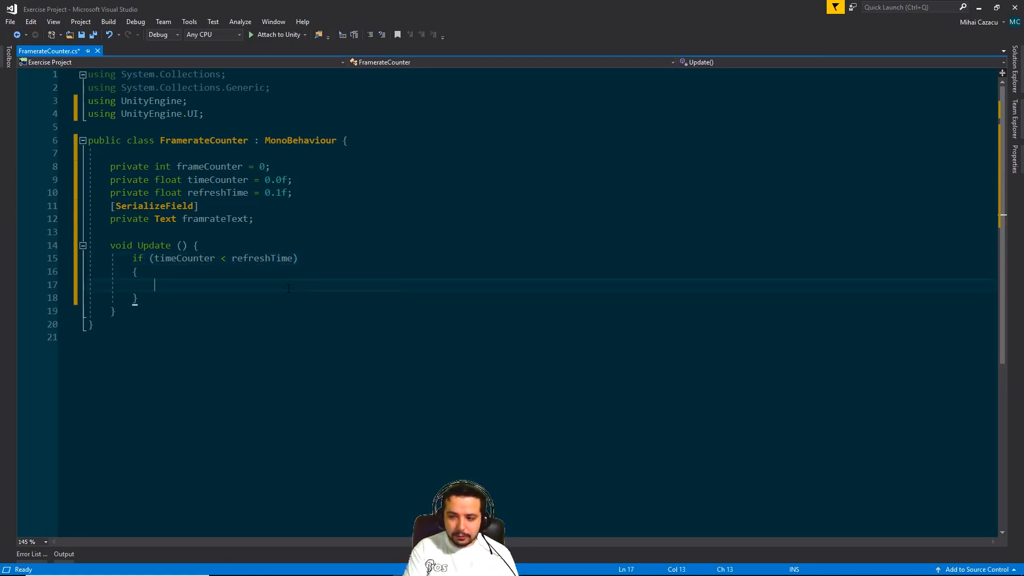
{"action": "type", "text": "timeCounter +"}
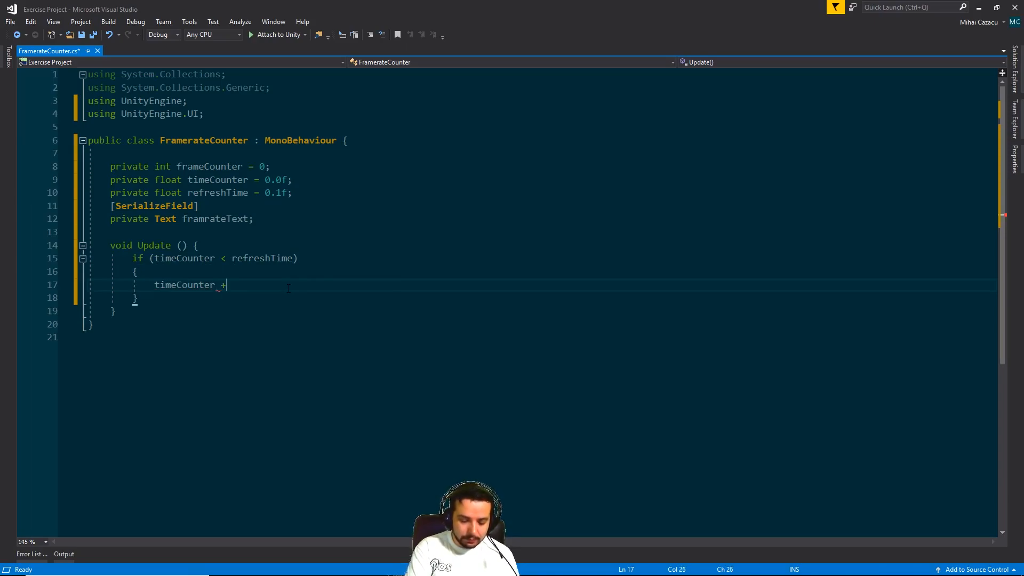
{"action": "type", "text": "="}
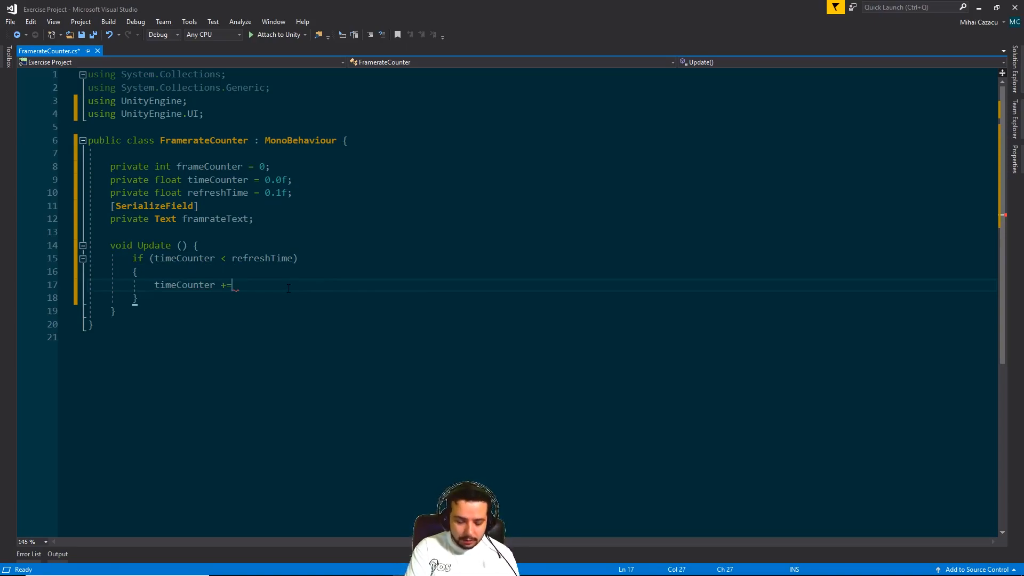
{"action": "type", "text": "Time"}
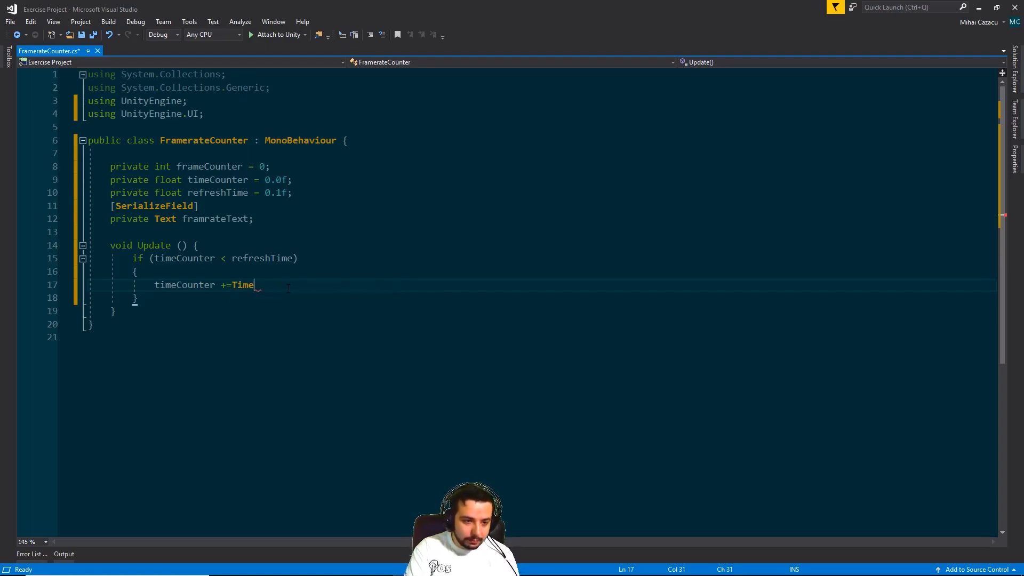
{"action": "type", "text": ".deltaTime"}
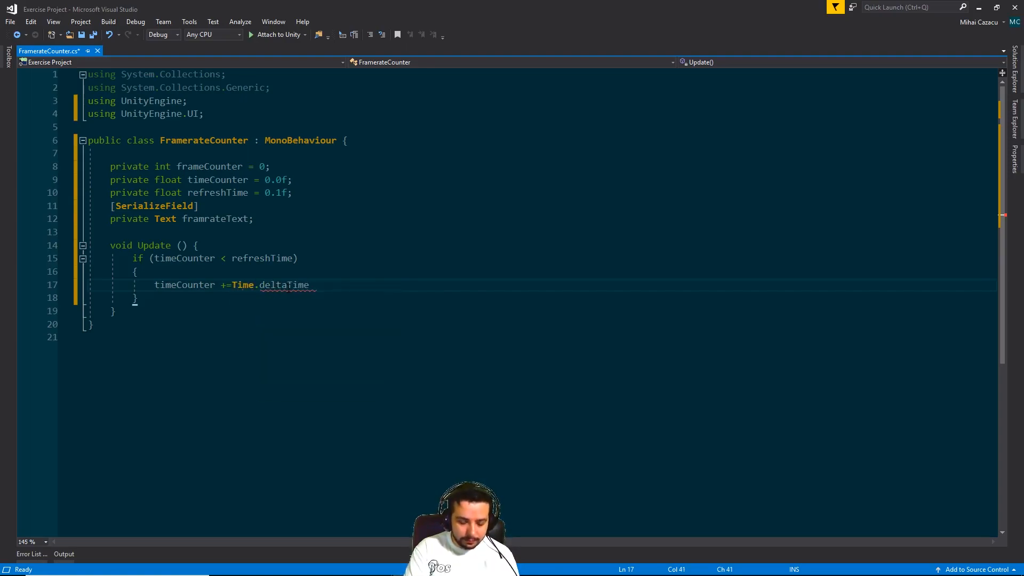
{"action": "type", "text": ";"}
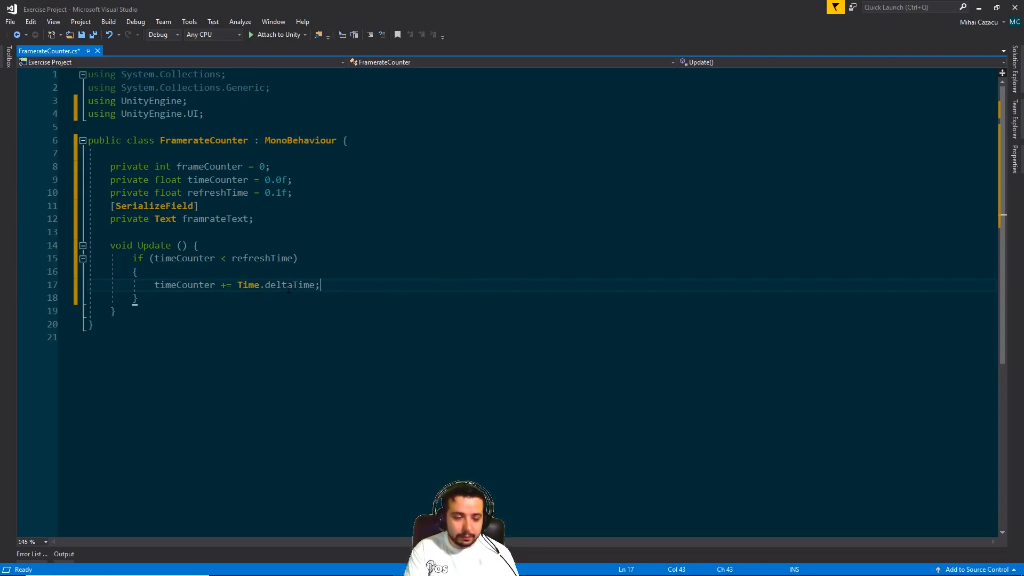
- Increment frameCounter inside the if block and start an else branch
{"action": "key", "text": "enter"}
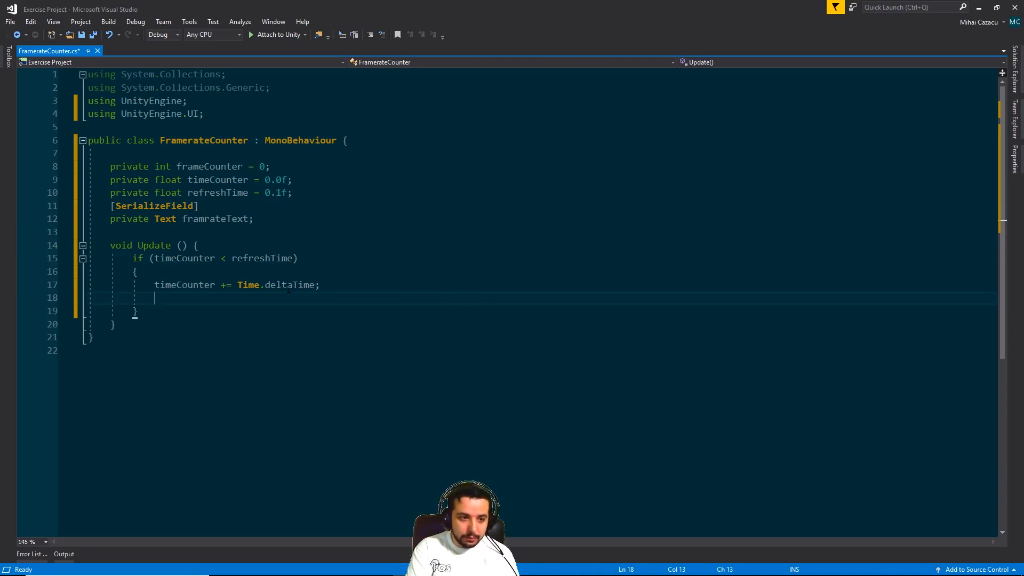
{"action": "type", "text": "frameCounter"}
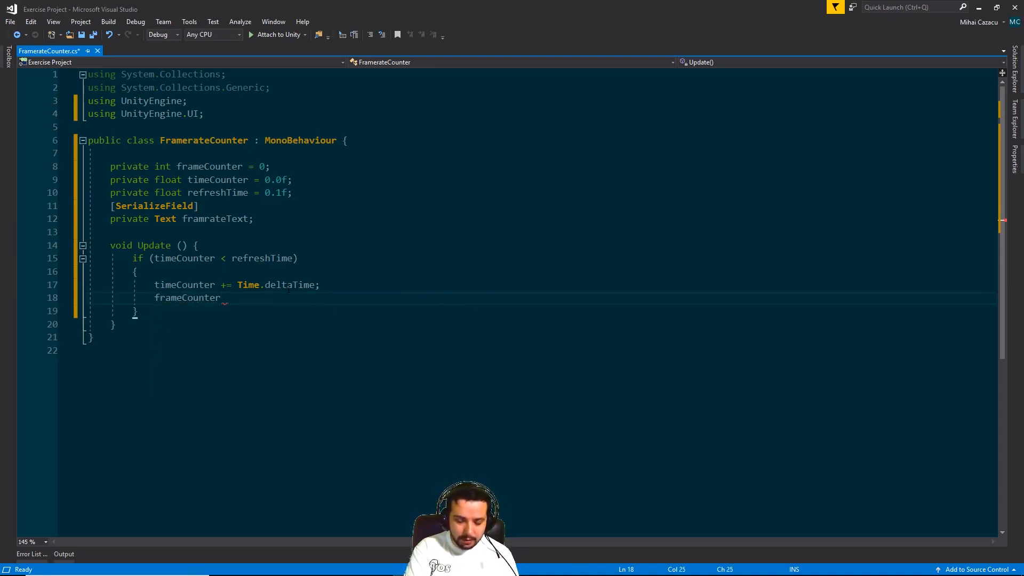
{"action": "type", "text": "++;"}
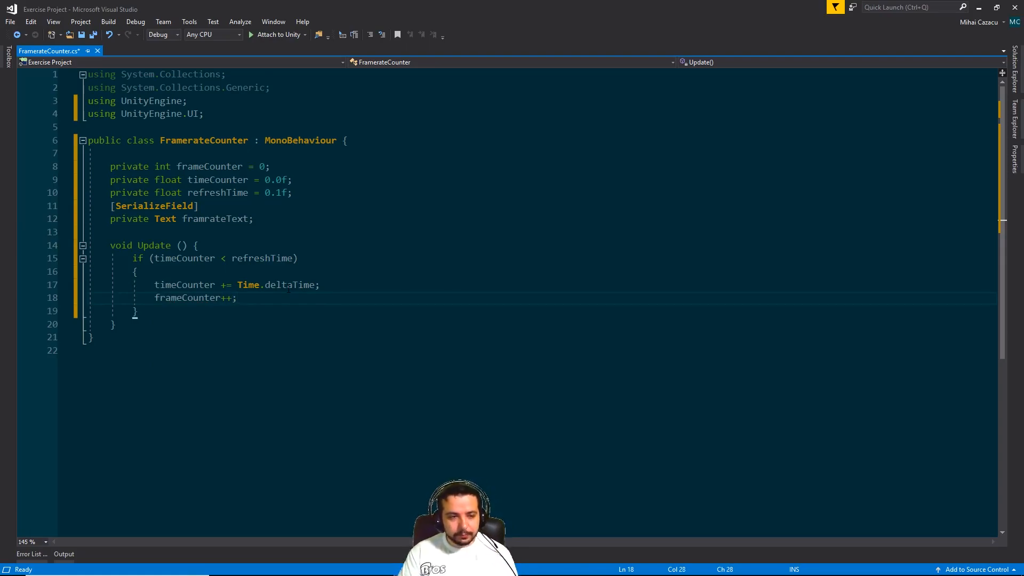
{"action": "left_click", "coordinate": [237, 297]}
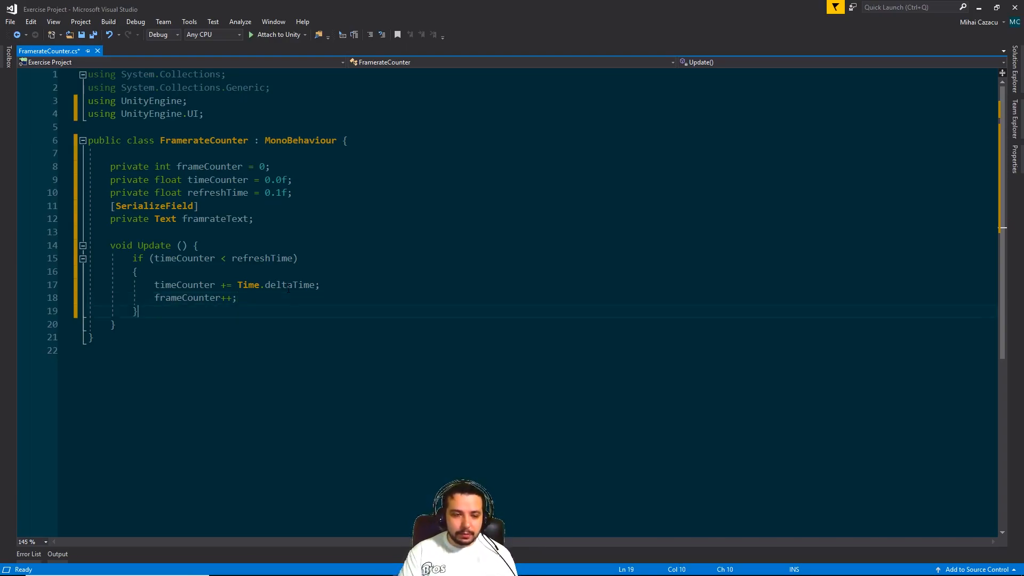
{"action": "type", "text": "else"}
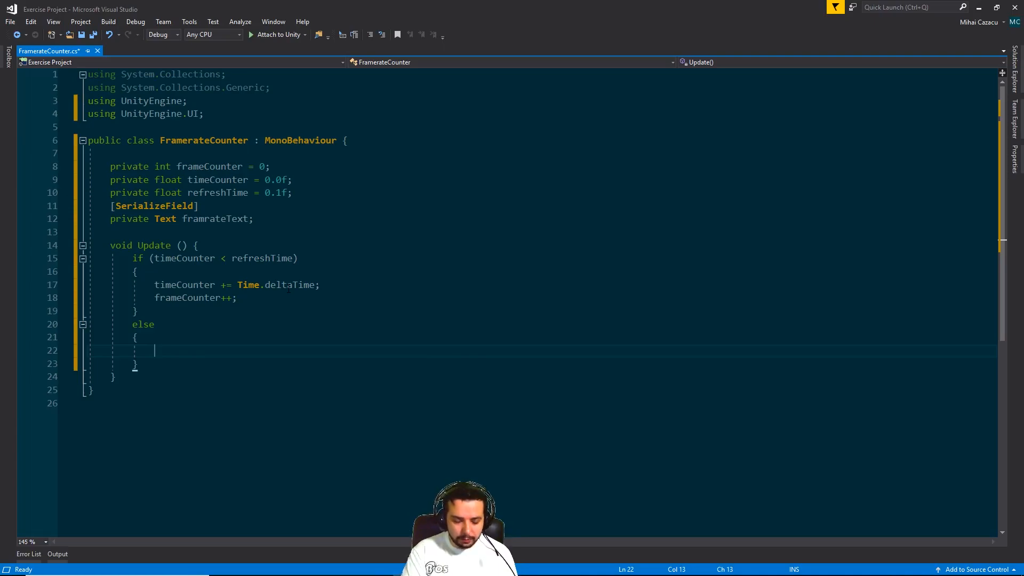
- In the else block, compute float lastFramerate = frameCounter / timeCounter
{"action": "type", "text": "int"}
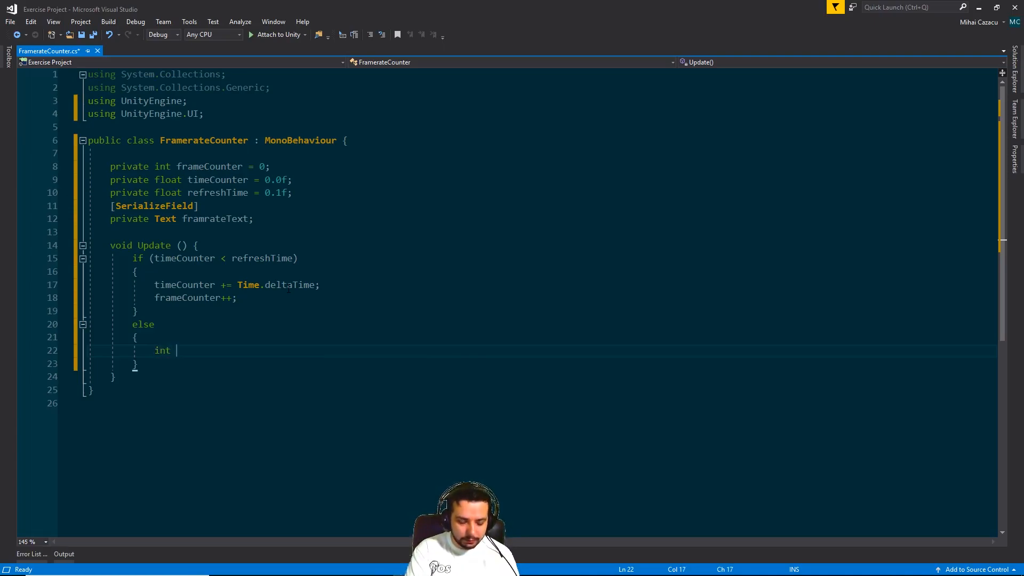
{"action": "type", "text": "la"}
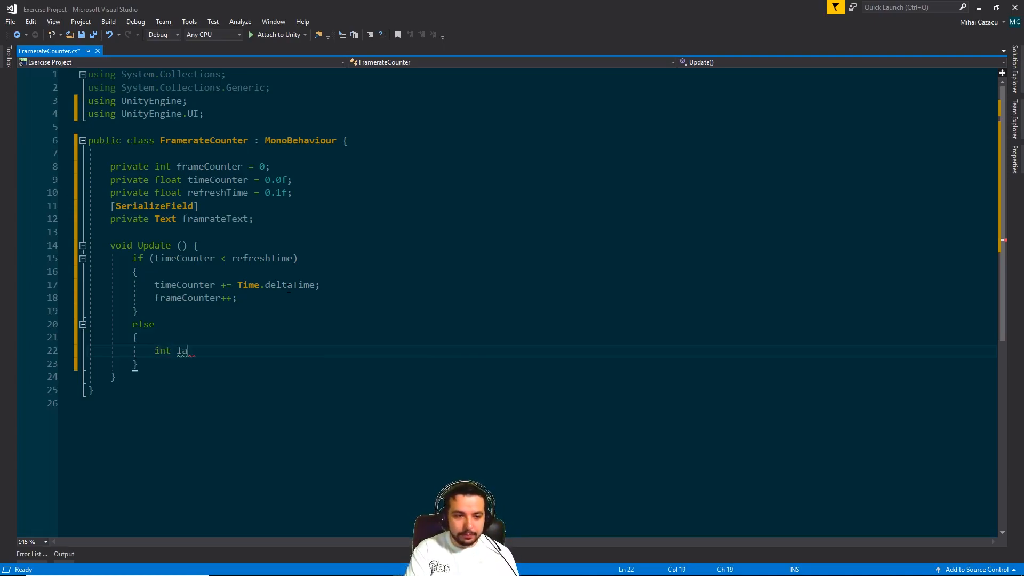
{"action": "type", "text": "stFramera"}
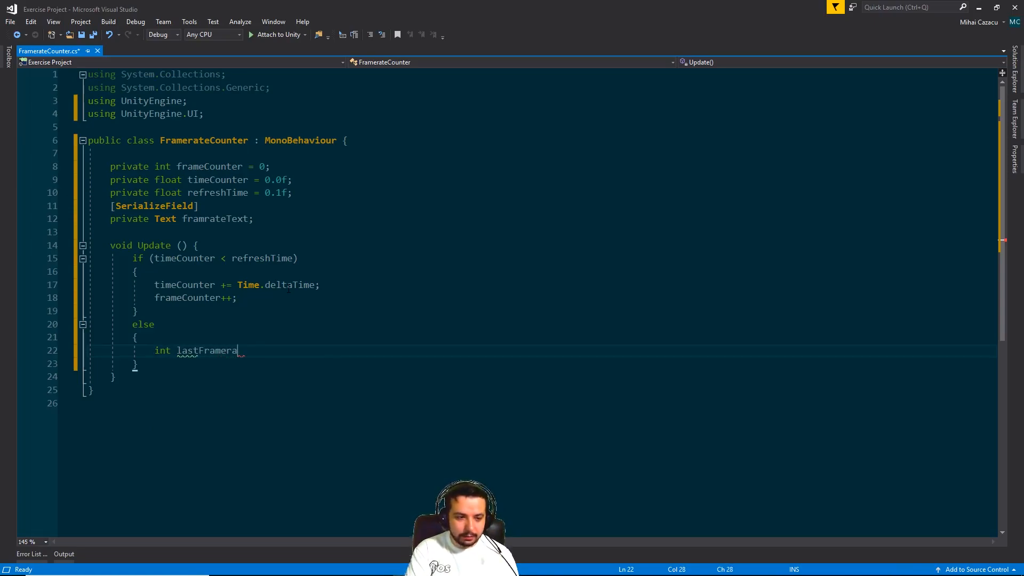
{"action": "type", "text": "te ="}
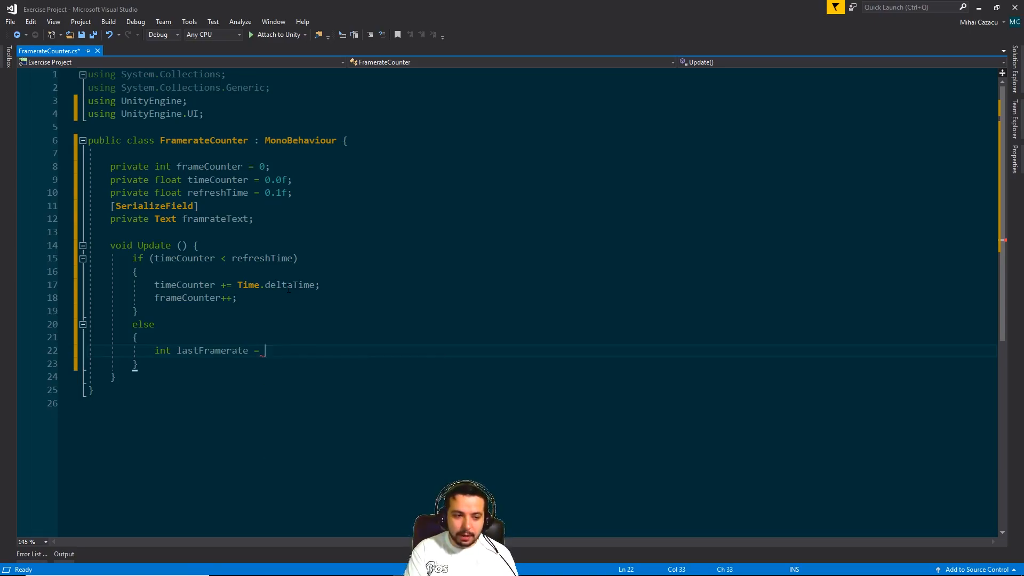
{"action": "type", "text": "frameCounter"}
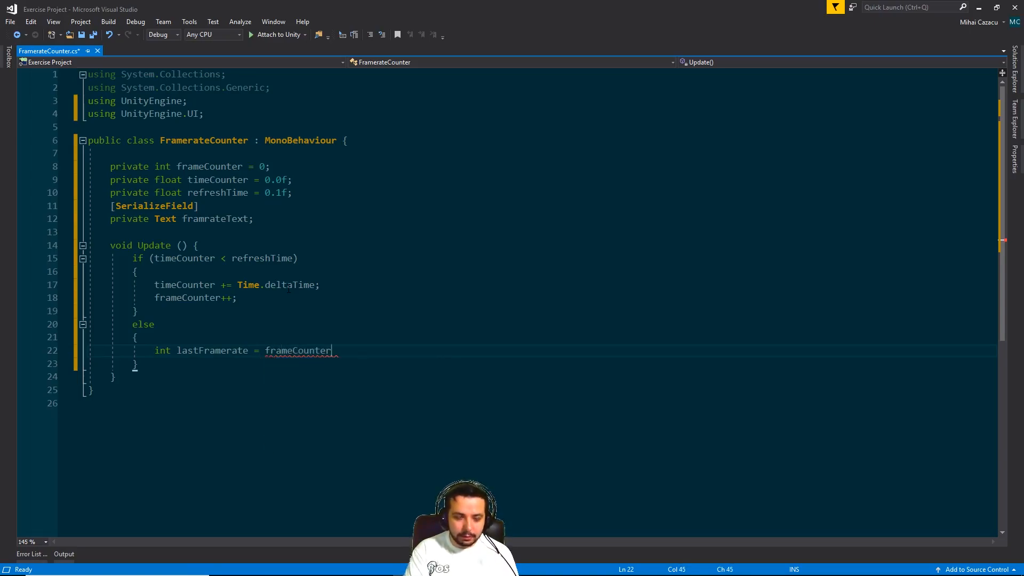
{"action": "type", "text": "/ti"}
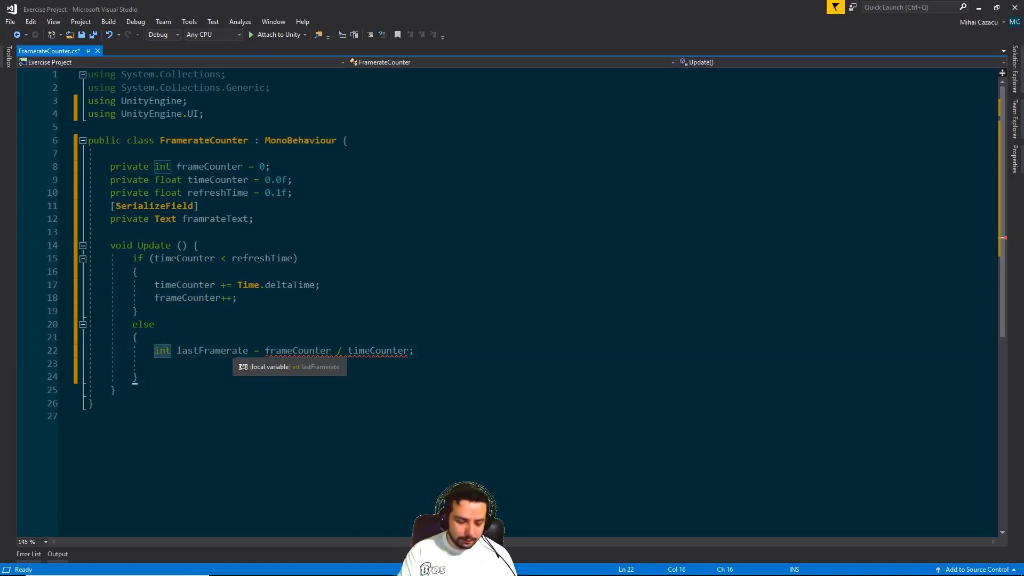
{"action": "type", "text": "float"}
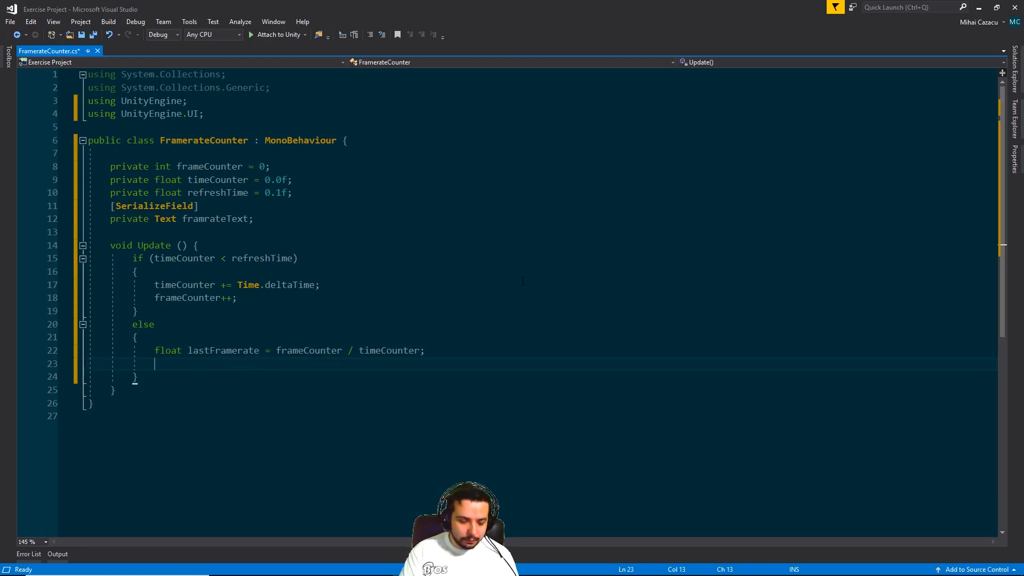
- Reset frameCounter to 0 and timeCounter to 0.0f
{"action": "type", "text": "fa"}
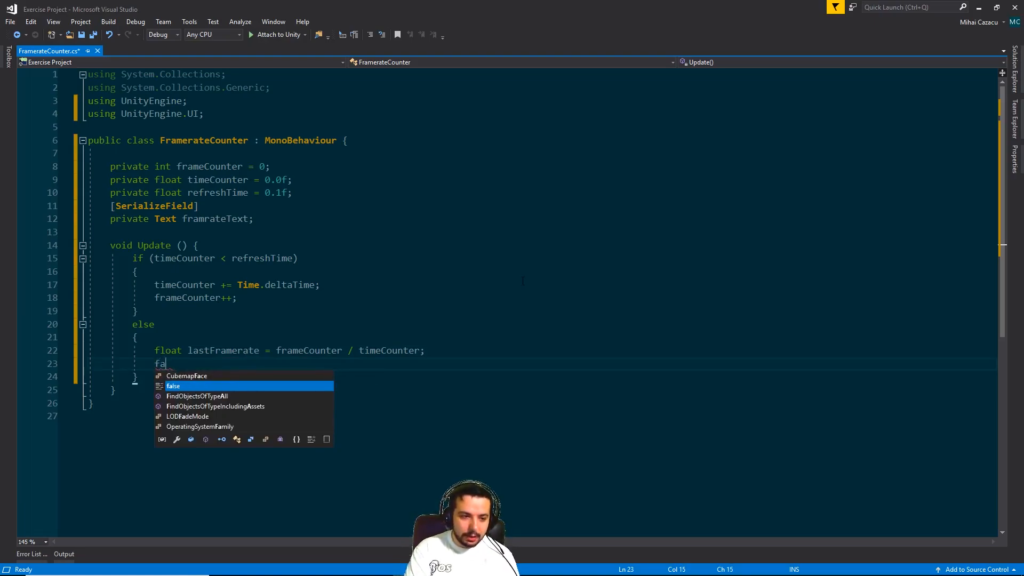
{"action": "type", "text": "rameCounter"}
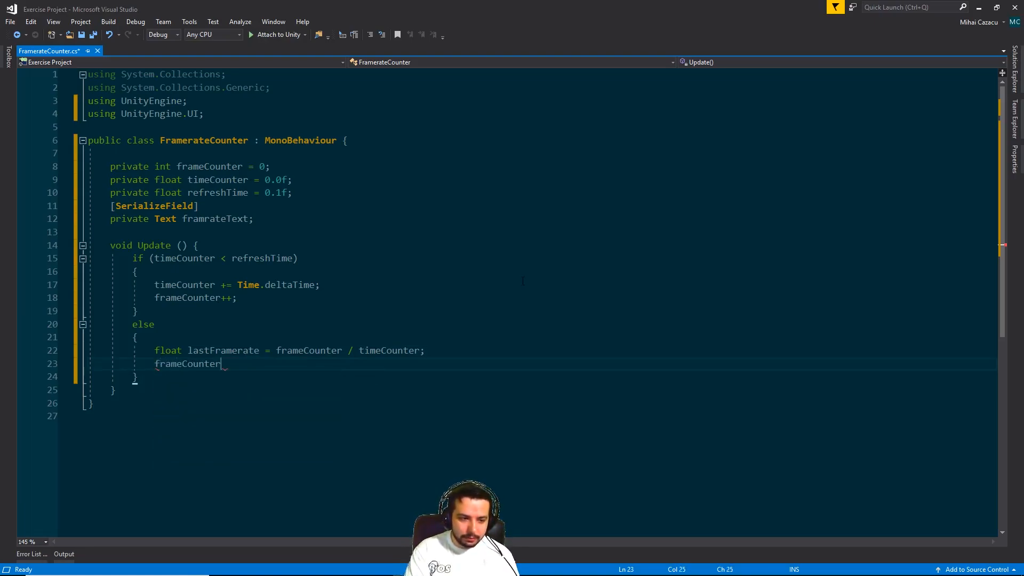
{"action": "type", "text": "= 0;"}
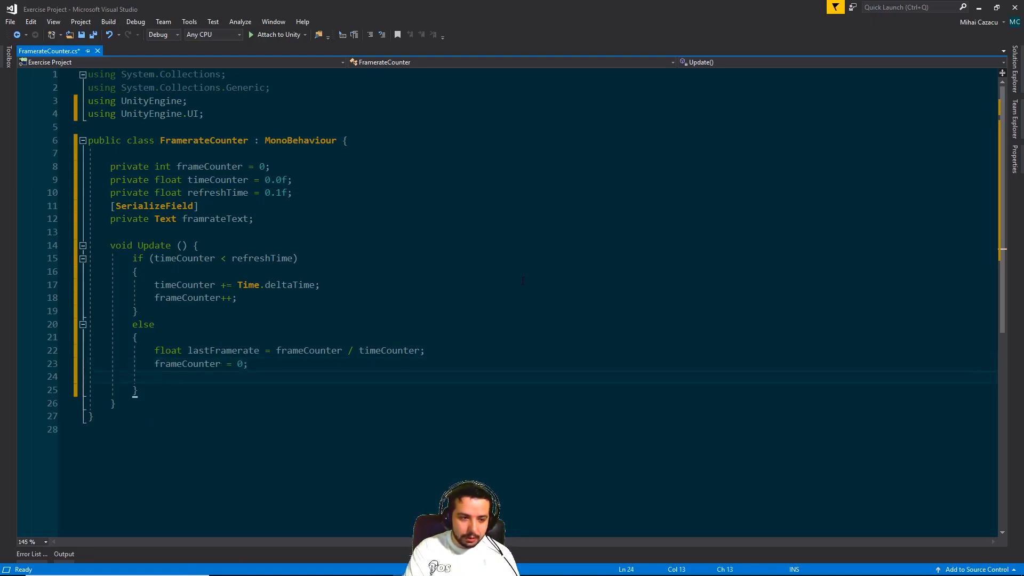
{"action": "type", "text": "f"}
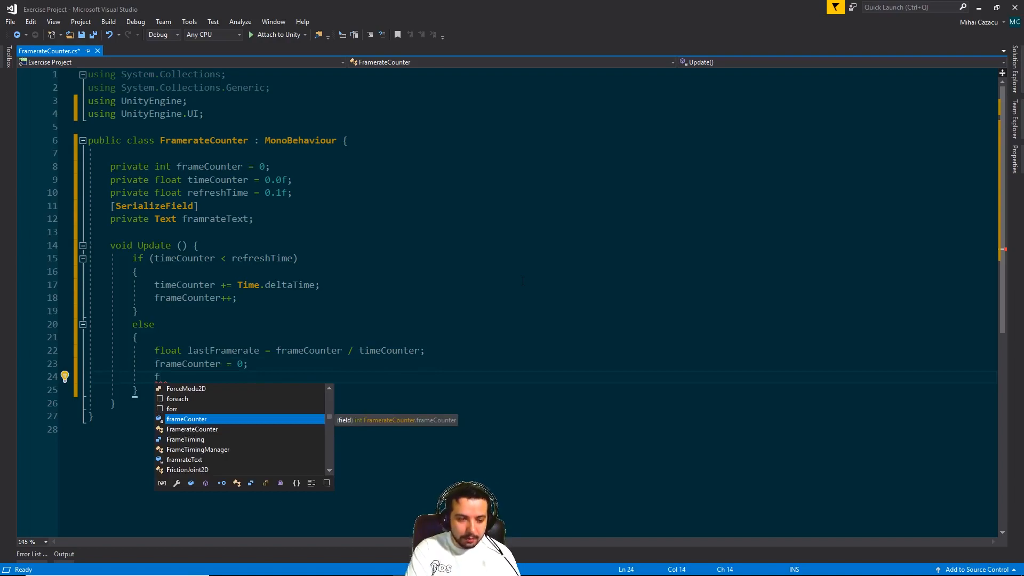
{"action": "type", "text": "imeCounter = 0"}
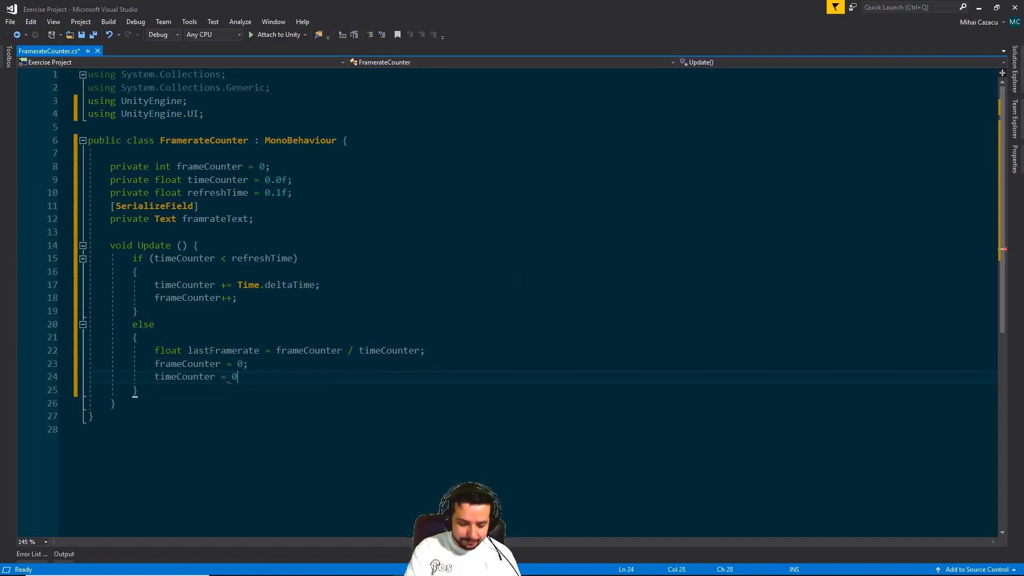
{"action": "type", "text": ".0f;"}
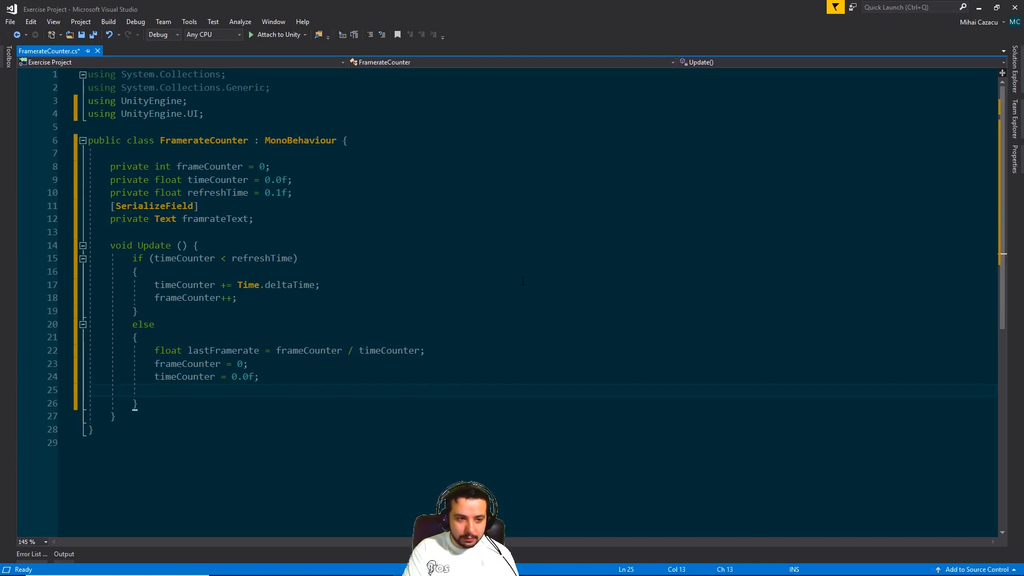
{"action": "type", "text": "framrateText"}
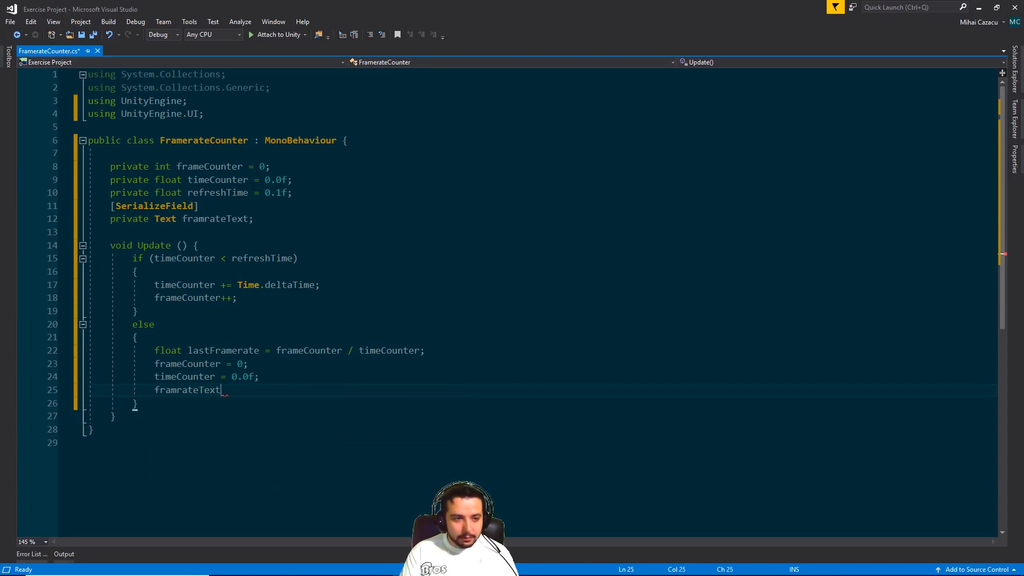
- Rename framrateText to framerateText and assign lastFramerate to its text
{"action": "right_click", "coordinate": [214, 218]}
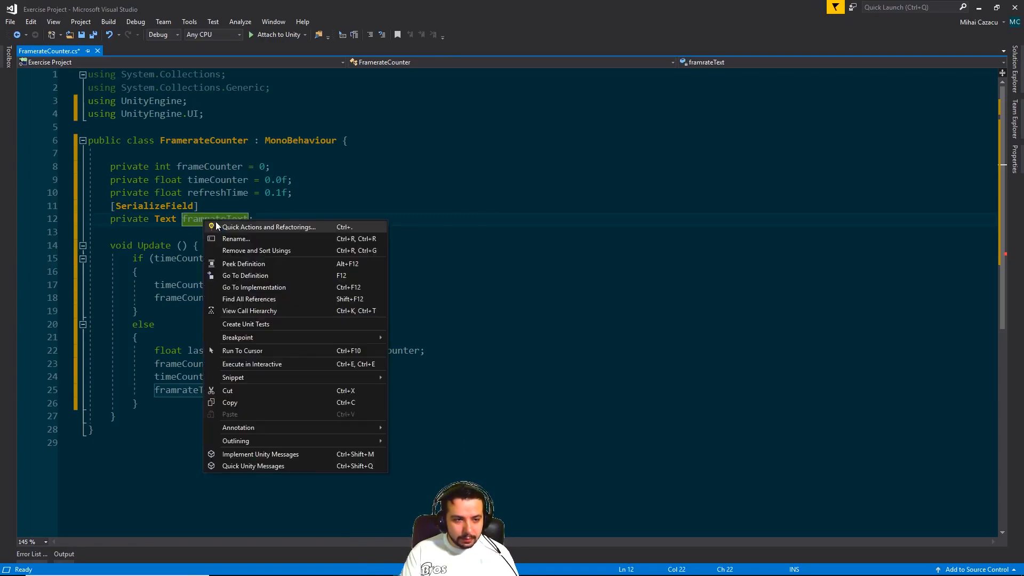
{"action": "left_click", "coordinate": [235, 239]}
{"action": "type", "text": "e"}
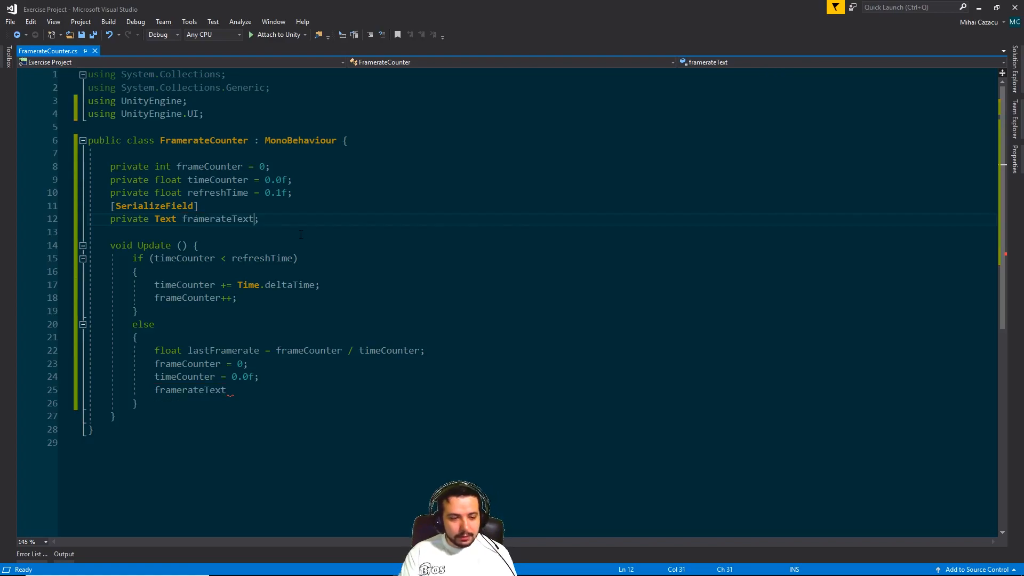
{"action": "type", "text": ".text ="}
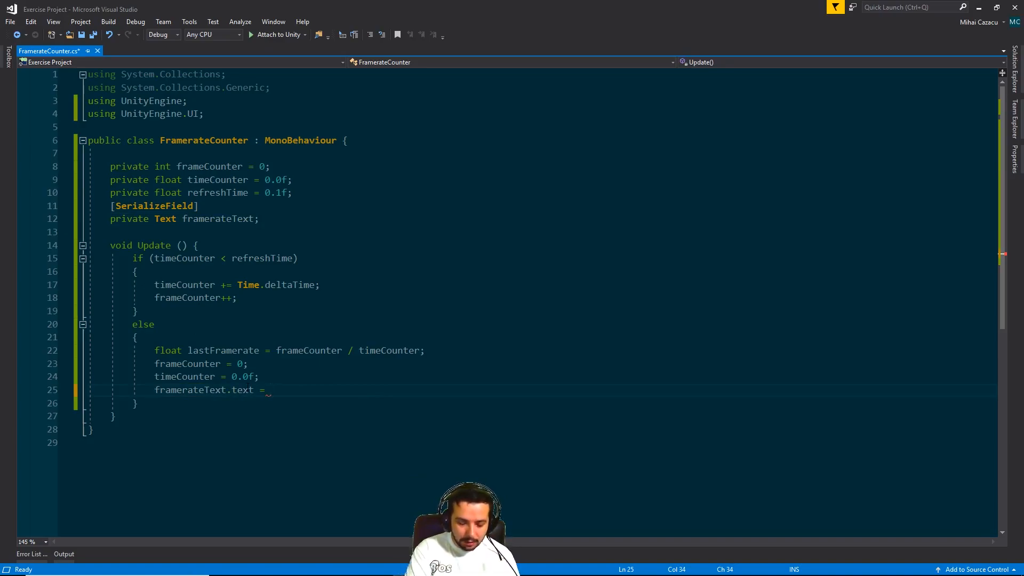
{"action": "type", "text": "lastFramerate"}
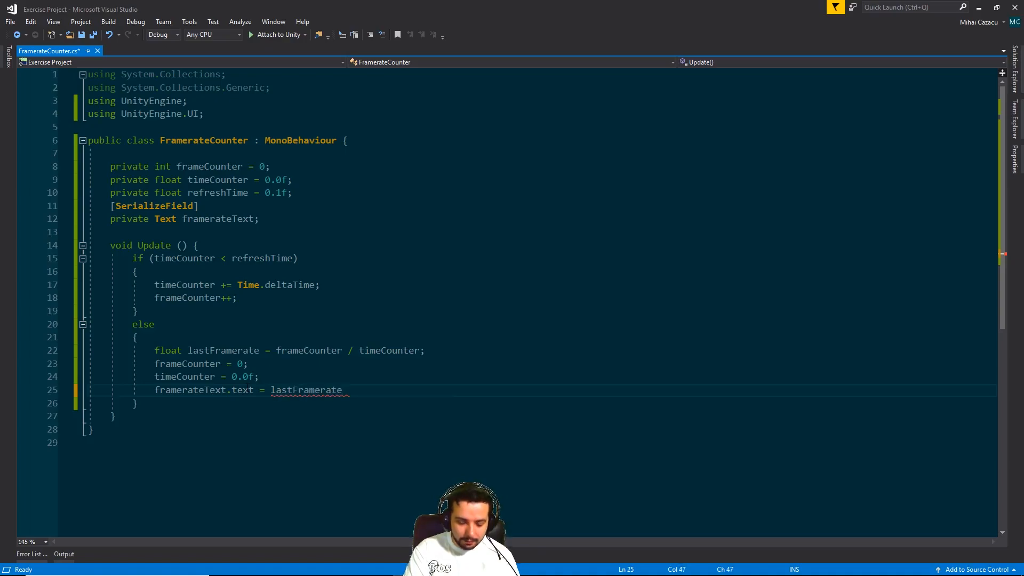
- Format lastFramerate with ToString("n2") and save the script
{"action": "type", "text": ".ToString"}
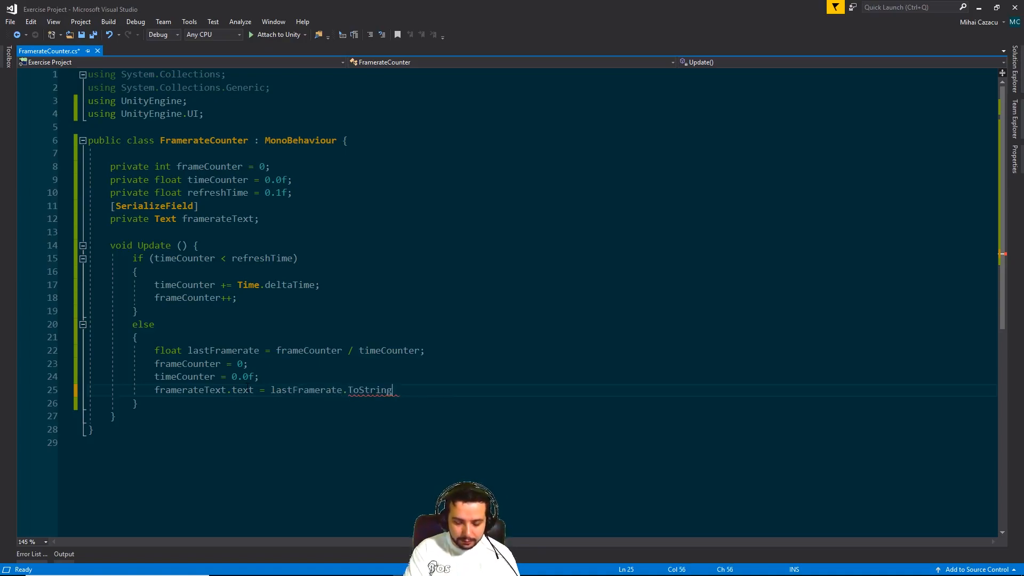
{"action": "type", "text": "();"}
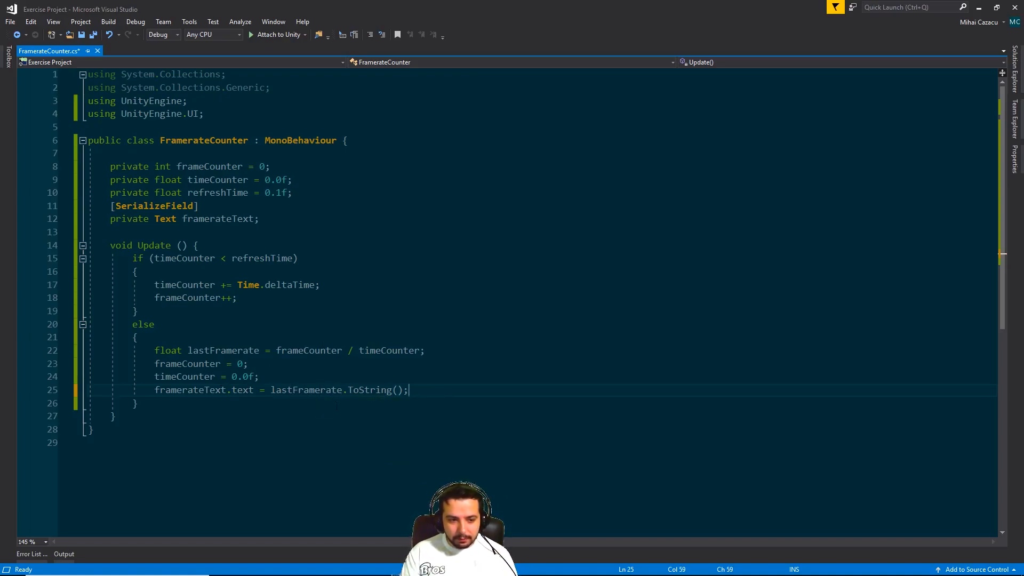
{"action": "mouse_move", "coordinate": [394, 401]}
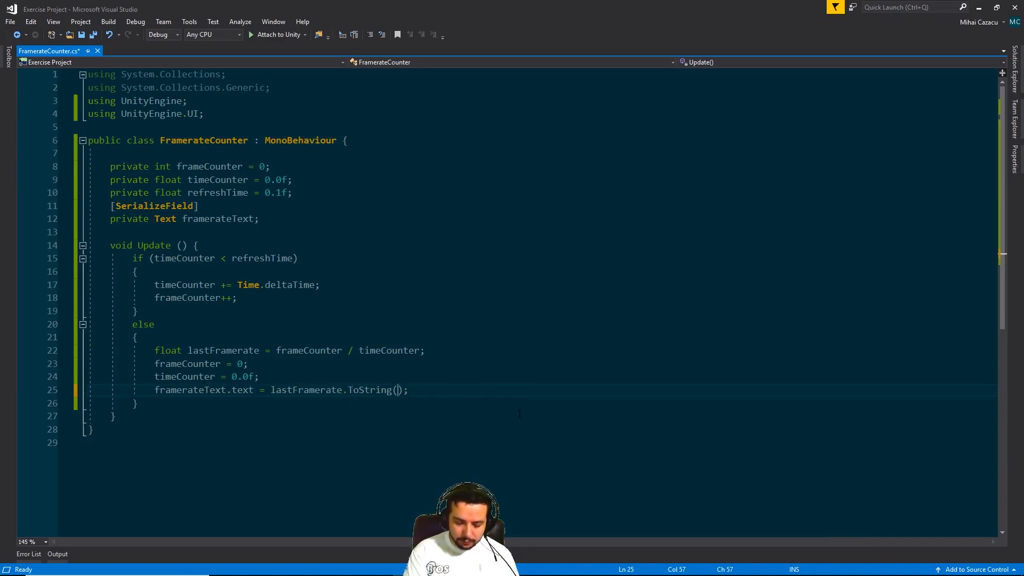
{"action": "type", "text": "\"\""}
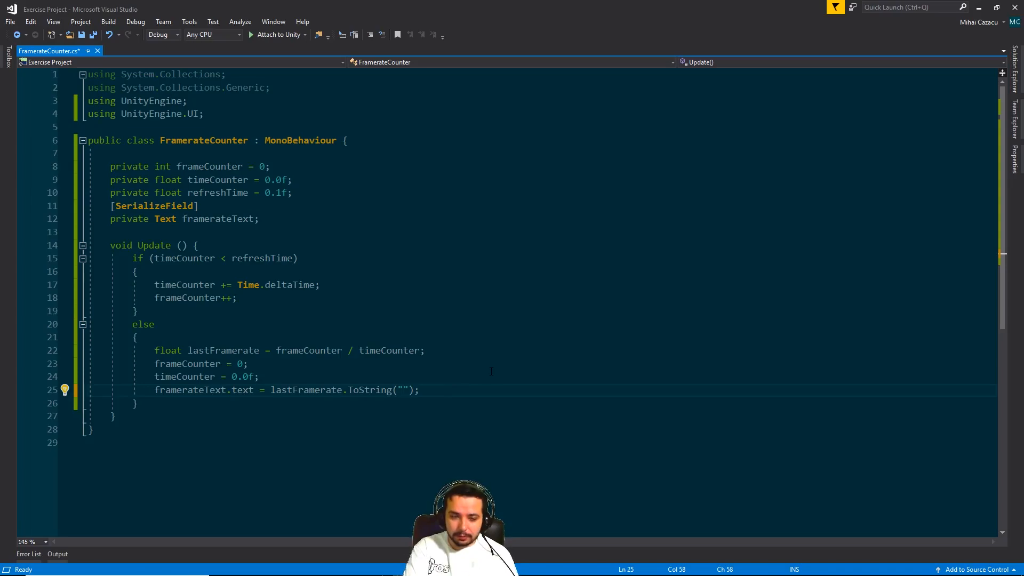
{"action": "type", "text": "n"}
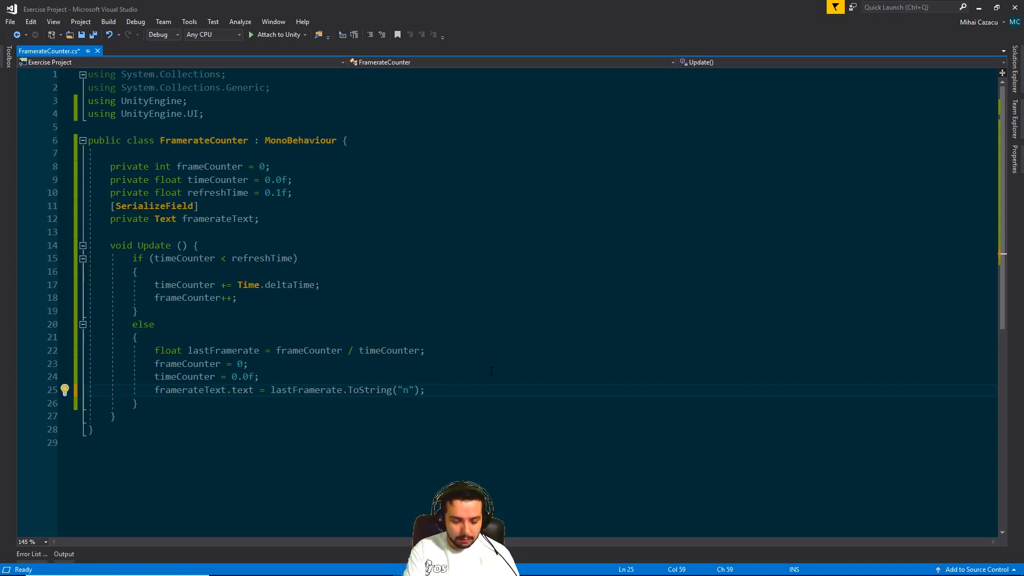
{"action": "type", "text": "2"}
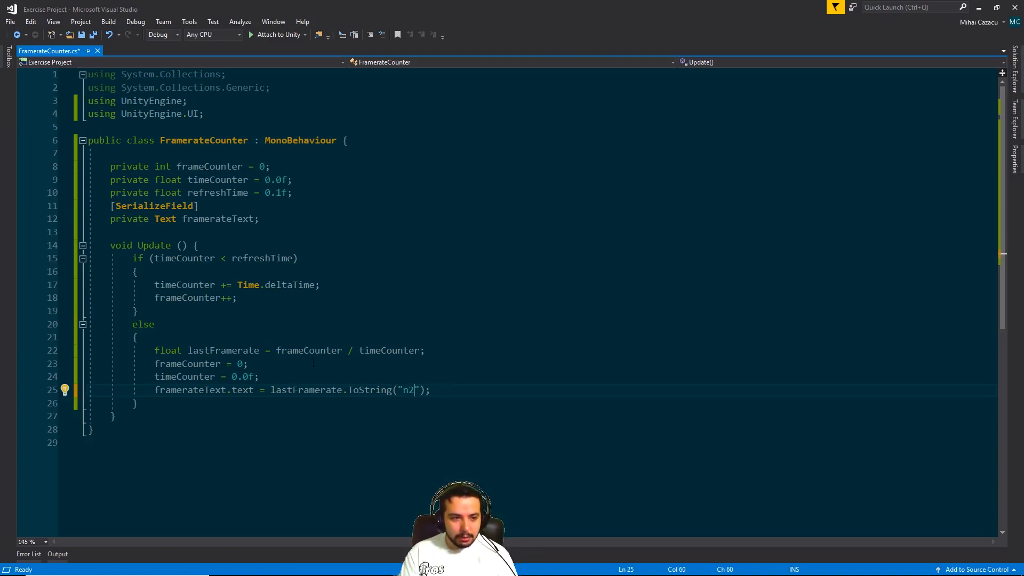
{"action": "key", "text": "ctrl+s"}
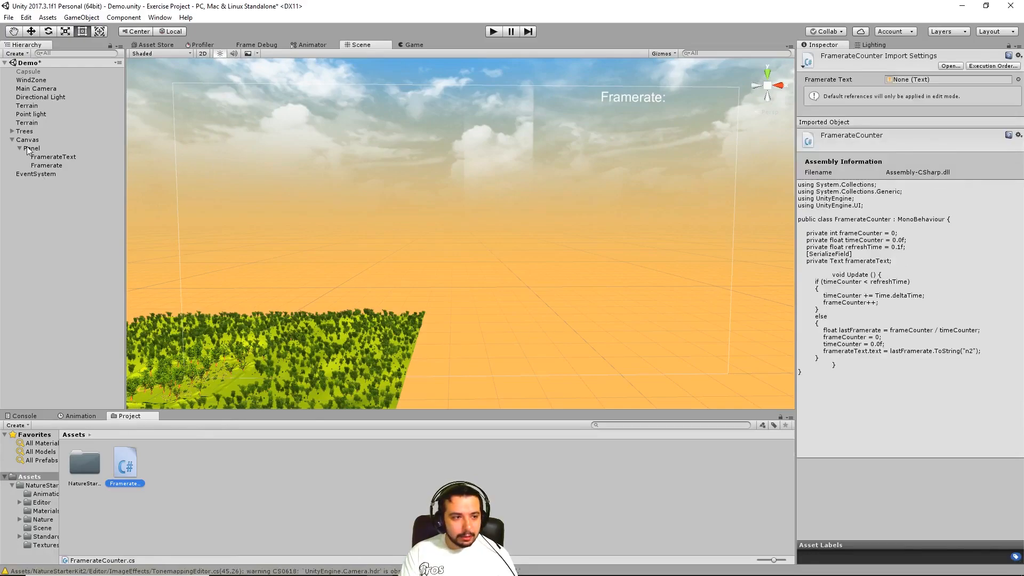
- Assign the Panel's FramerateText child to the Framerate Counter's Framerate Text field
{"action": "left_click", "coordinate": [20, 140]}
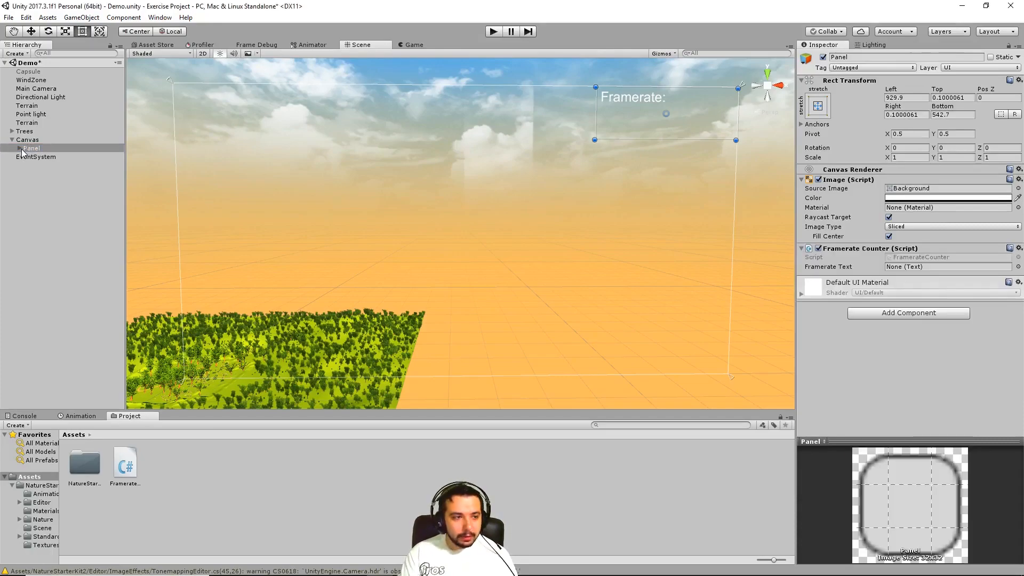
{"action": "left_click", "coordinate": [12, 148]}
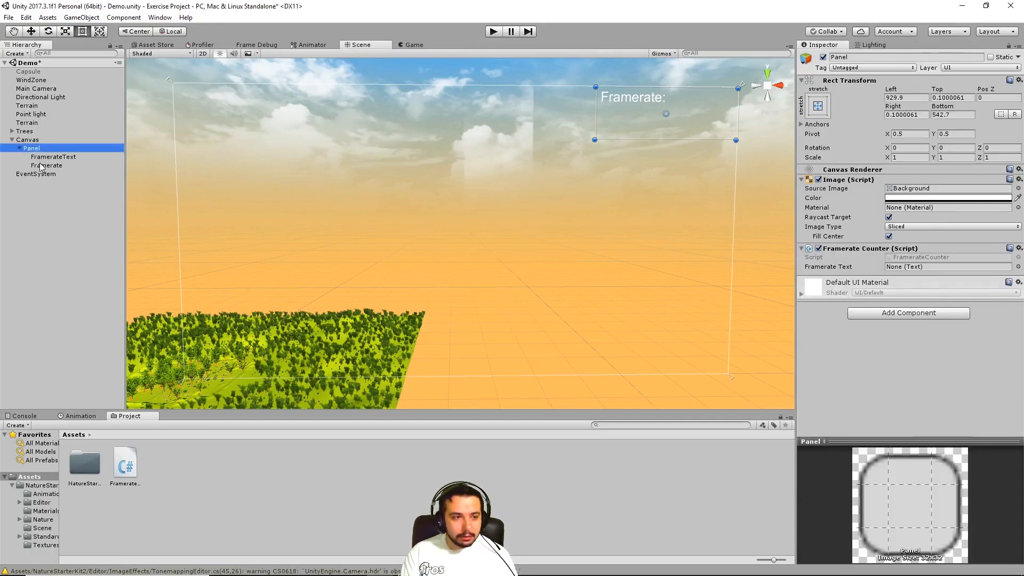
{"action": "left_click", "coordinate": [948, 267]}
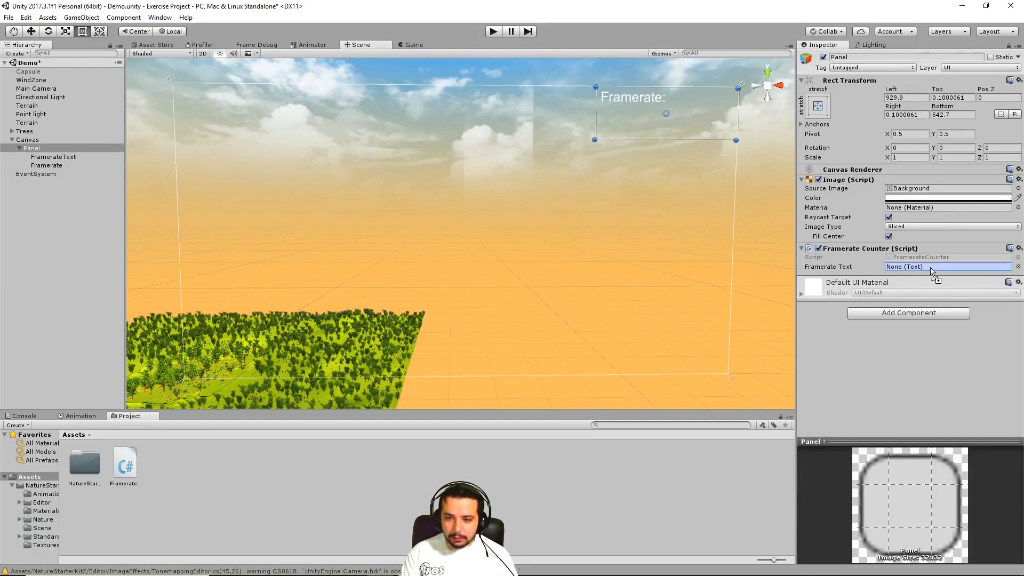
{"action": "mouse_move", "coordinate": [921, 272]}
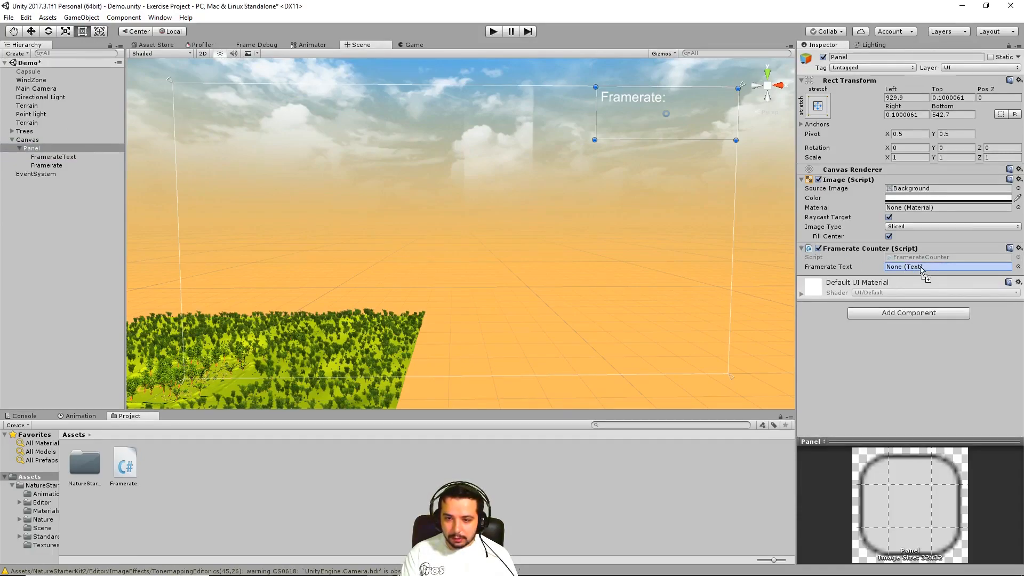
{"action": "left_click", "coordinate": [943, 267]}
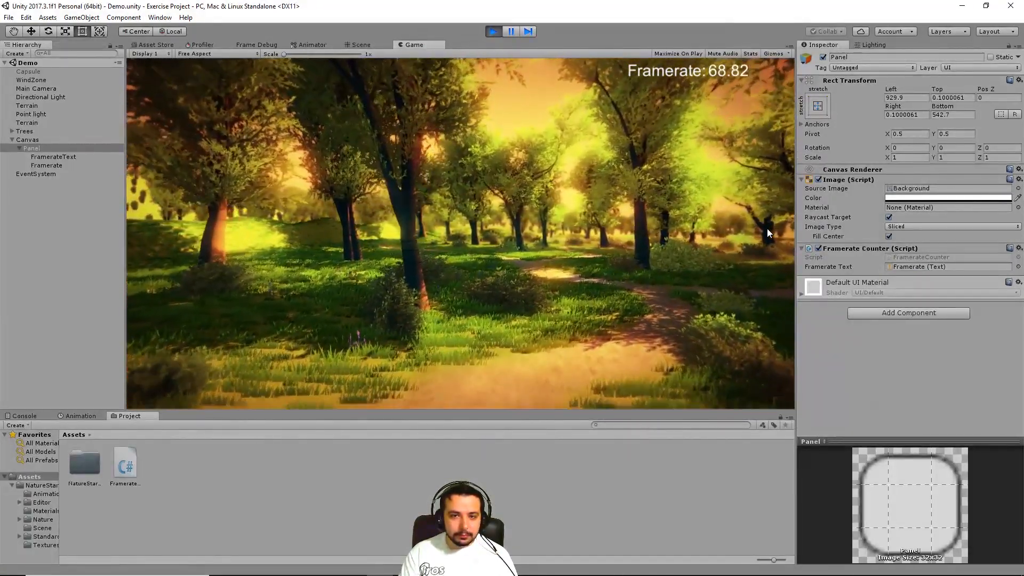
{"action": "left_click", "coordinate": [53, 157]}
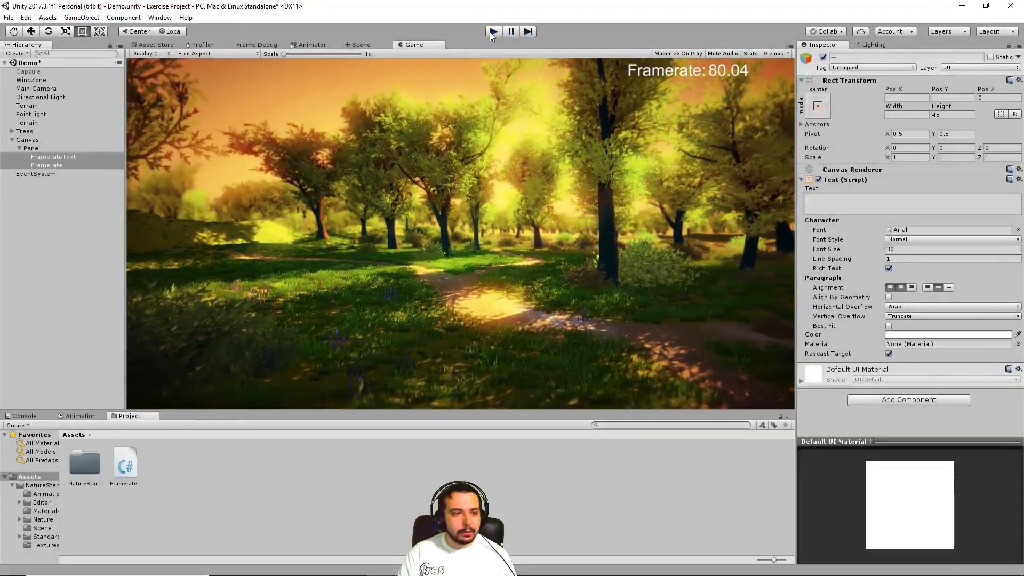
{"action": "left_click", "coordinate": [359, 44]}
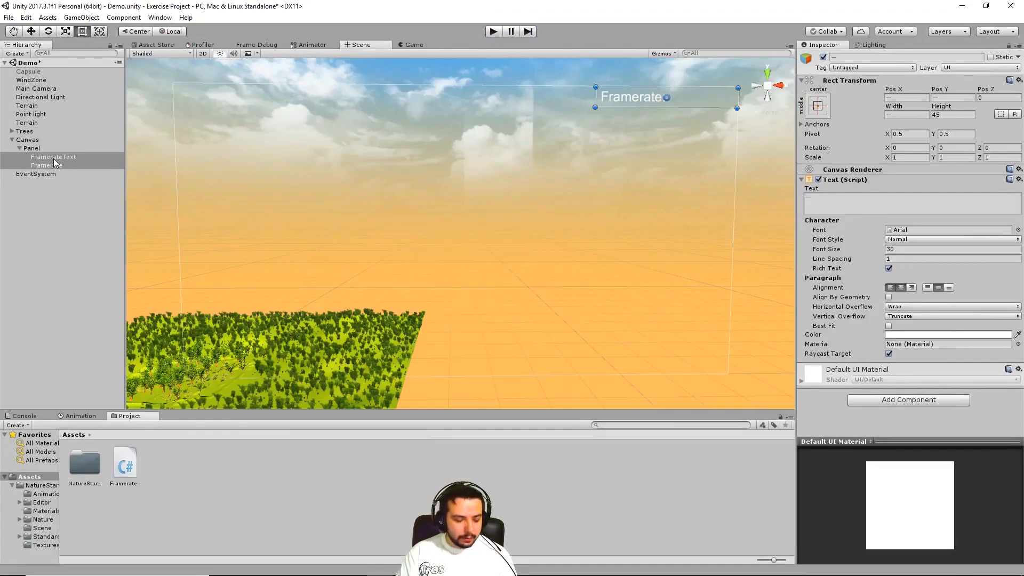
- Duplicate the framerate label objects into MinFr: and MaxFr: rows and rename them
{"action": "left_click", "coordinate": [36, 174]}
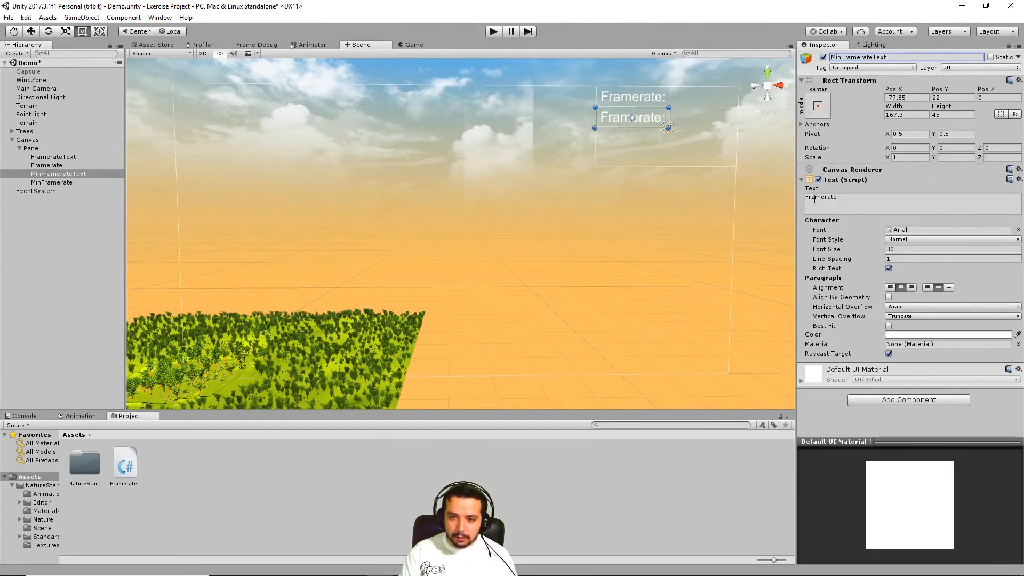
{"action": "type", "text": "MinFr:"}
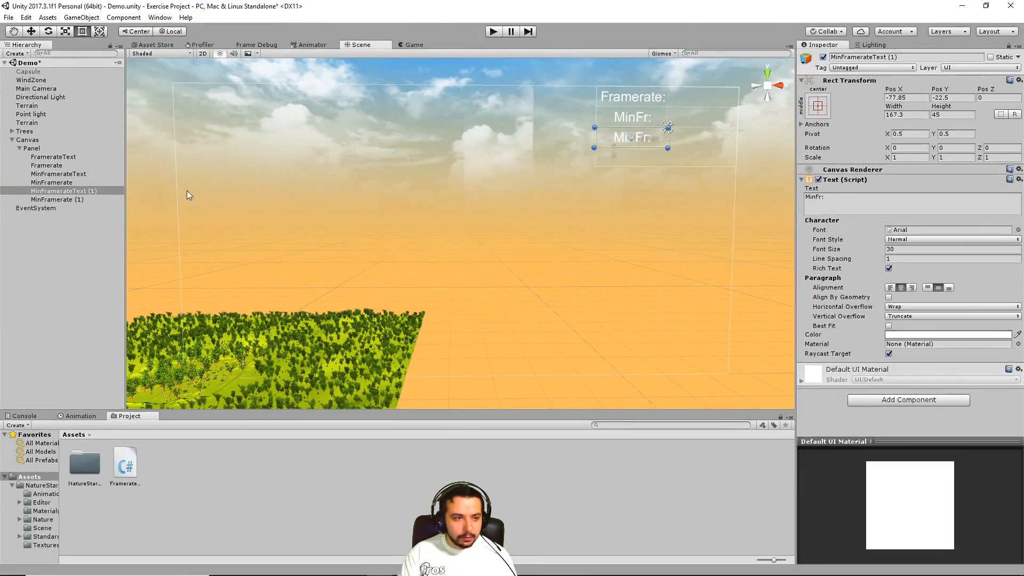
{"action": "type", "text": "MaxFr:"}
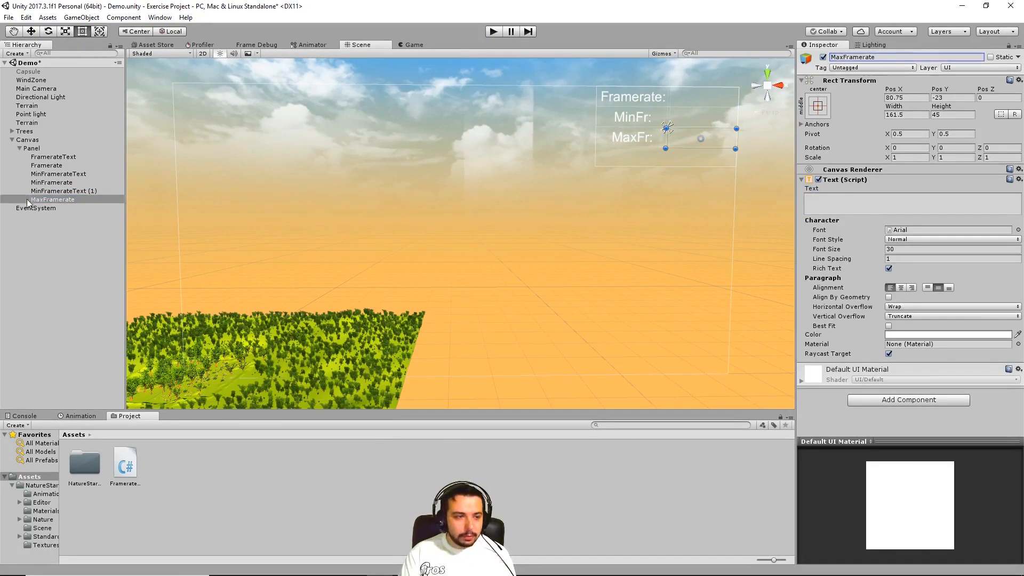
{"action": "left_click", "coordinate": [59, 191]}
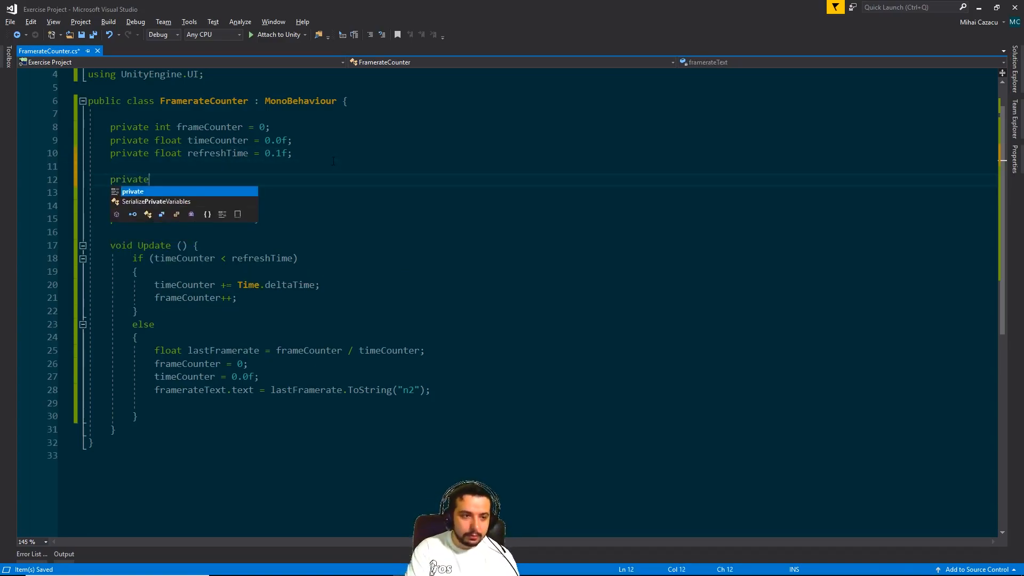
- Declare float maxframerate = 0f and serialized Text fields, and call StartCoroutine() in Start
{"action": "type", "text": "float maxframerate="}
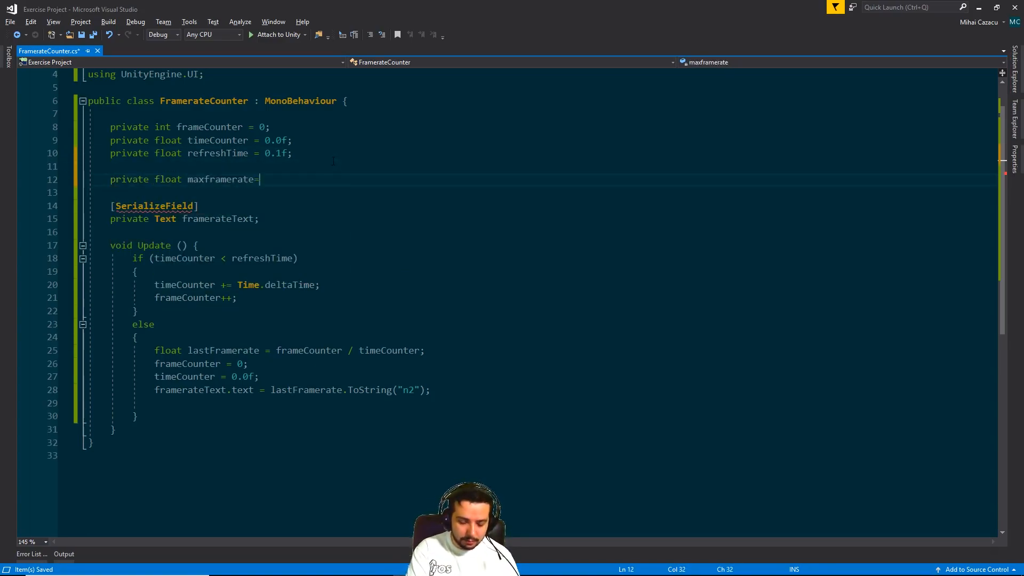
{"action": "type", "text": "0f;"}
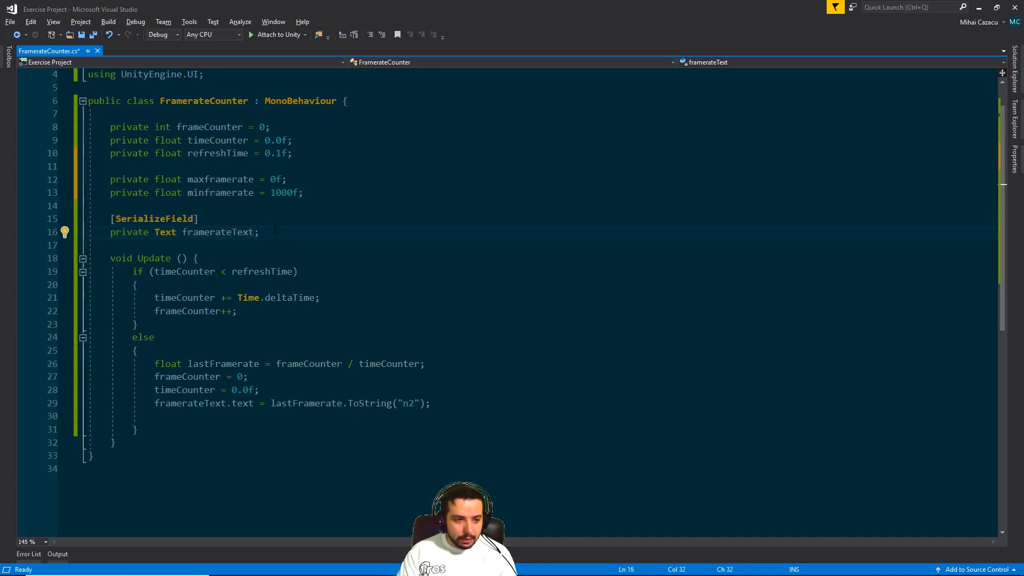
{"action": "type", "text": "[SerializeField]"}
{"action": "type", "text": "private void "}
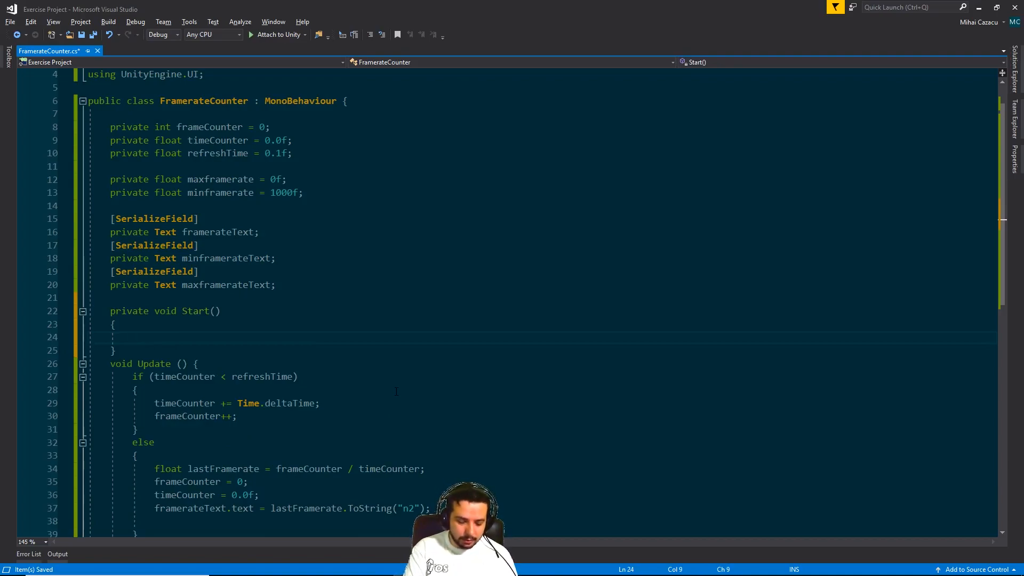
{"action": "type", "text": "Star"}
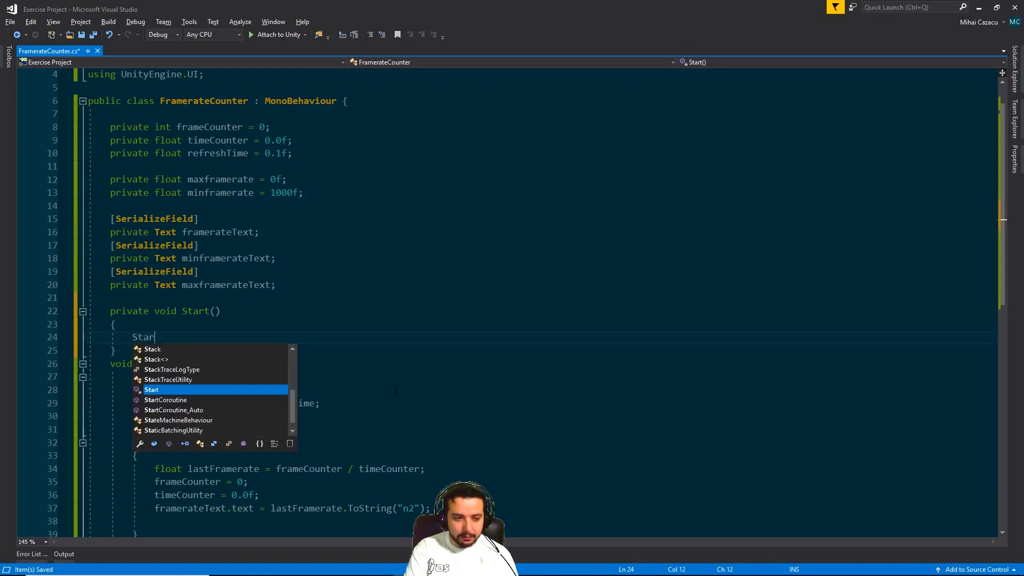
{"action": "type", "text": "Coroutine"}
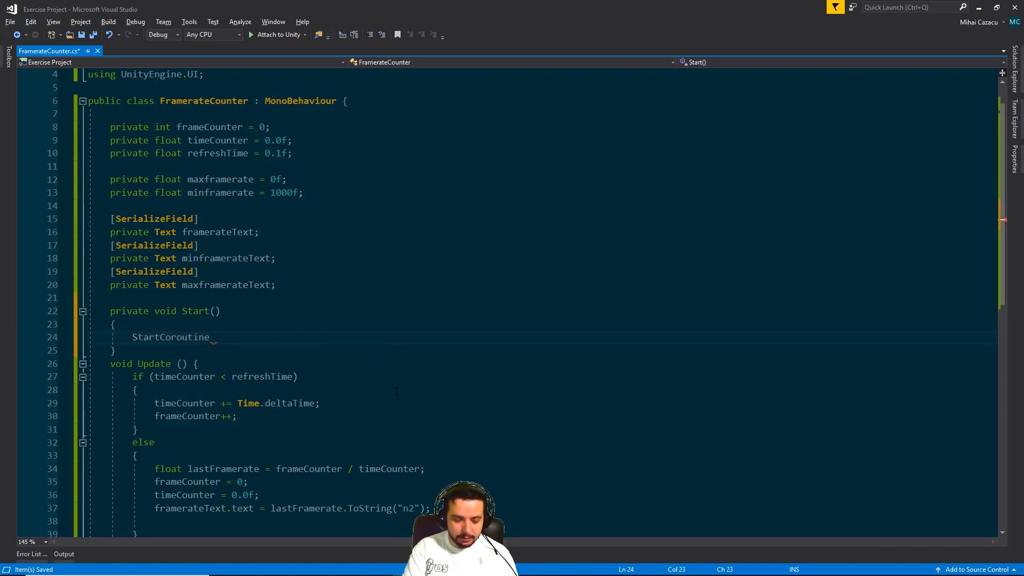
{"action": "type", "text": "()"}
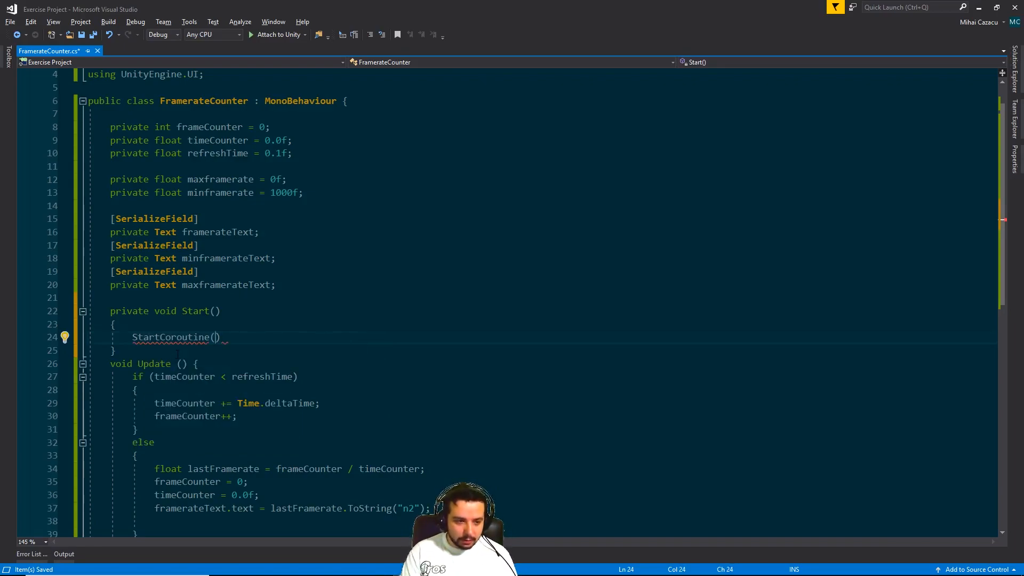
{"action": "key", "text": "Enter"}
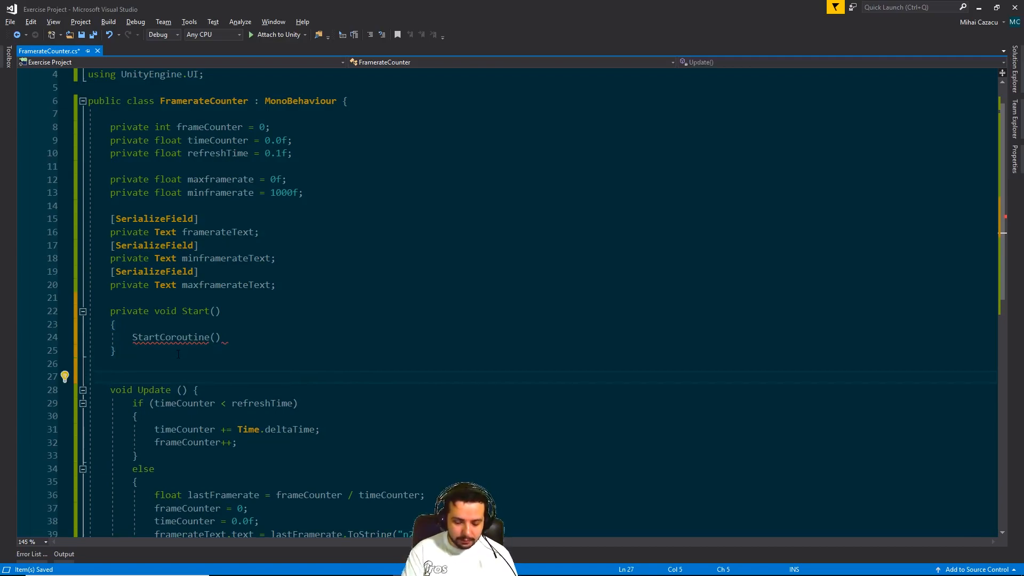
- Add a private IEnumerator ResetMinFramerate that yields return new WaitForSeconds(1f)
{"action": "type", "text": "private"}
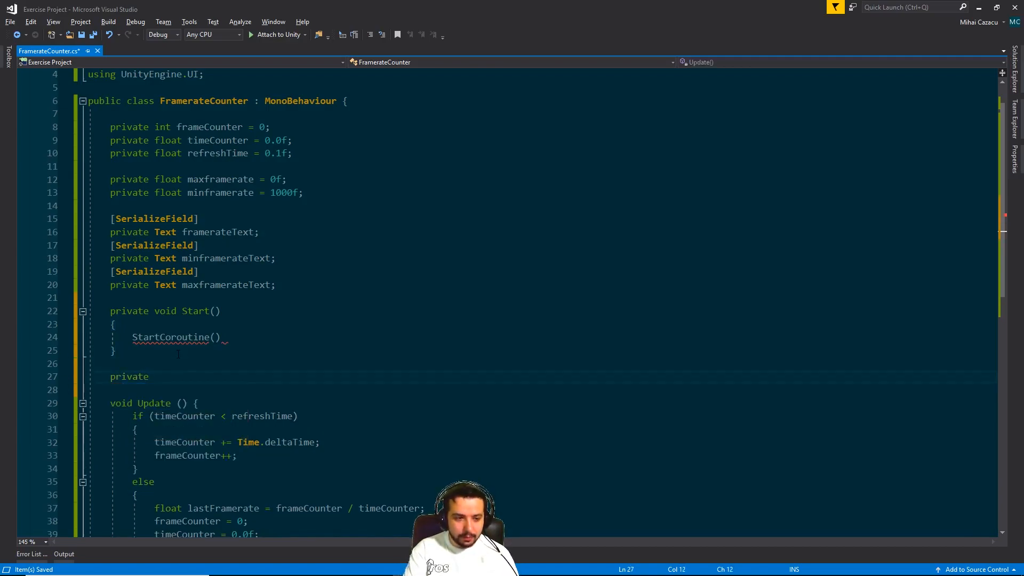
{"action": "type", "text": "Ie"}
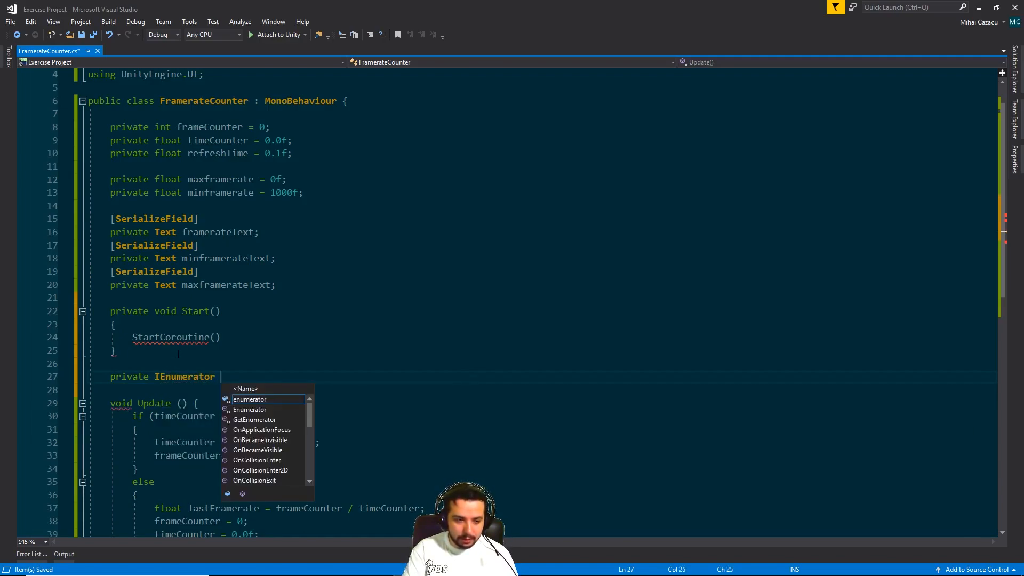
{"action": "type", "text": "R"}
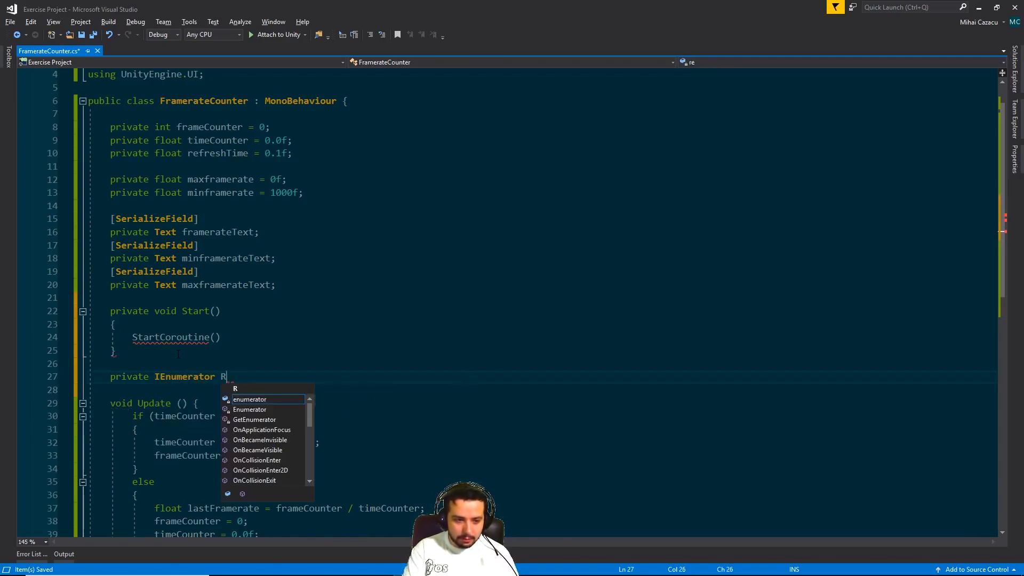
{"action": "type", "text": "esetMinFramerate("}
{"action": "left_click", "coordinate": [539, 390]}
{"action": "type", "text": "{"}
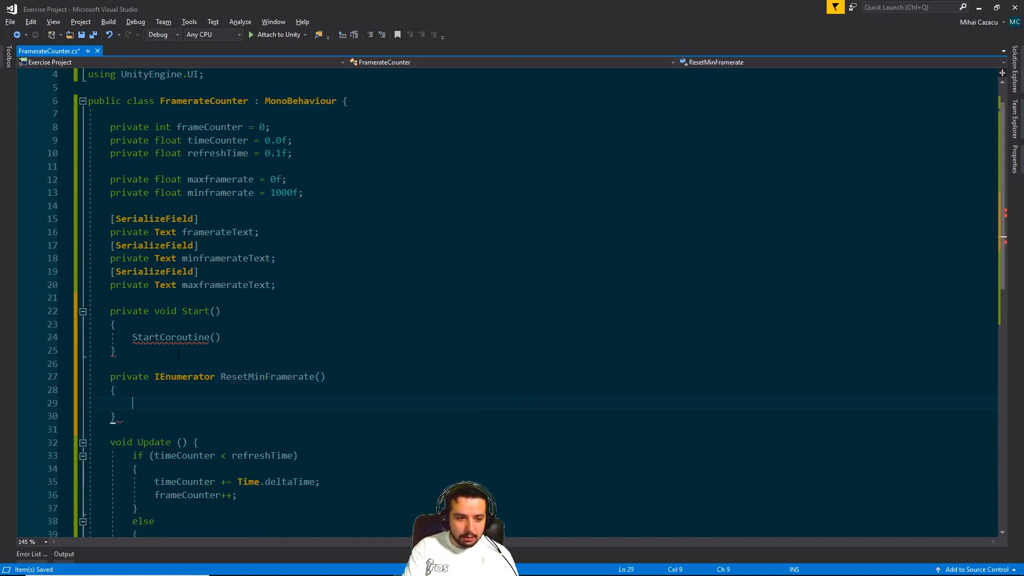
{"action": "type", "text": "ye"}
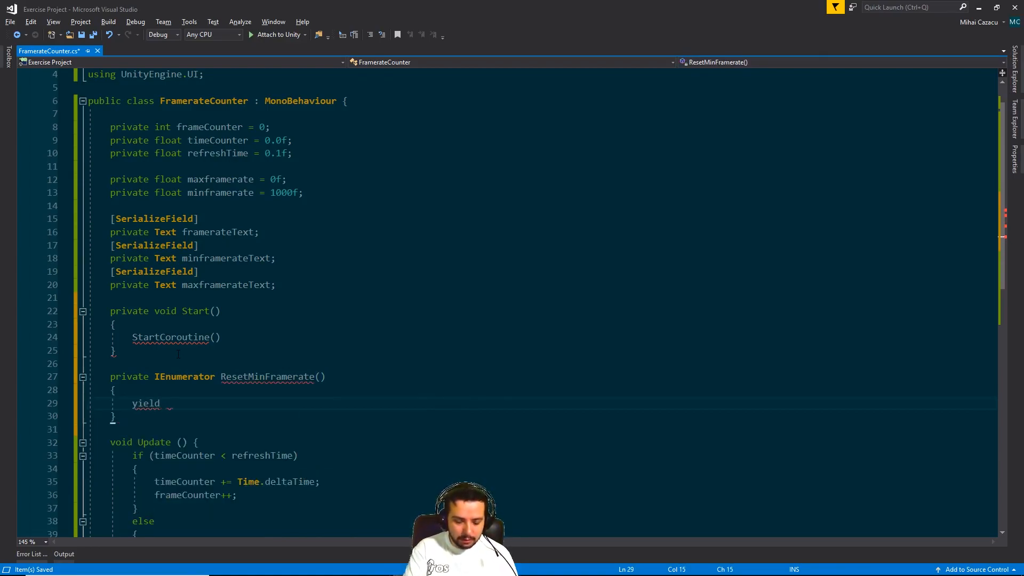
{"action": "type", "text": "w"}
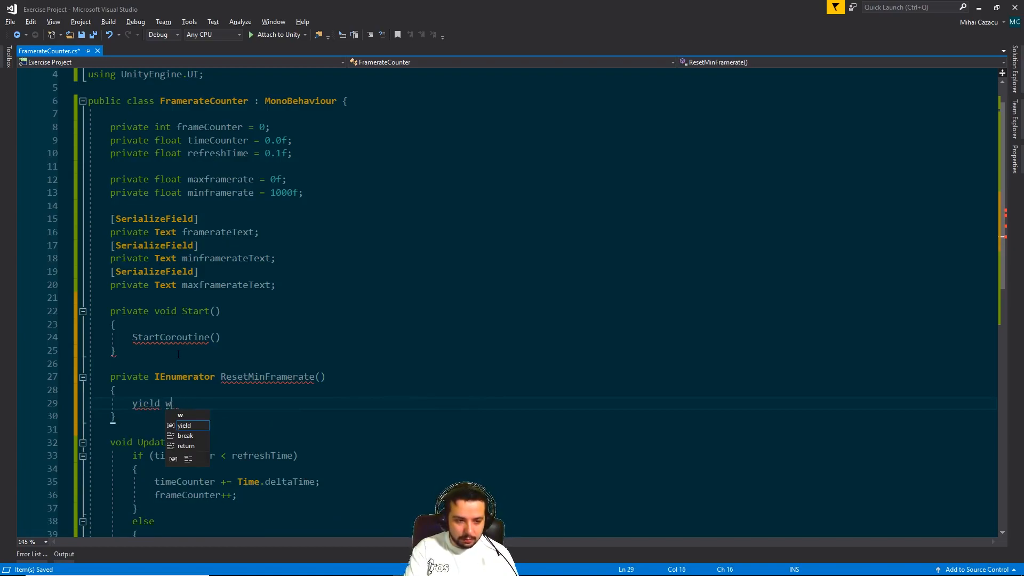
{"action": "type", "text": "return"}
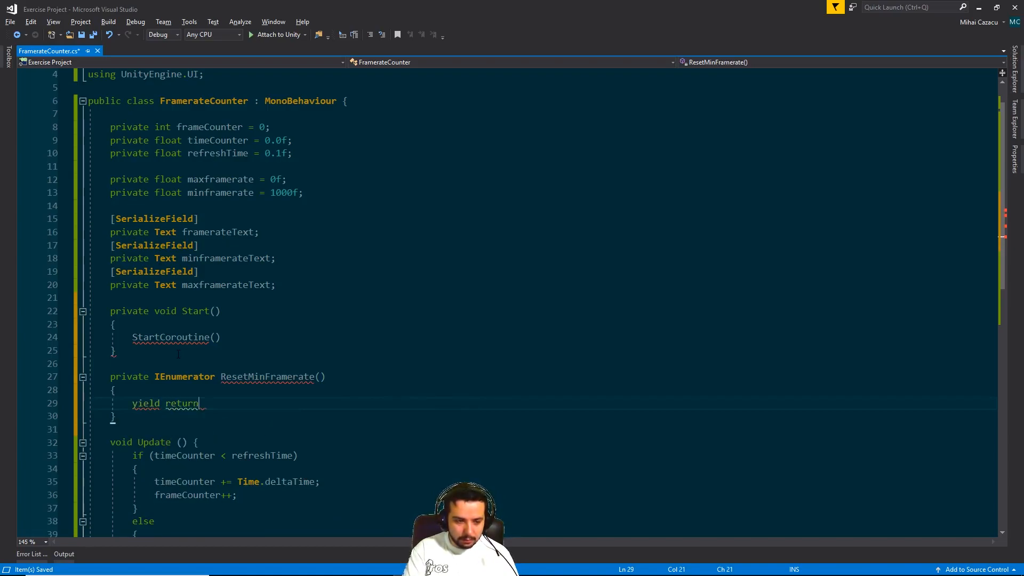
{"action": "type", "text": "Wa"}
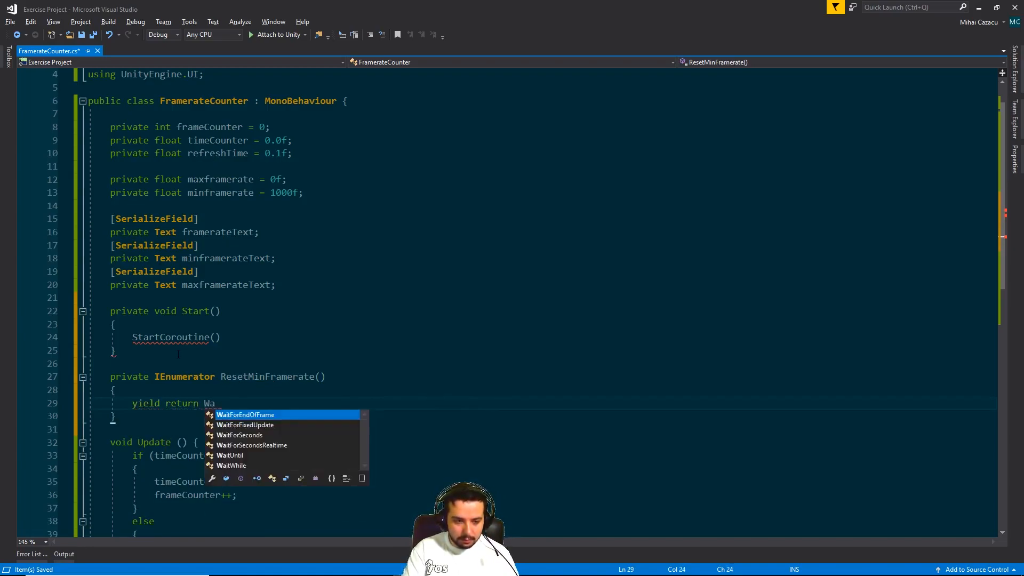
{"action": "type", "text": "new w"}
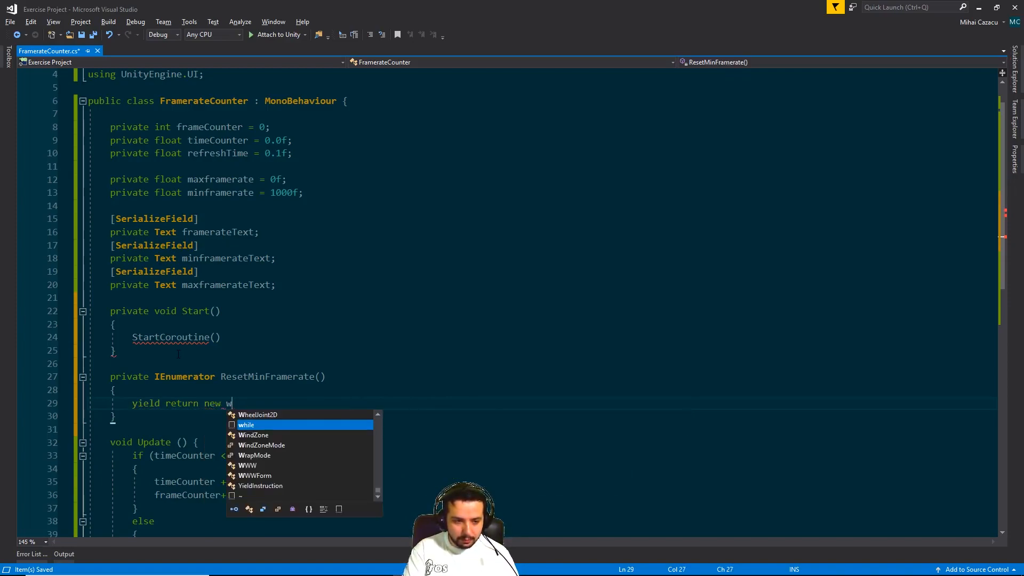
{"action": "type", "text": "aitForSeconds("}
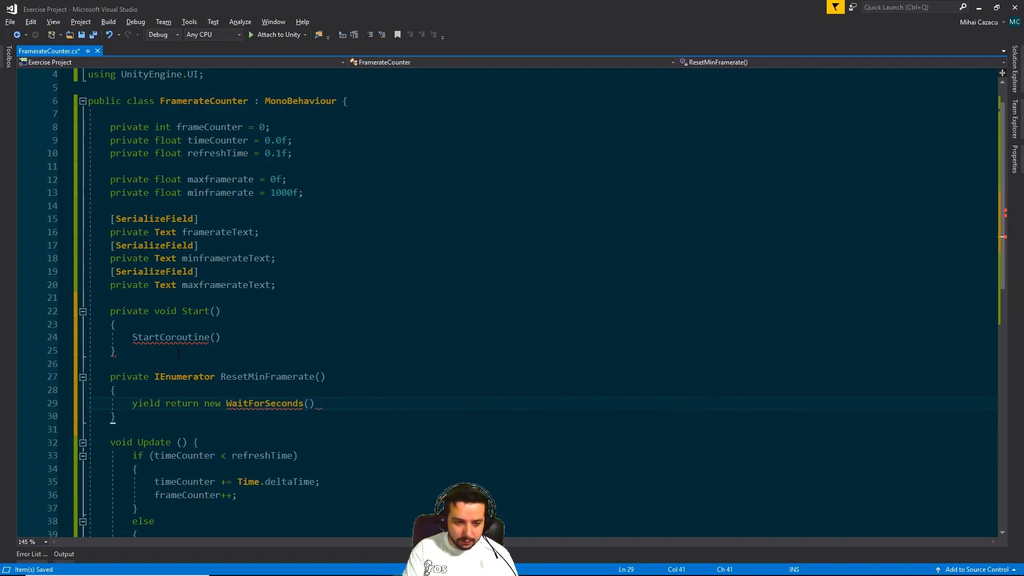
{"action": "type", "text": "1"}
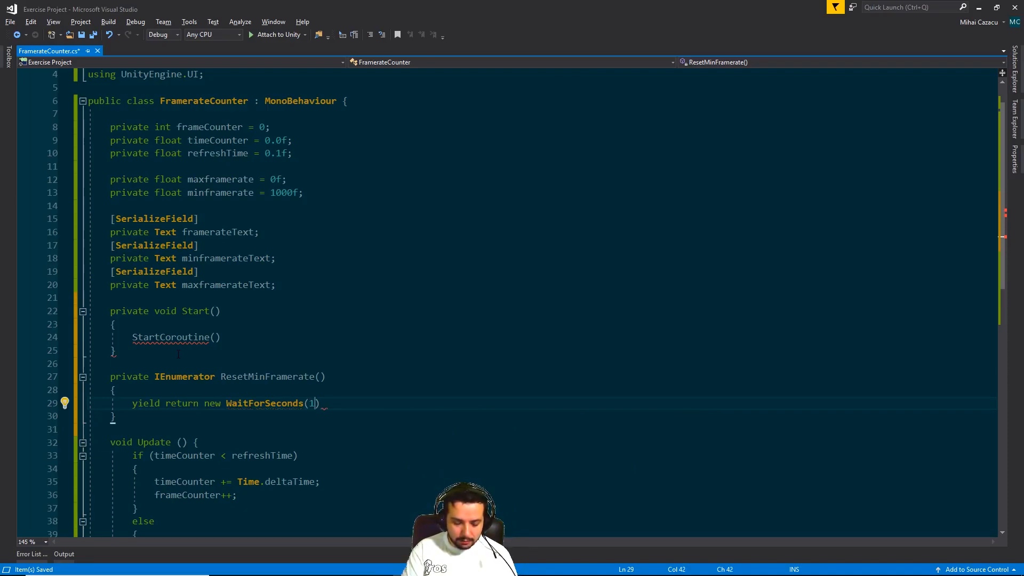
{"action": "type", "text": "f);"}
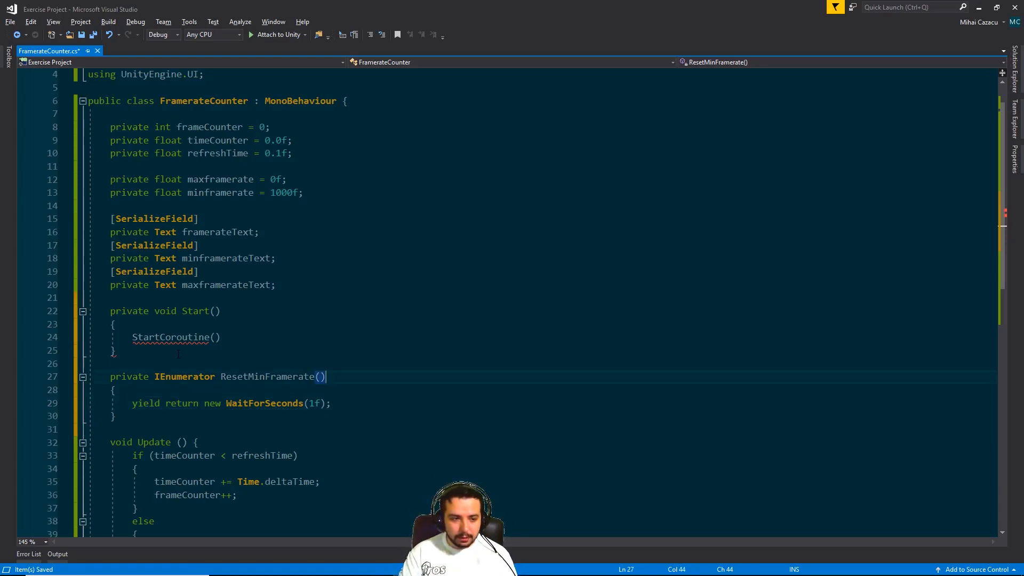
- Pass ResetMinFramerate() to StartCoroutine and set minframerate = 1000f after the wait
{"action": "left_click", "coordinate": [198, 338]}
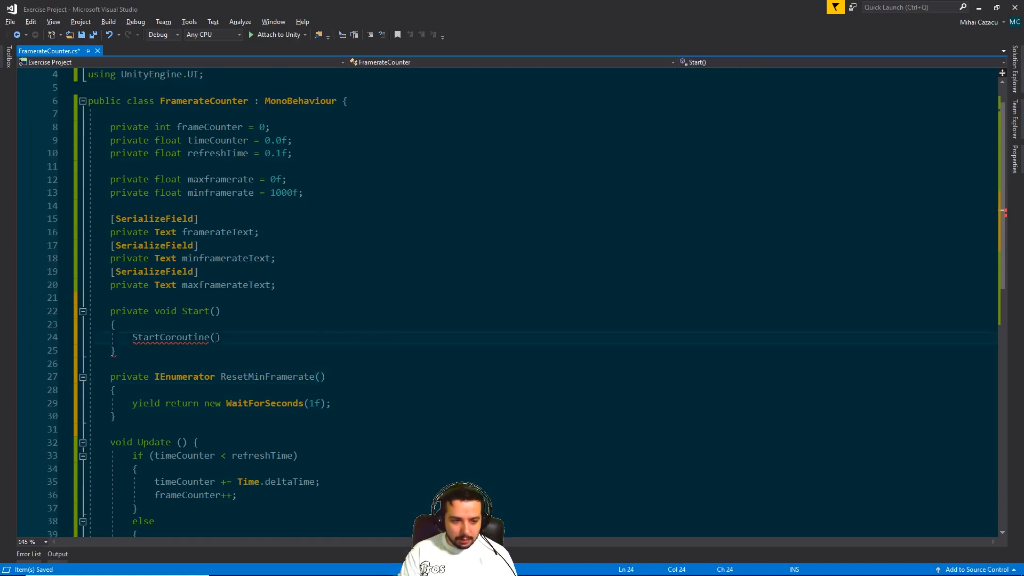
{"action": "type", "text": "ResetMinFramerate"}
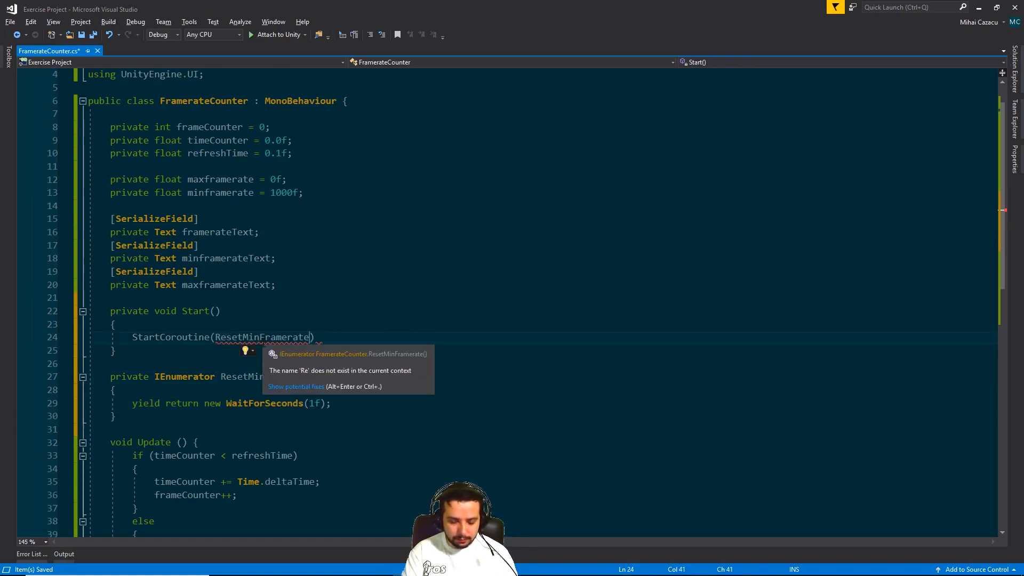
{"action": "type", "text": "()"}
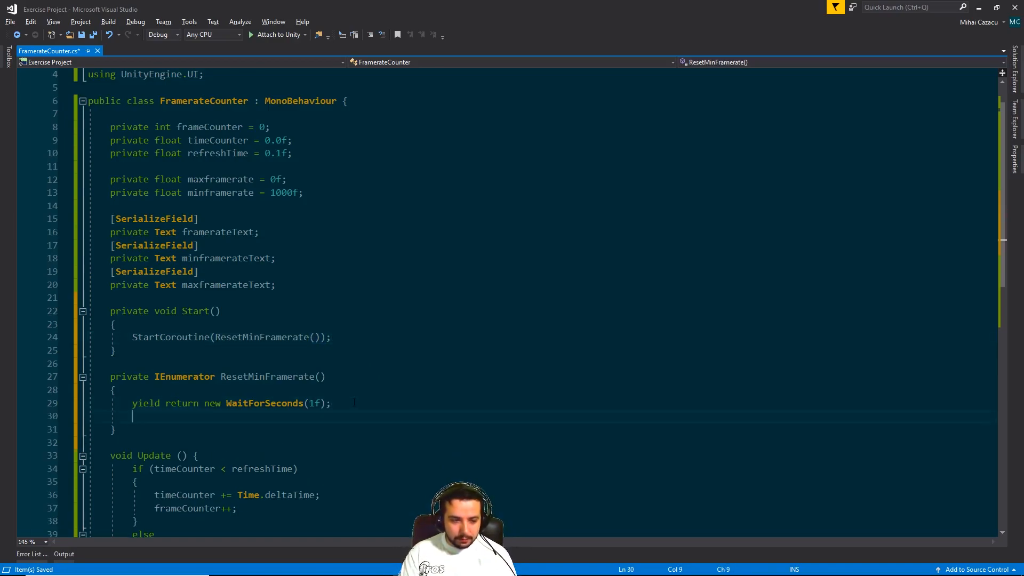
{"action": "type", "text": "mi"}
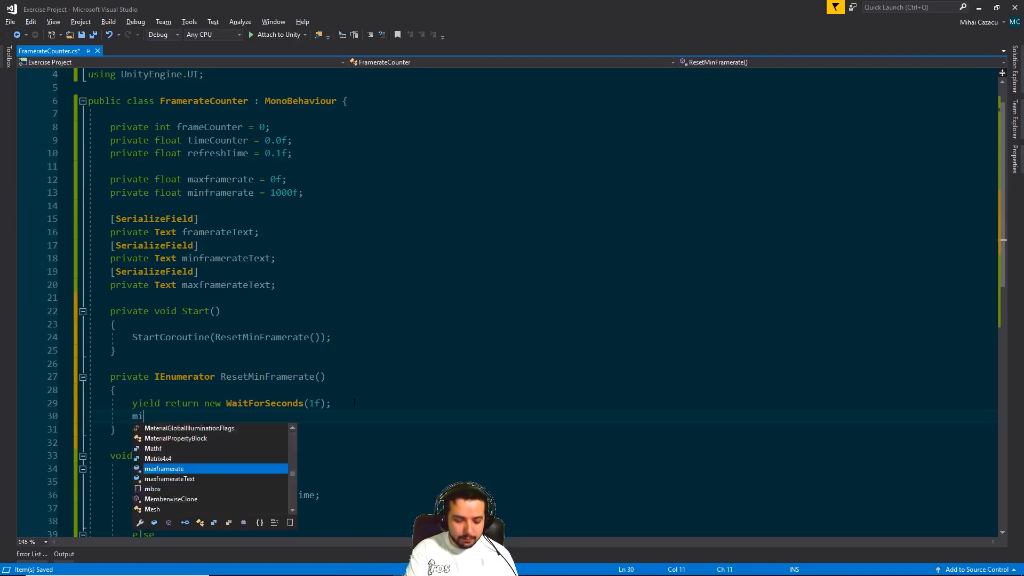
{"action": "type", "text": "n"}
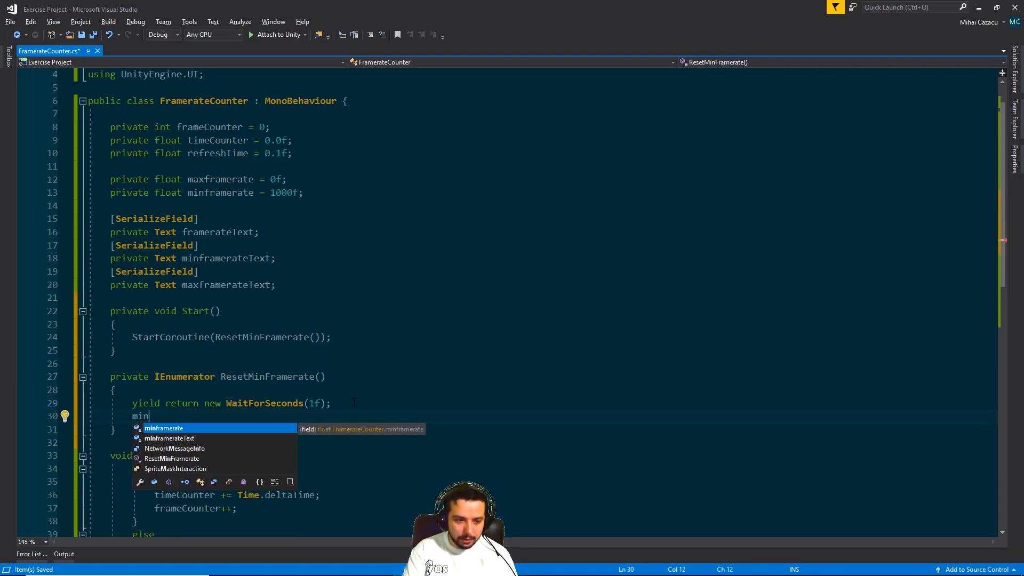
{"action": "type", "text": "framerate"}
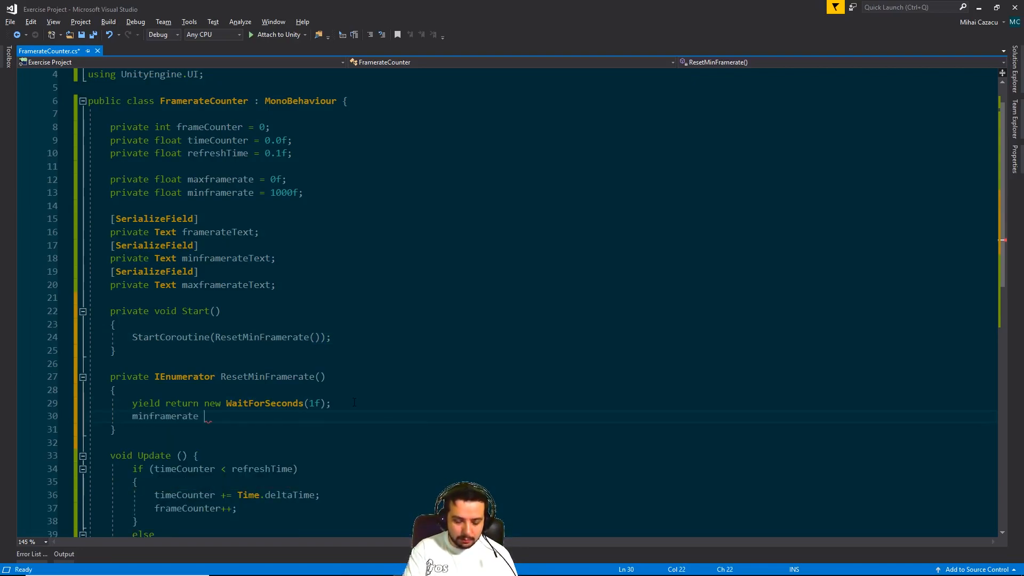
{"action": "type", "text": "= 100f;"}
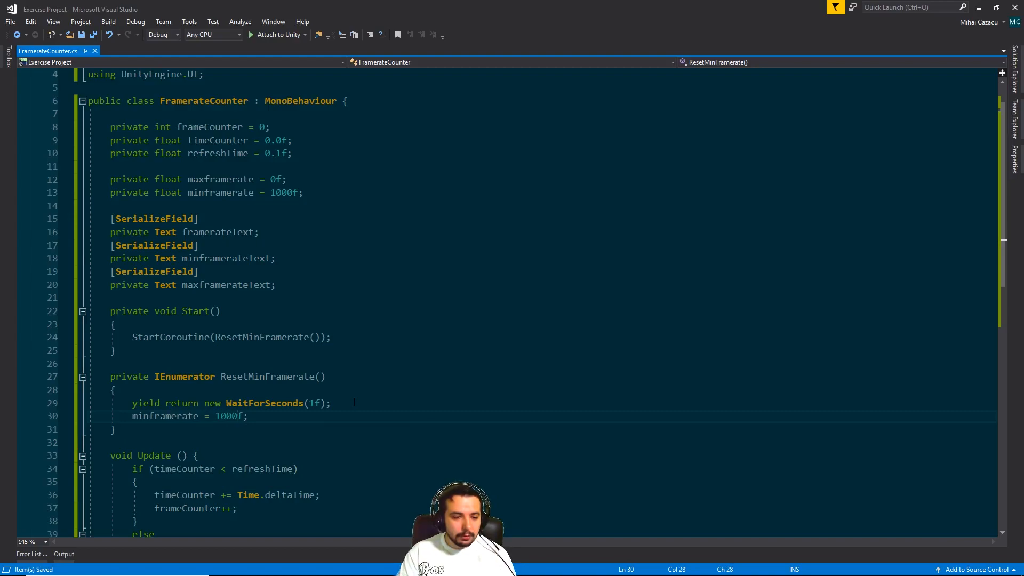
{"action": "scroll", "scroll_direction": "down", "scroll_amount": 3}
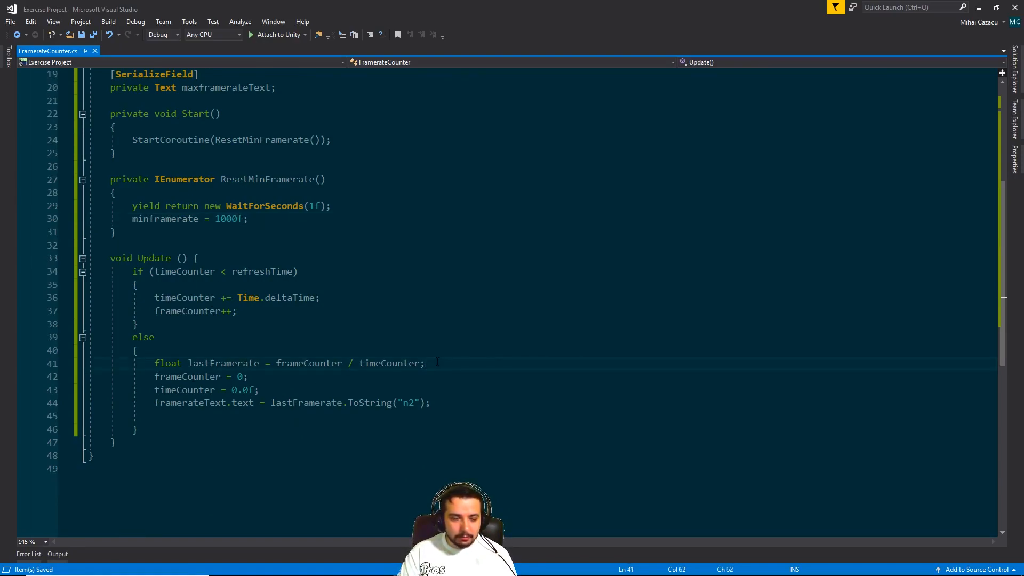
- Add if (minframerate > lastFramerate) setting minframerate = lastFramerate in the else block
{"action": "key", "text": "Enter"}
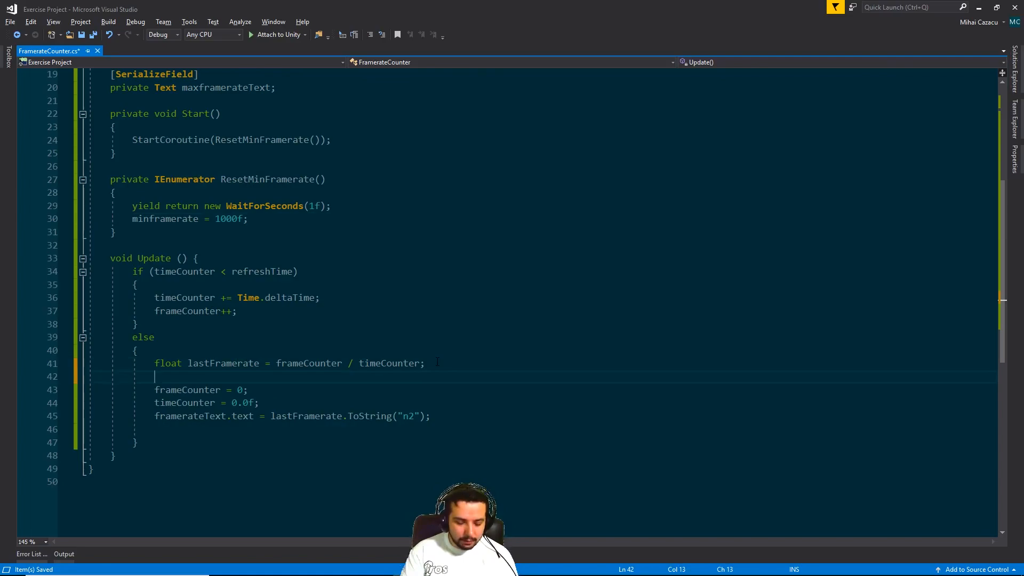
{"action": "type", "text": "if()"}
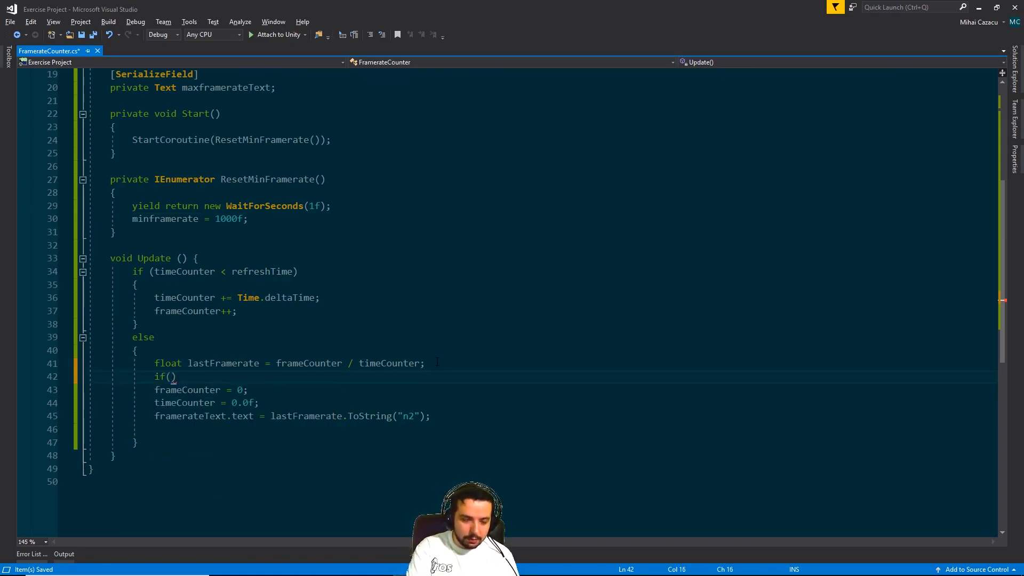
{"action": "type", "text": "minframerate"}
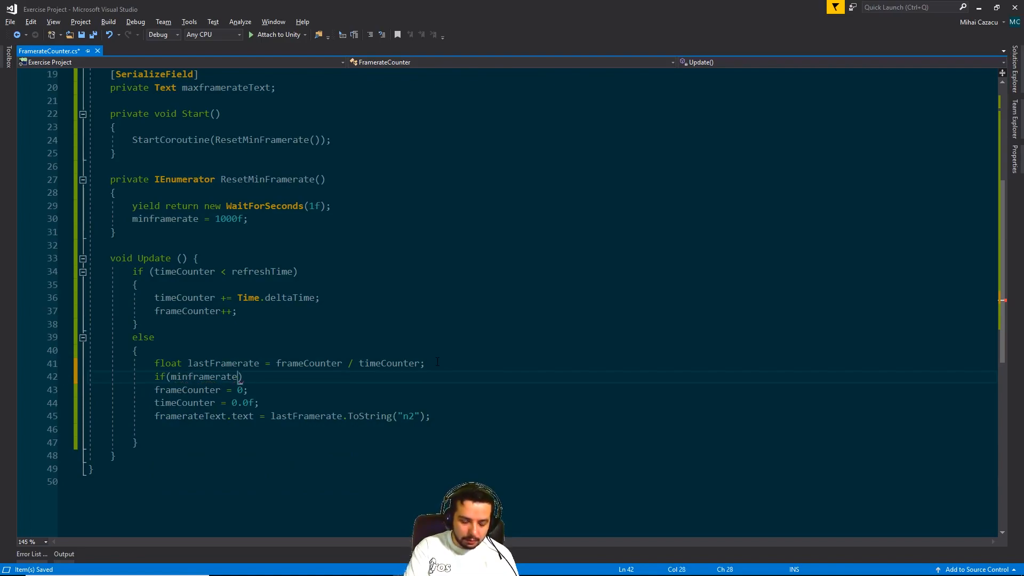
{"action": "type", "text": "> las"}
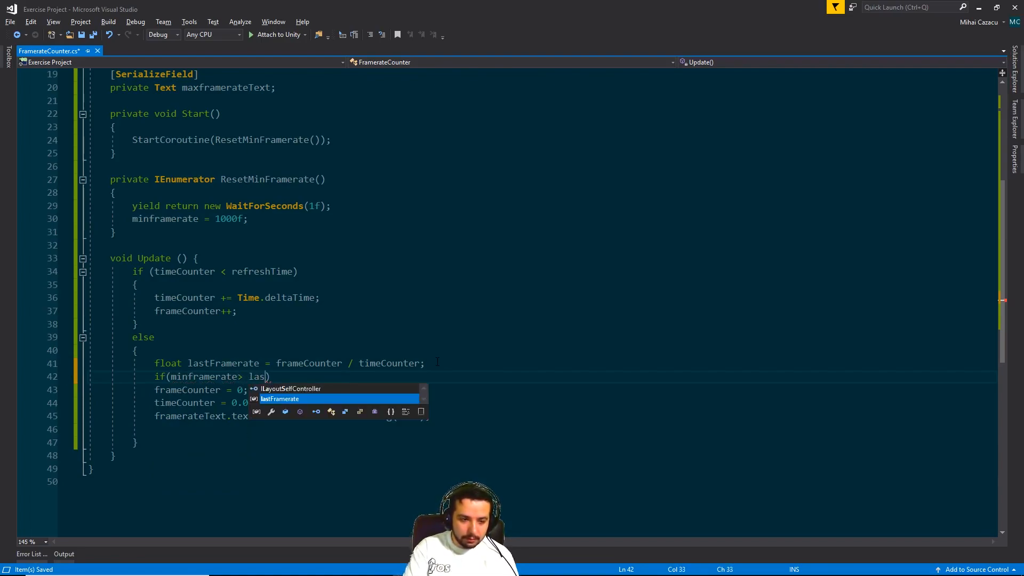
{"action": "key", "text": "Tab"}
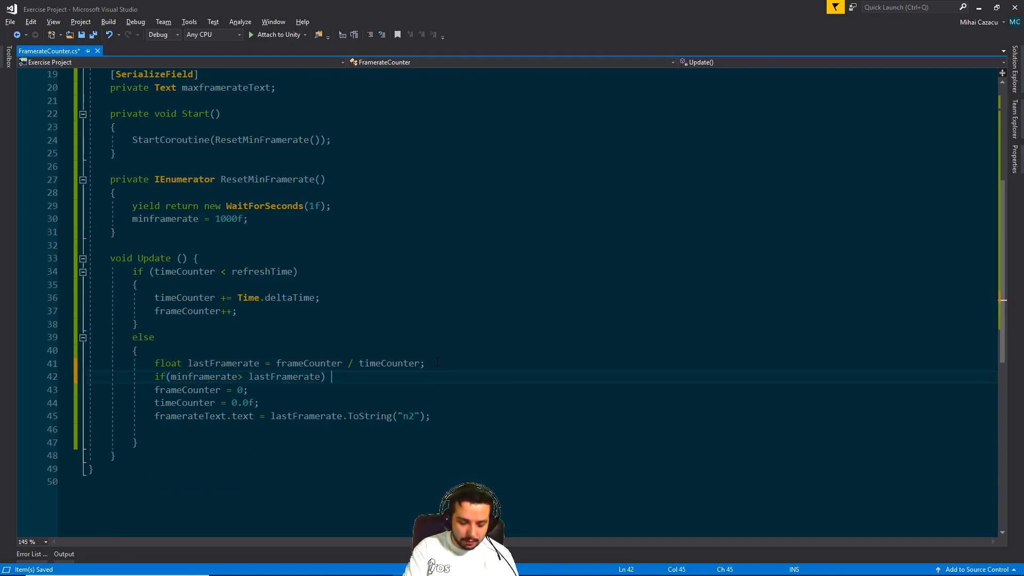
{"action": "type", "text": "minframerate="}
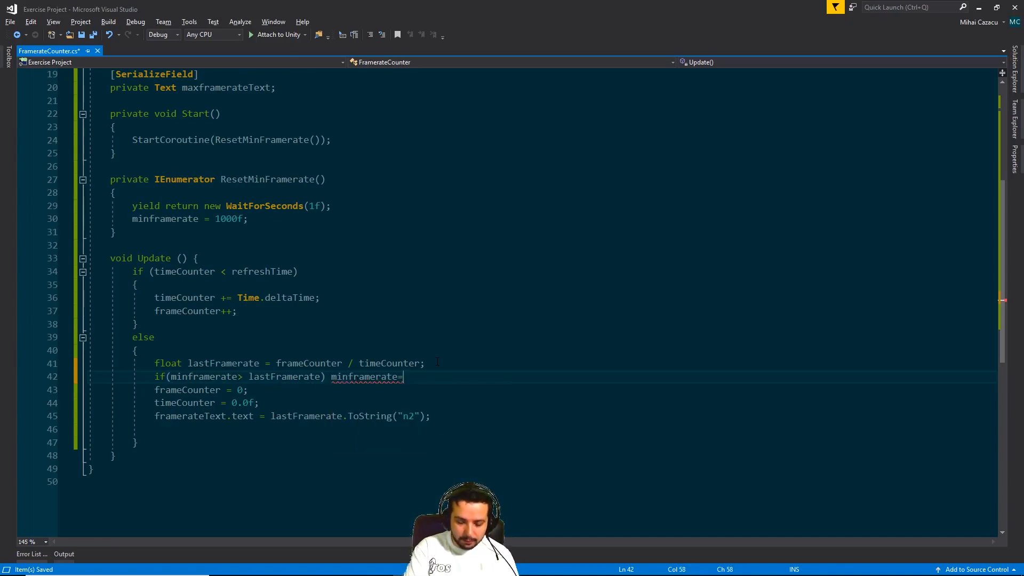
{"action": "type", "text": "lastFramerate;"}
{"action": "type", "text": "if (maxframerate <"}
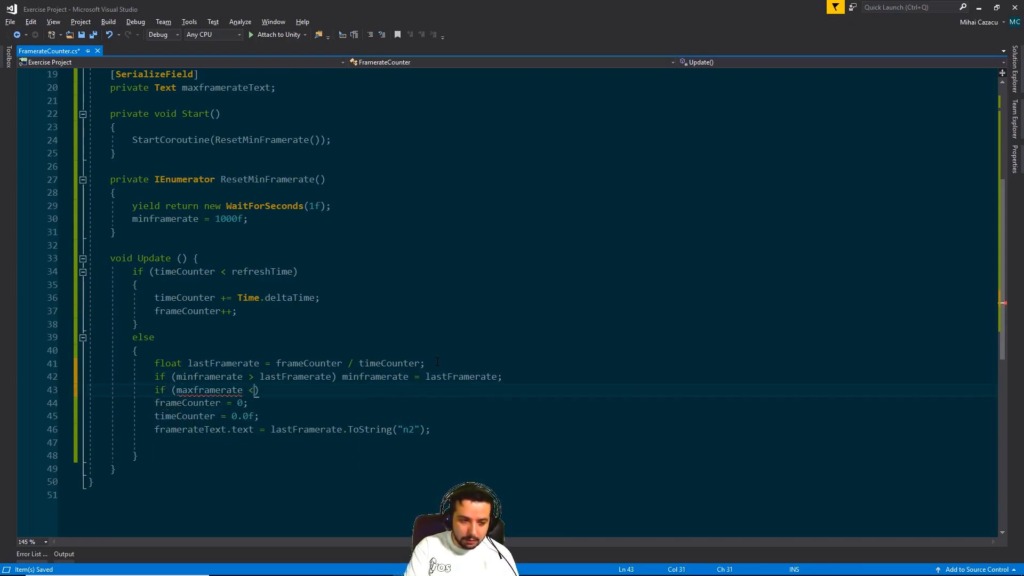
- Raise maxframerate to lastFramerate and set minframerateText.text = minframerate.ToString("n2")
{"action": "type", "text": "lastFramerate"}
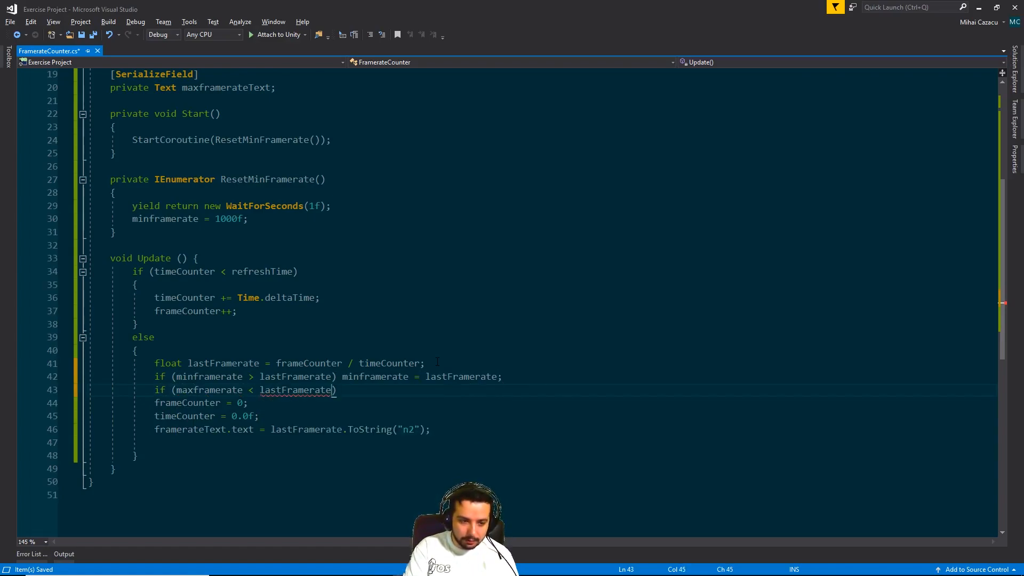
{"action": "type", "text": "1"}
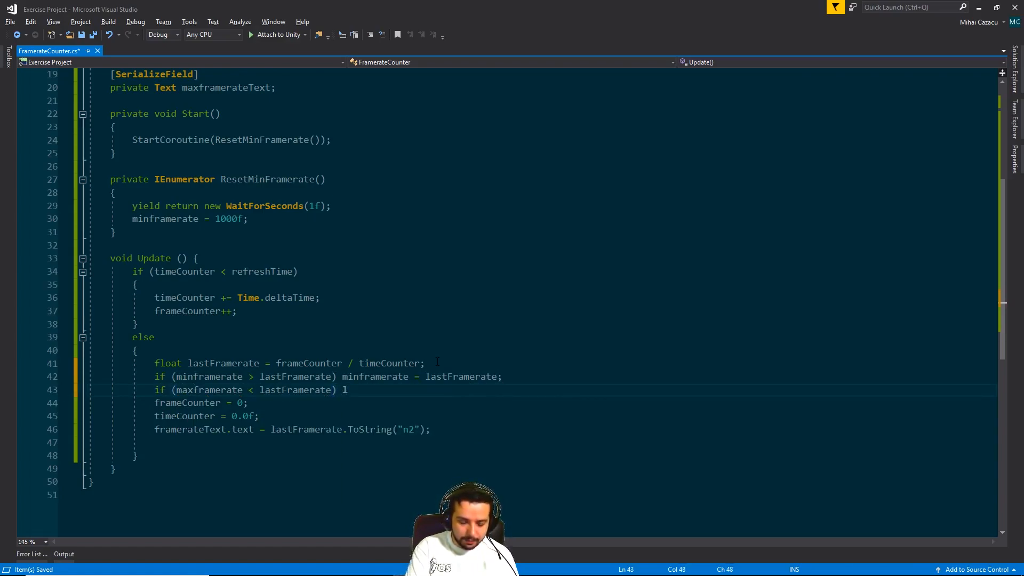
{"action": "type", "text": "axframerate = las"}
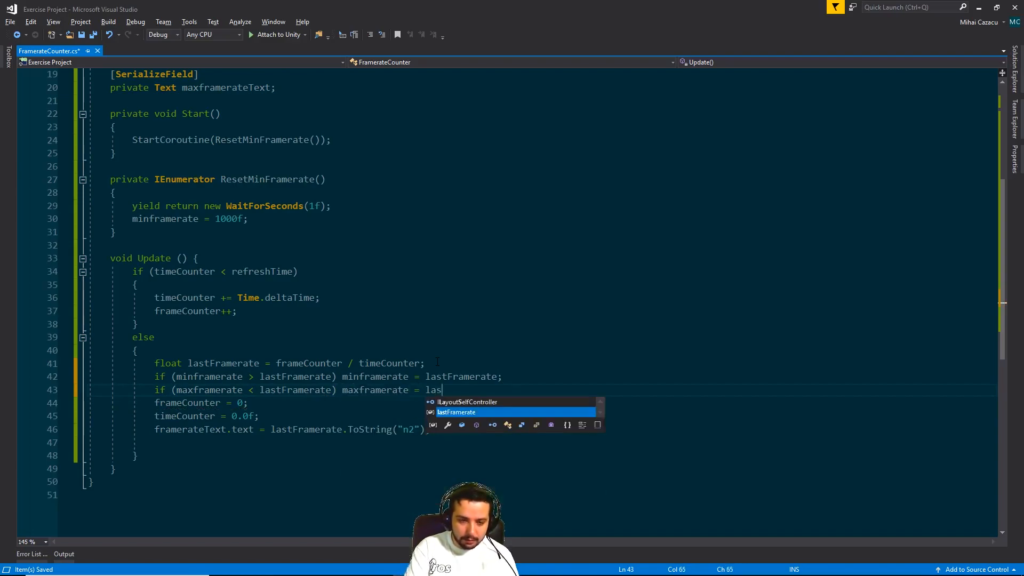
{"action": "key", "text": "Tab"}
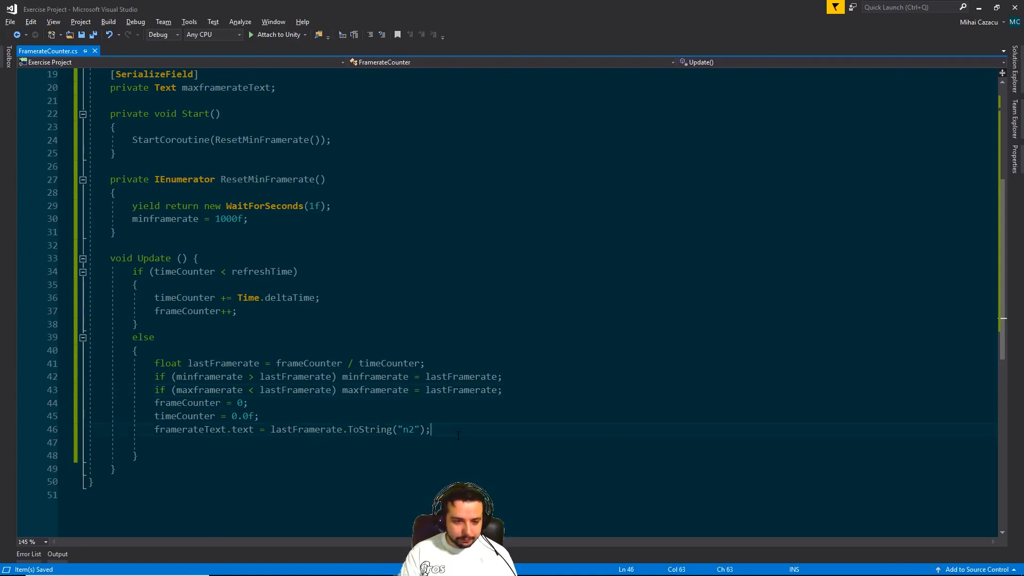
{"action": "type", "text": "framerateText.text ="}
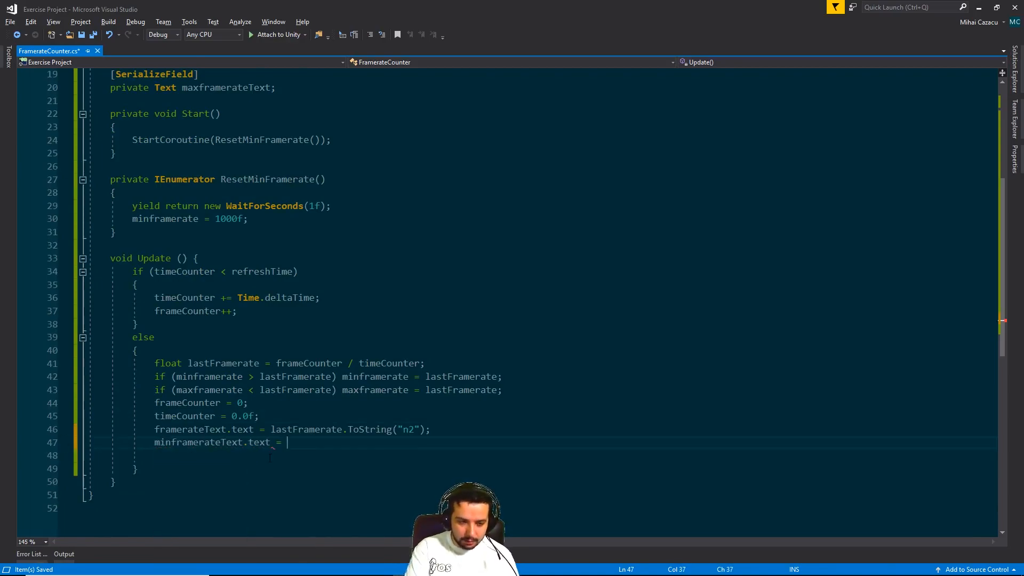
{"action": "type", "text": "minframerate.ToString(\"n2\");"}
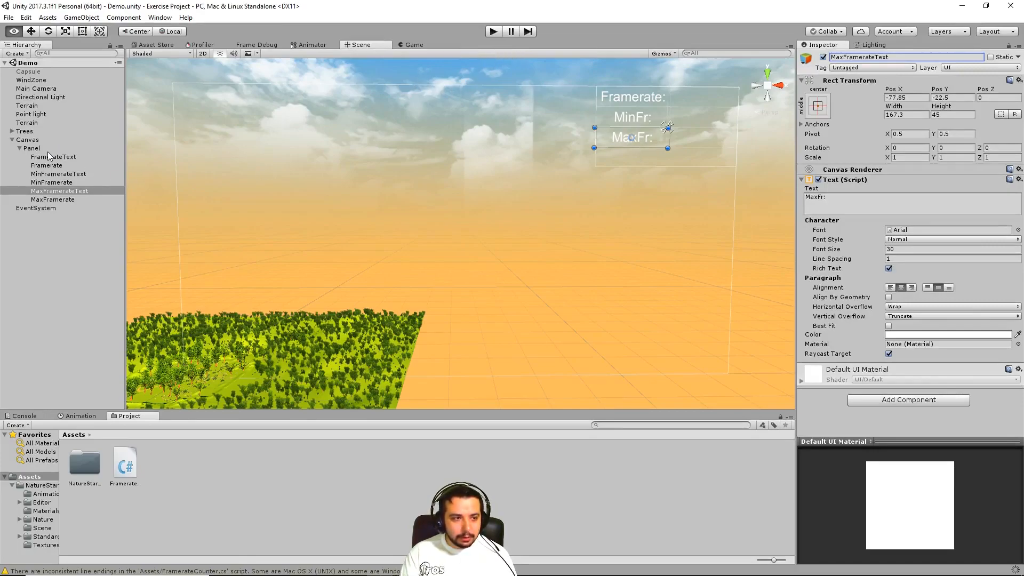
- On Panel's Framerate Counter, assign MinFramerate to Minframerate Text and MaxFramerate to Maxframerate Text
{"action": "left_click", "coordinate": [32, 149]}
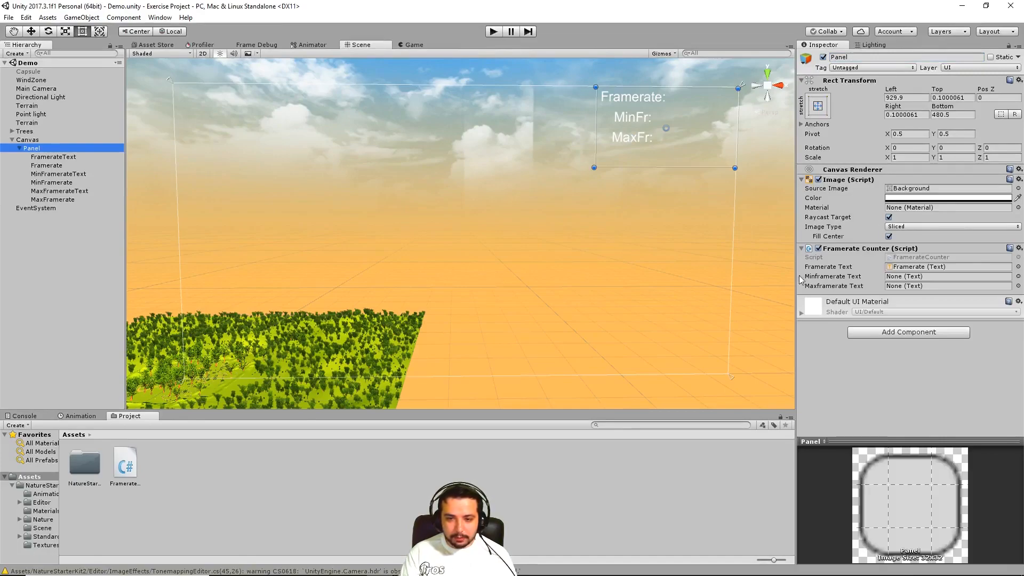
{"action": "left_click", "coordinate": [947, 275]}
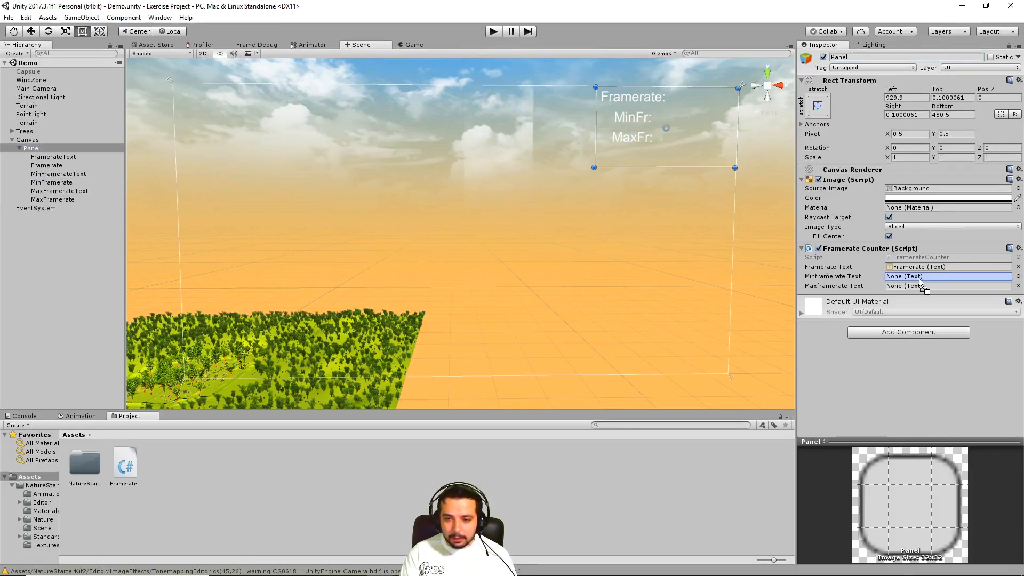
{"action": "left_click", "coordinate": [947, 276]}
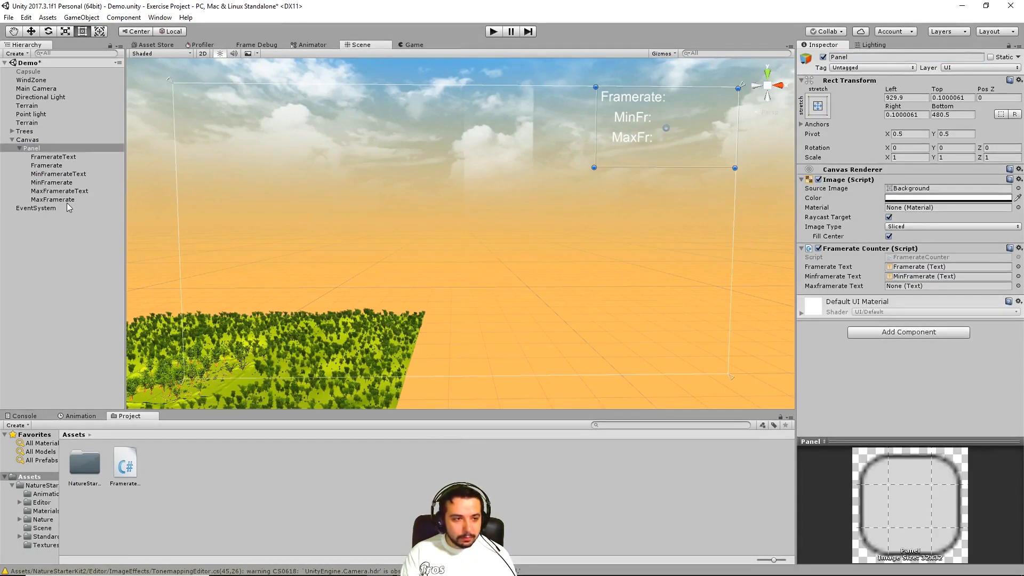
{"action": "left_click", "coordinate": [943, 286]}
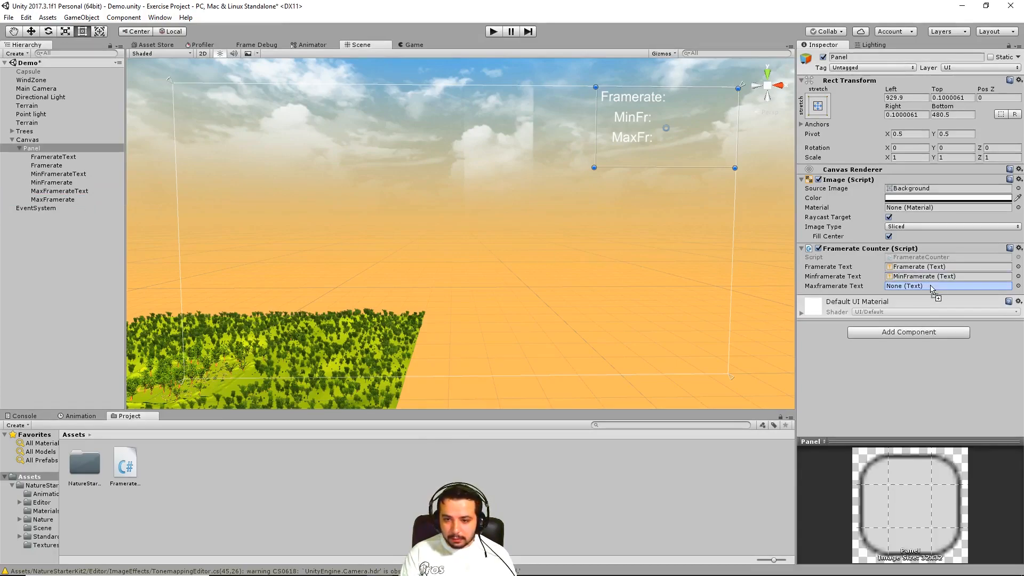
{"action": "left_click", "coordinate": [947, 286]}
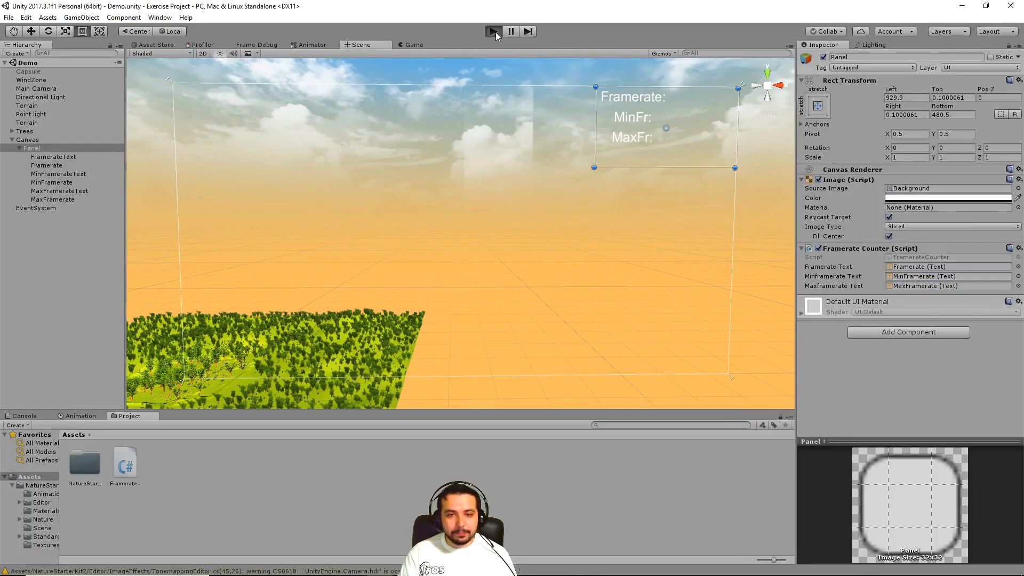
{"action": "left_click", "coordinate": [494, 31]}
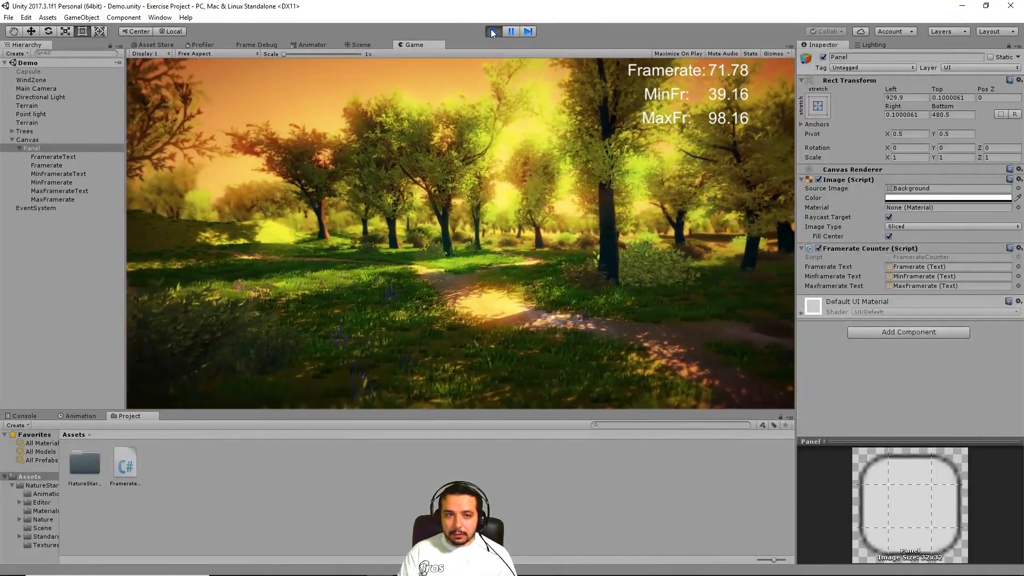
{"action": "left_click", "coordinate": [357, 45]}
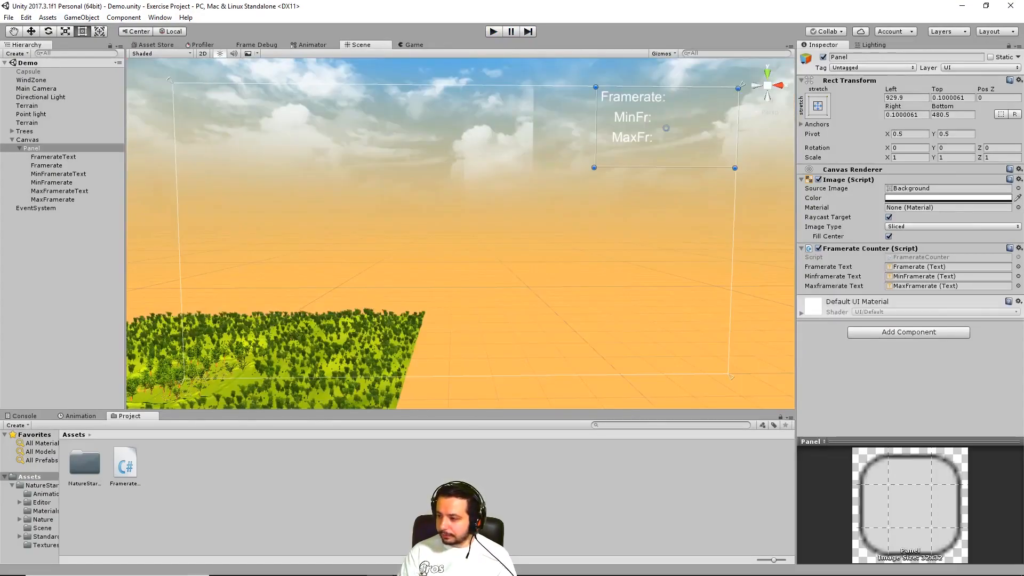